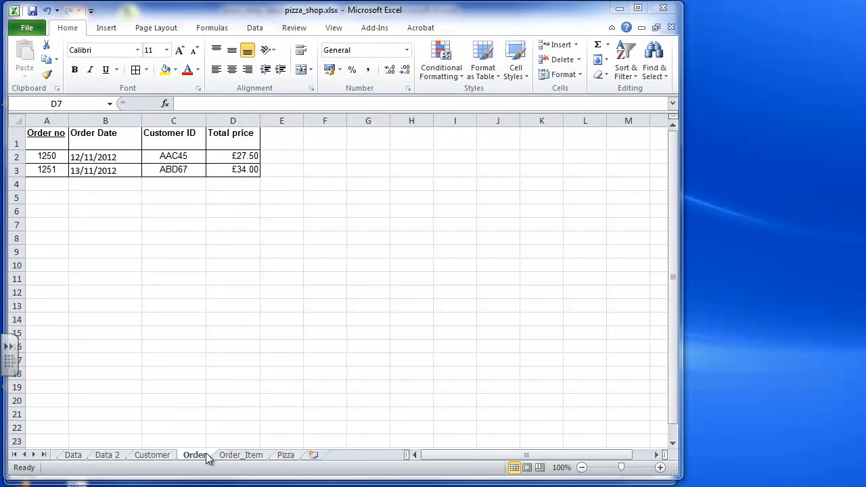
Review the Pizza sheet of pizza_shop.xlsx, then return to the Order sheet
{"action": "left_click", "coordinate": [285, 455]}
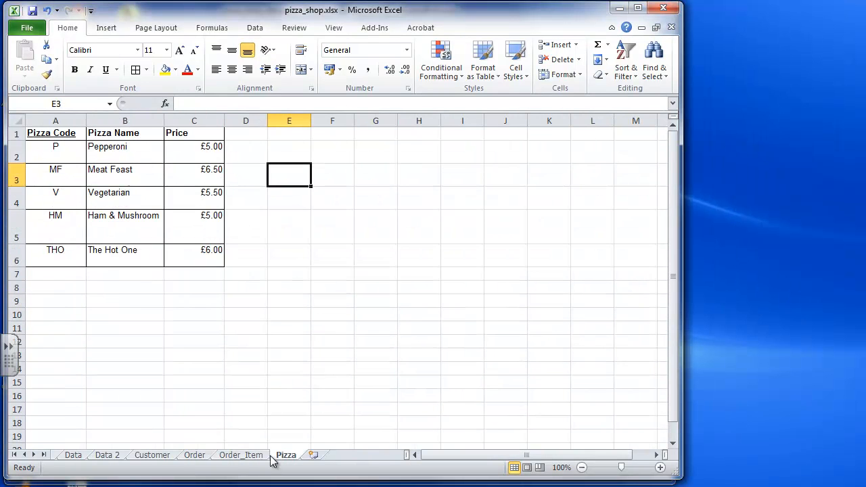
{"action": "left_click", "coordinate": [195, 455]}
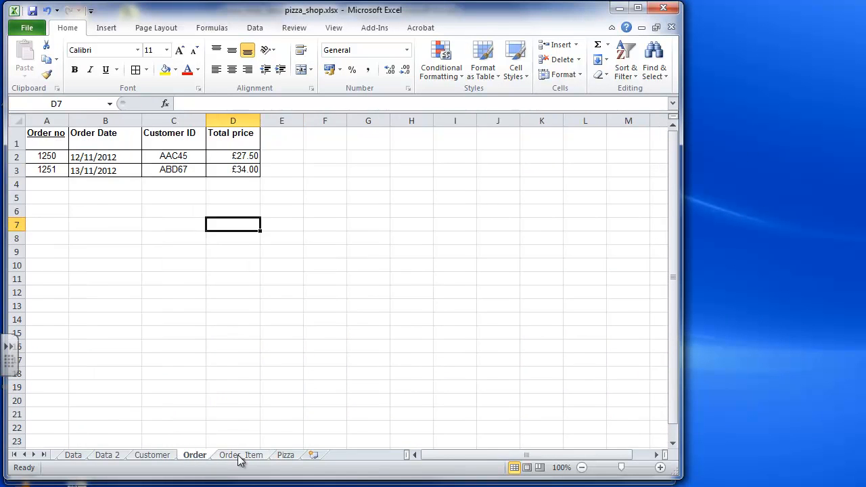
{"action": "mouse_move", "coordinate": [194, 455]}
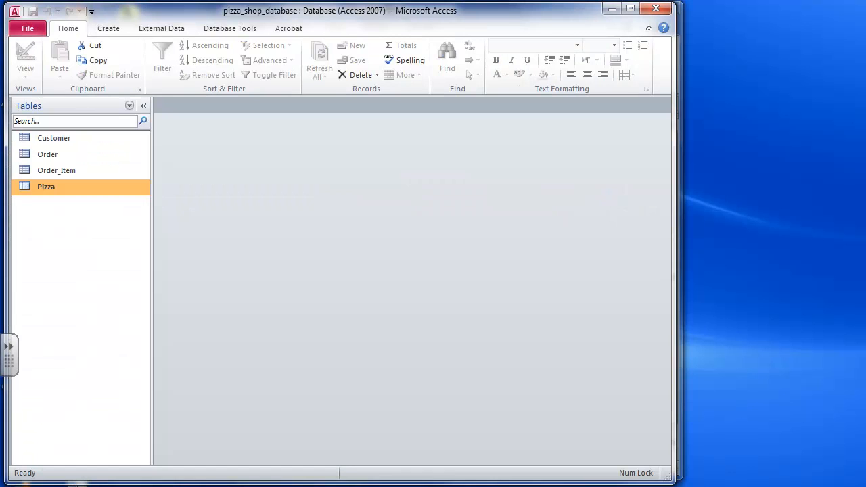
{"action": "mouse_move", "coordinate": [509, 462]}
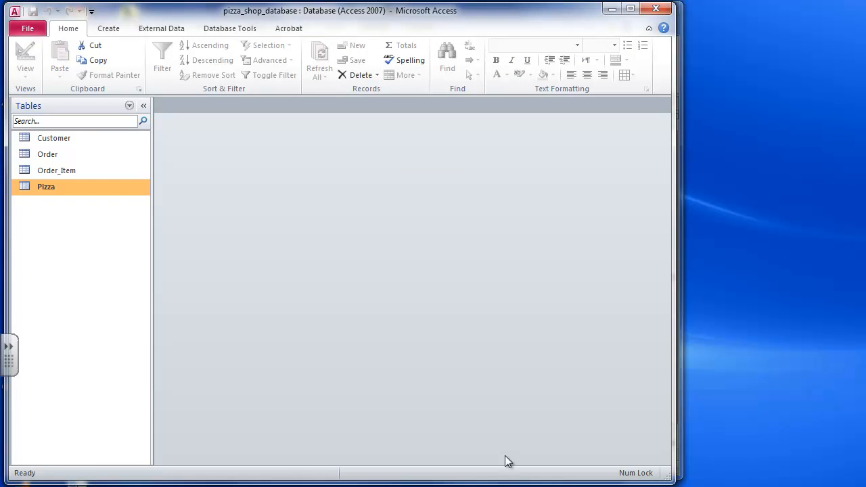
Set up an Excel import from pizza_shop.xlsx that appends into the Order table
{"action": "left_click", "coordinate": [47, 155]}
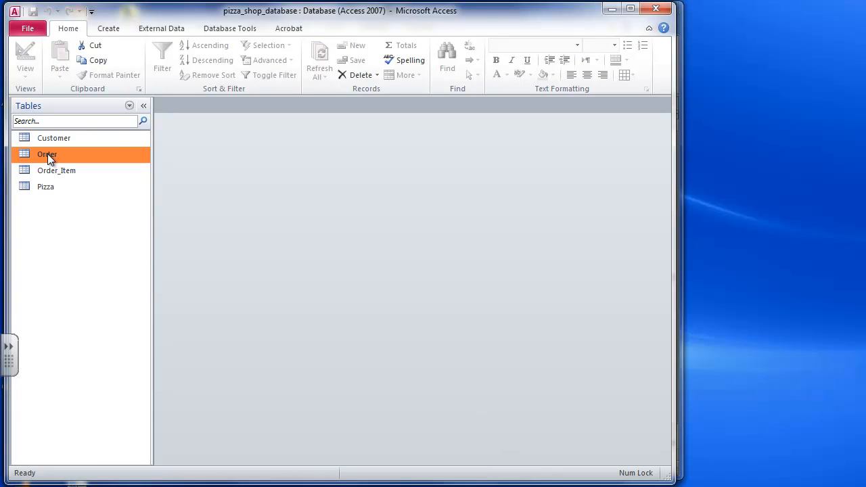
{"action": "left_click", "coordinate": [161, 28]}
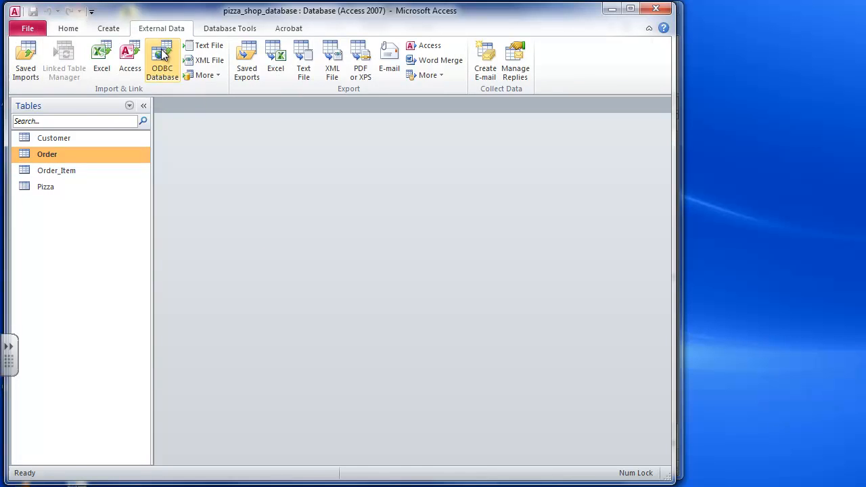
{"action": "left_click", "coordinate": [101, 60]}
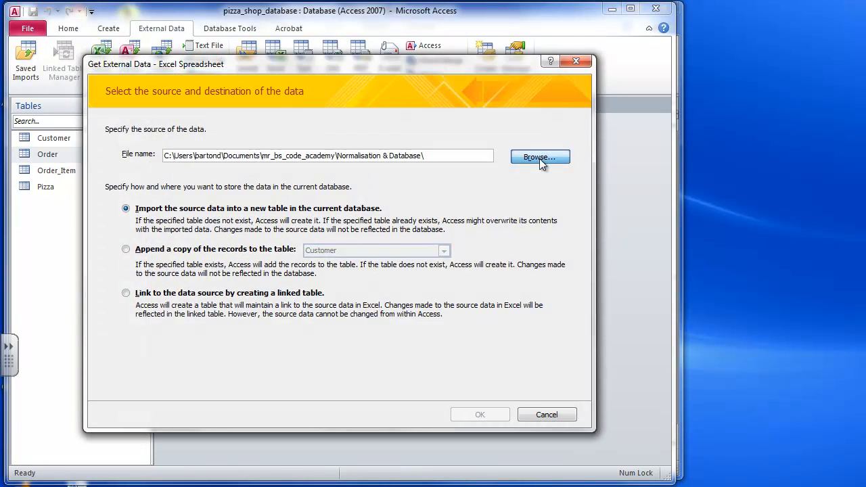
{"action": "left_click", "coordinate": [539, 157]}
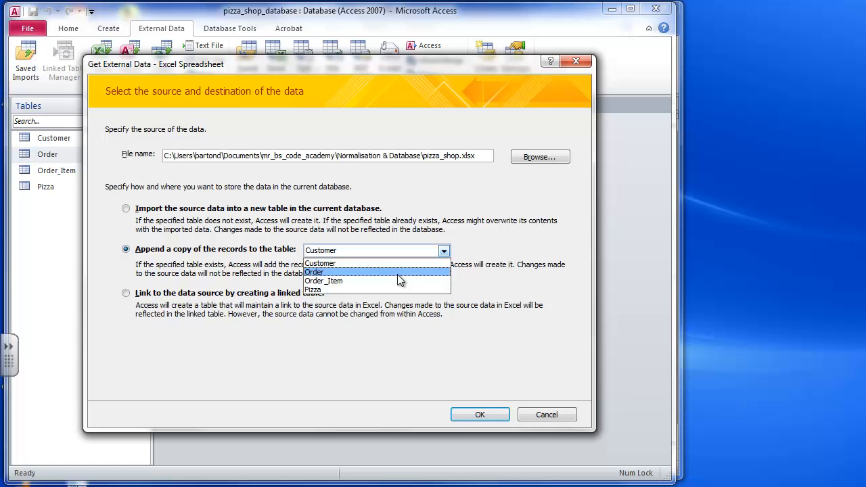
{"action": "left_click", "coordinate": [314, 272]}
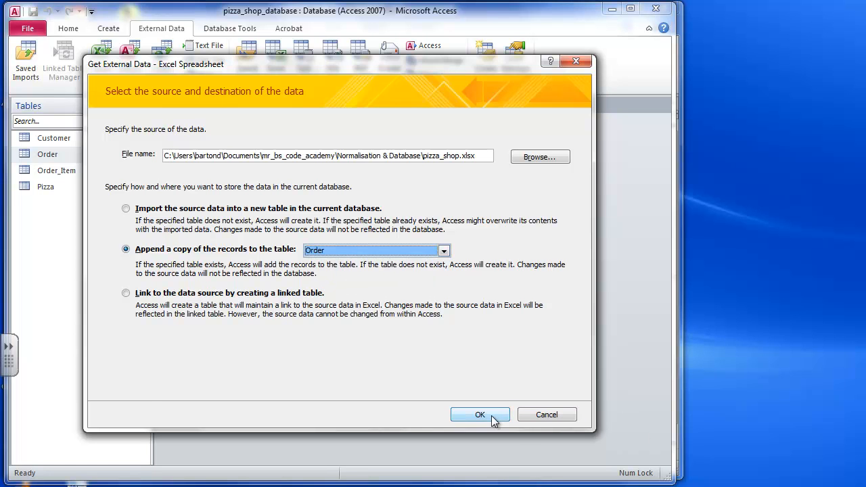
{"action": "left_click", "coordinate": [480, 414]}
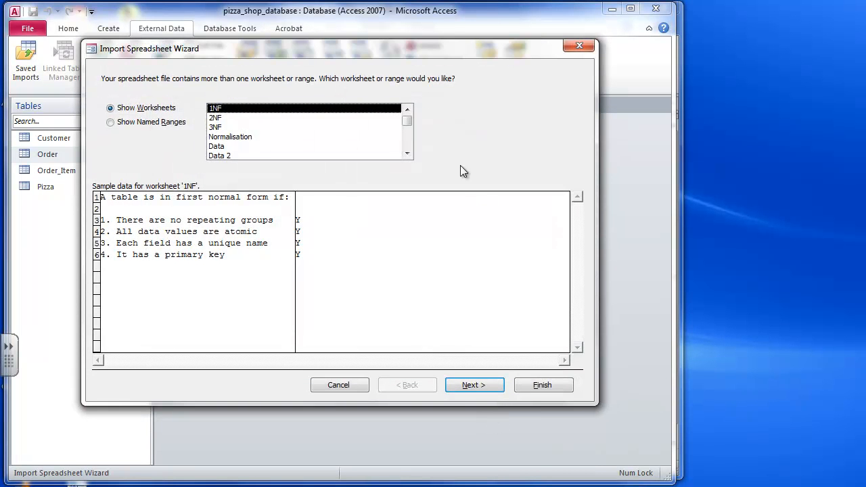
Pick the Order worksheet and run the append through the wizard's remaining pages
{"action": "left_click", "coordinate": [408, 138]}
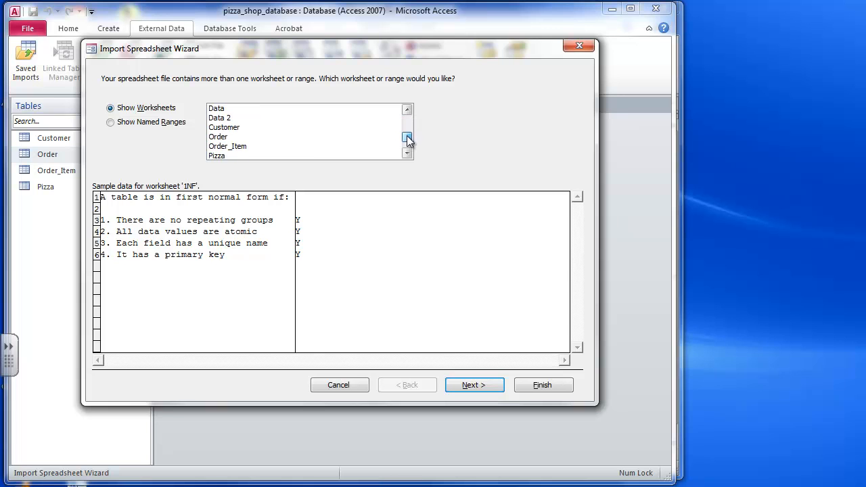
{"action": "left_click", "coordinate": [218, 137]}
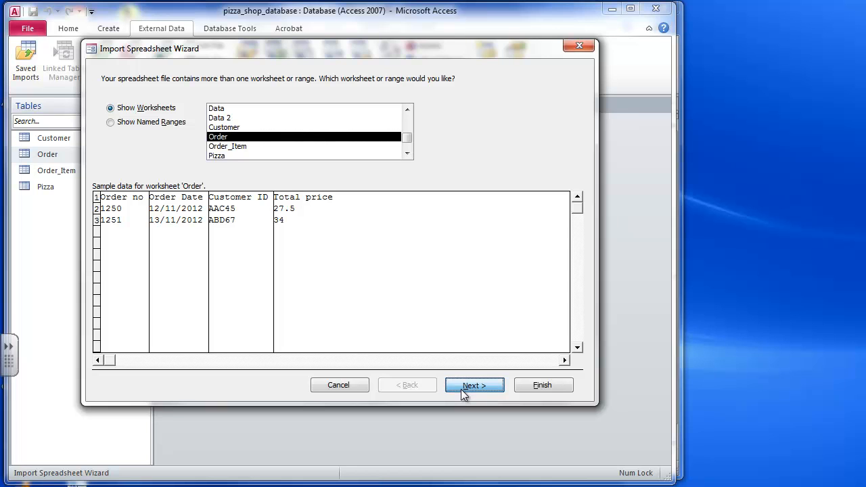
{"action": "left_click", "coordinate": [474, 385]}
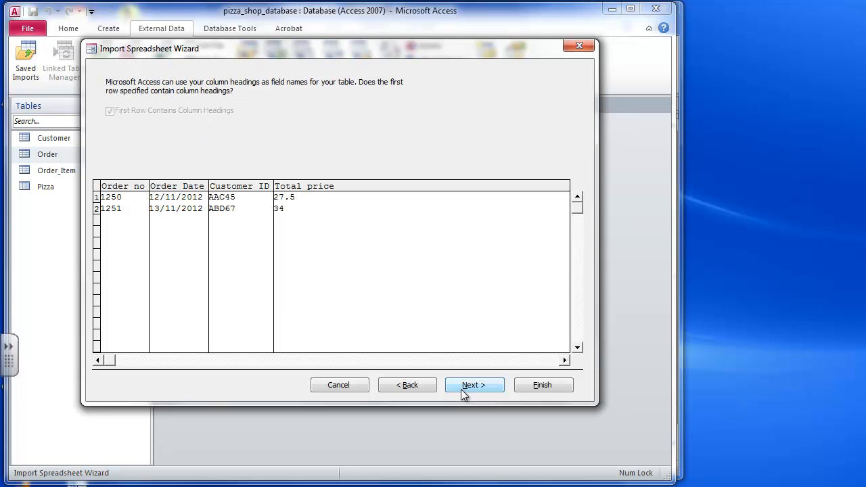
{"action": "mouse_move", "coordinate": [484, 362]}
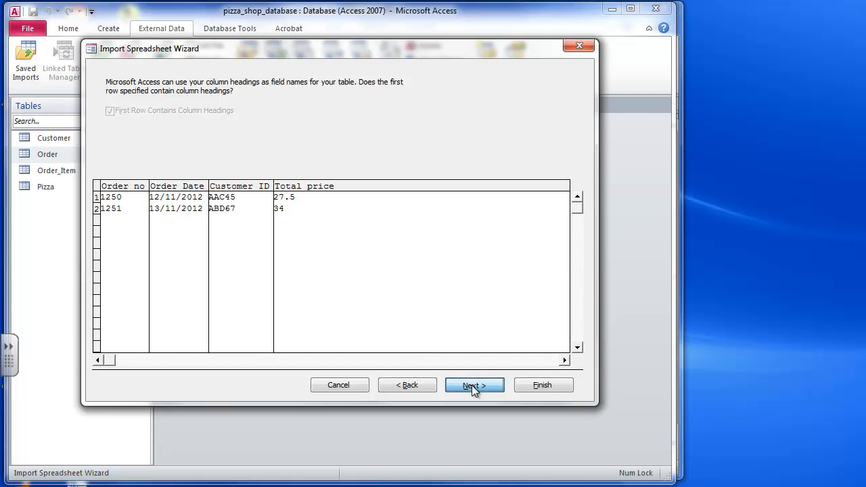
{"action": "left_click", "coordinate": [475, 384]}
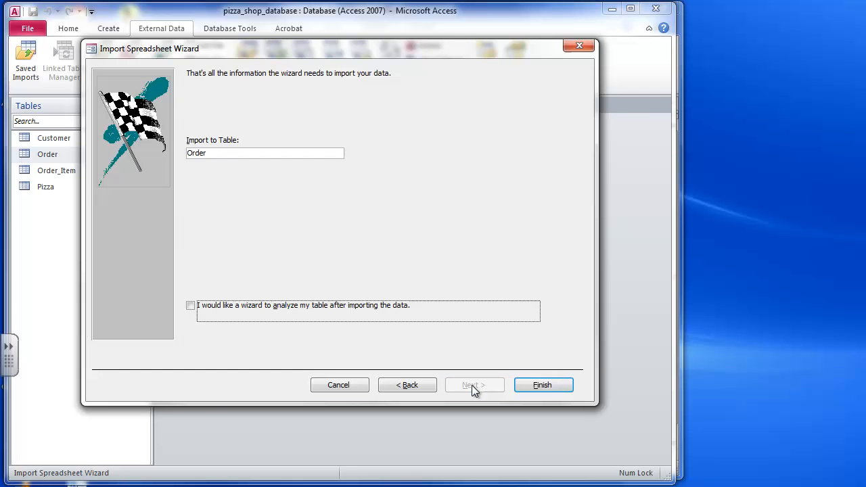
{"action": "left_click", "coordinate": [543, 385]}
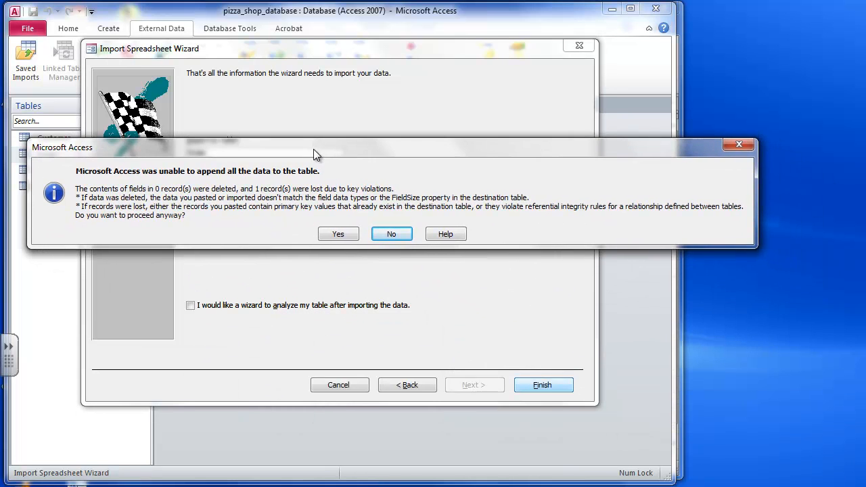
{"action": "mouse_move", "coordinate": [170, 243]}
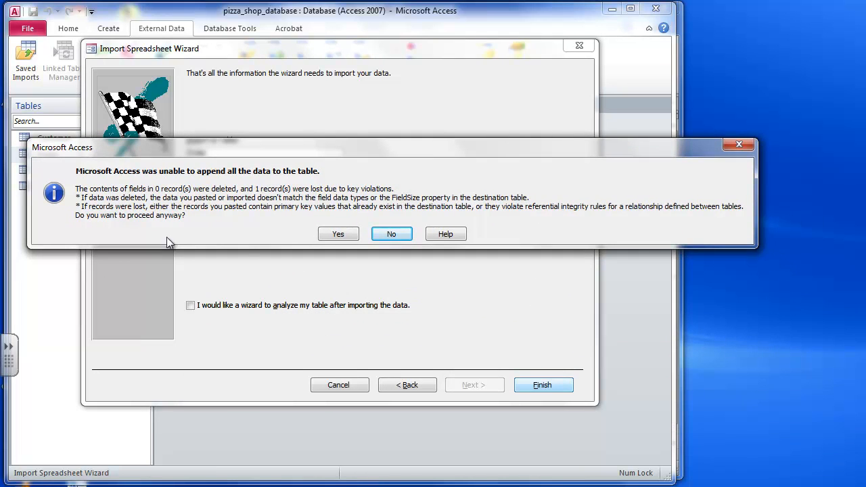
{"action": "mouse_move", "coordinate": [138, 197]}
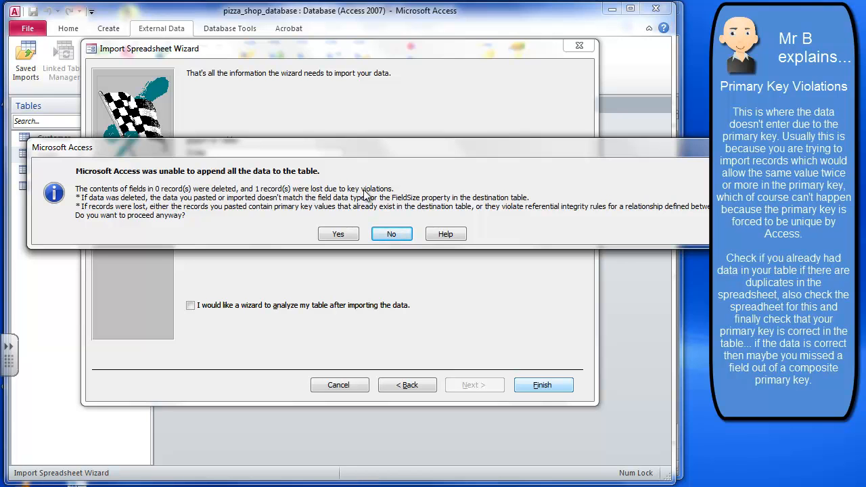
{"action": "mouse_move", "coordinate": [394, 196]}
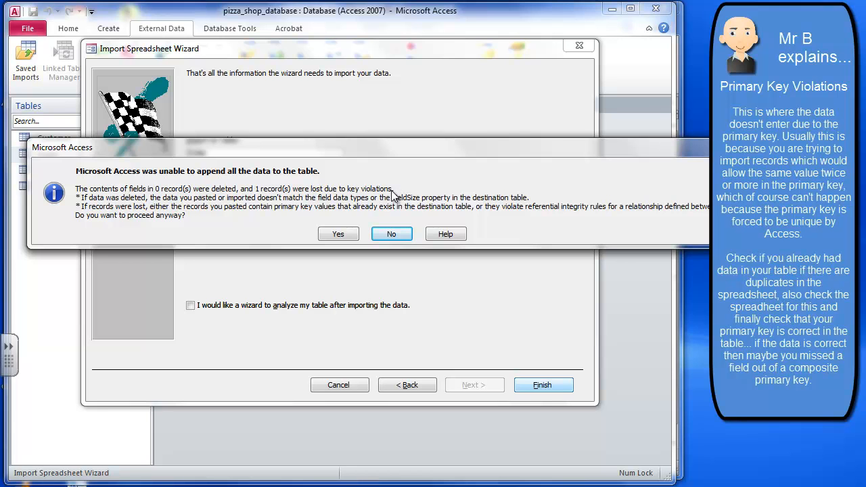
{"action": "mouse_move", "coordinate": [179, 207]}
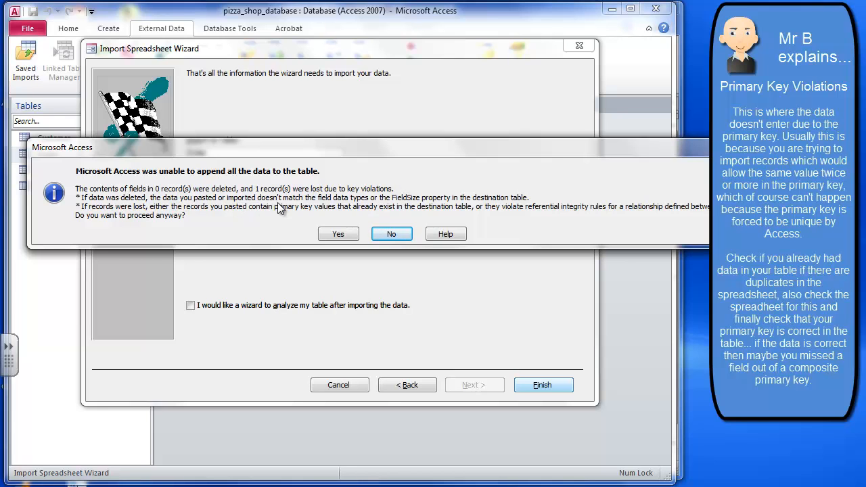
{"action": "mouse_move", "coordinate": [289, 241]}
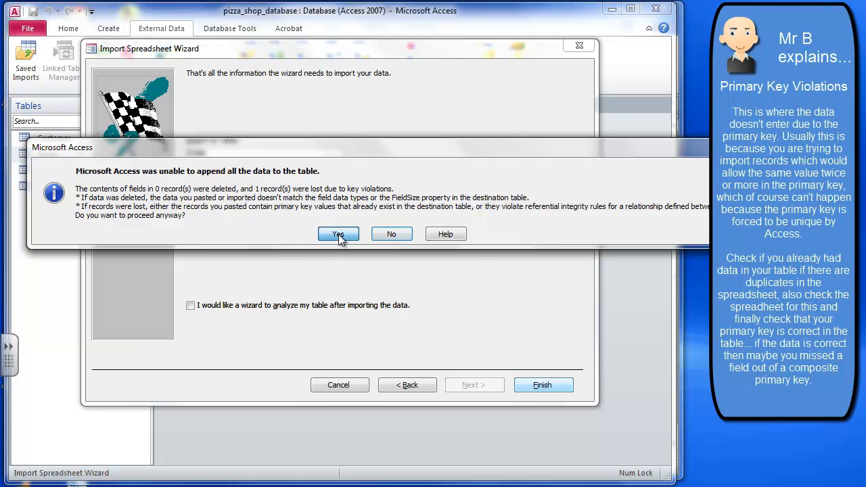
Accept the key-violation warning and close the import without saving the steps
{"action": "left_click", "coordinate": [339, 234]}
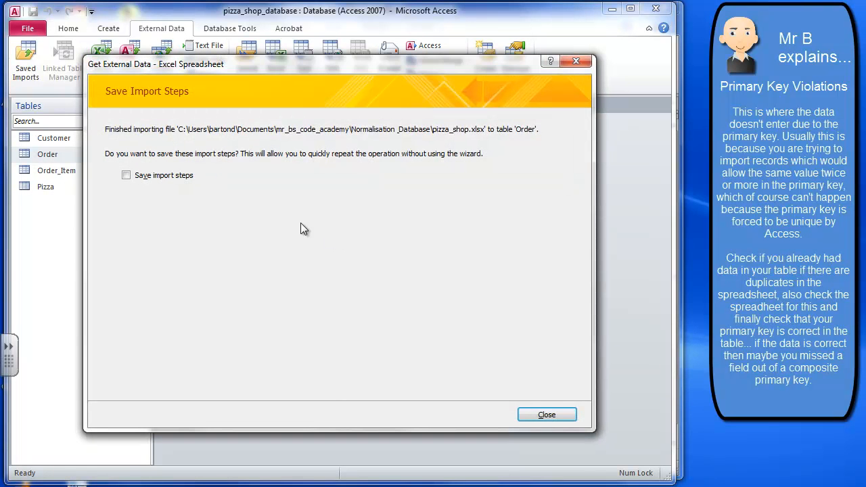
{"action": "mouse_move", "coordinate": [509, 352]}
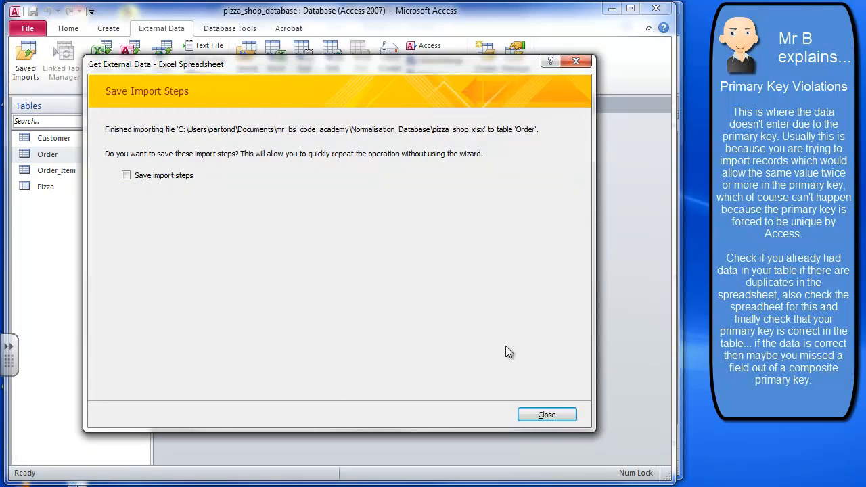
{"action": "left_click", "coordinate": [546, 415]}
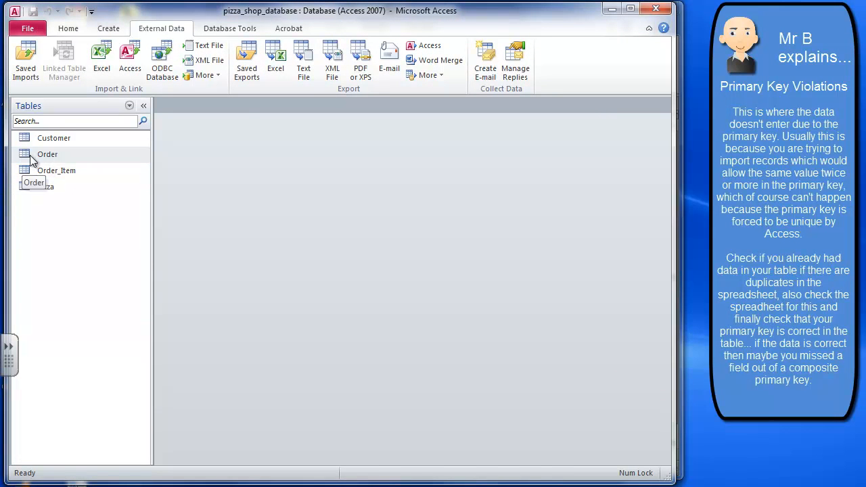
Open the Order table to view appended orders 1250 and 1251
{"action": "double_click", "coordinate": [47, 155]}
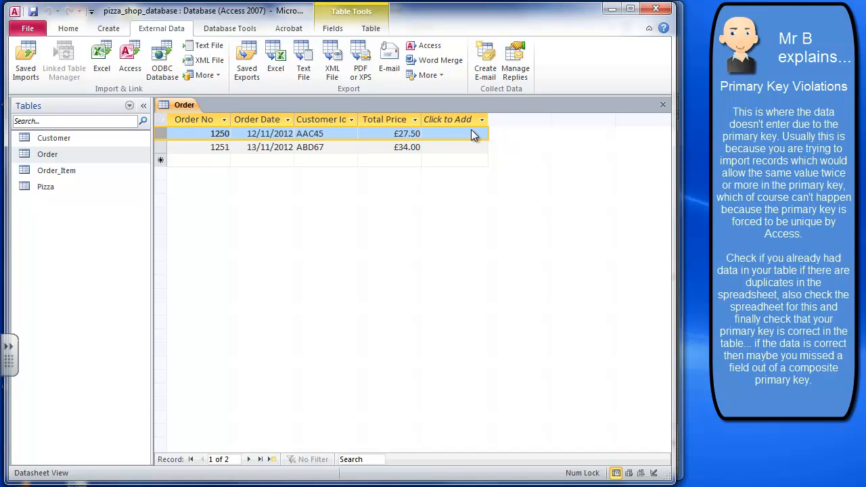
{"action": "mouse_move", "coordinate": [171, 139]}
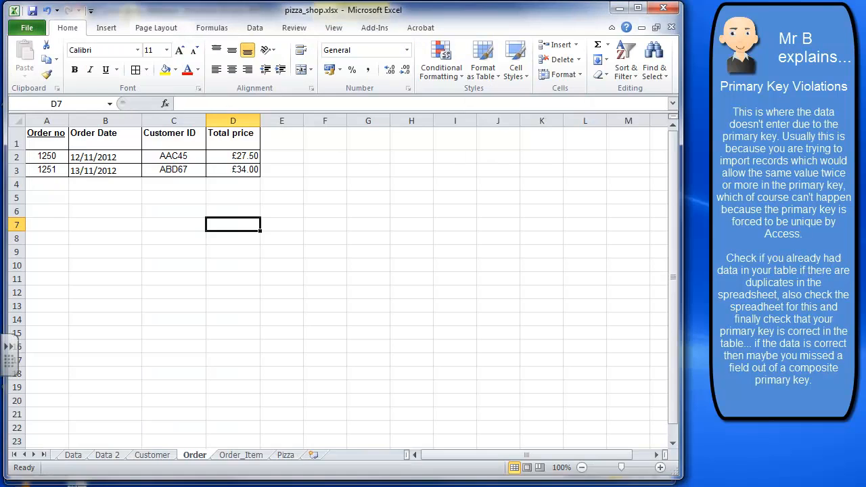
{"action": "left_click_drag", "start_coordinate": [46, 157], "coordinate": [233, 157]}
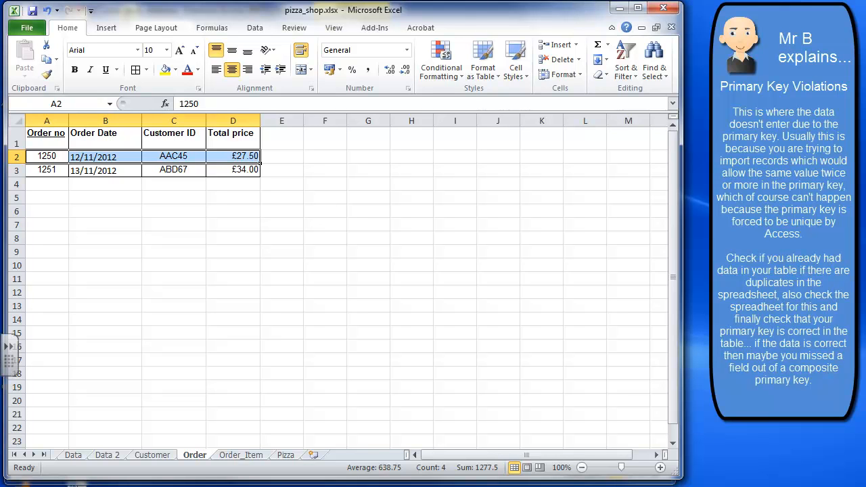
{"action": "mouse_move", "coordinate": [239, 105]}
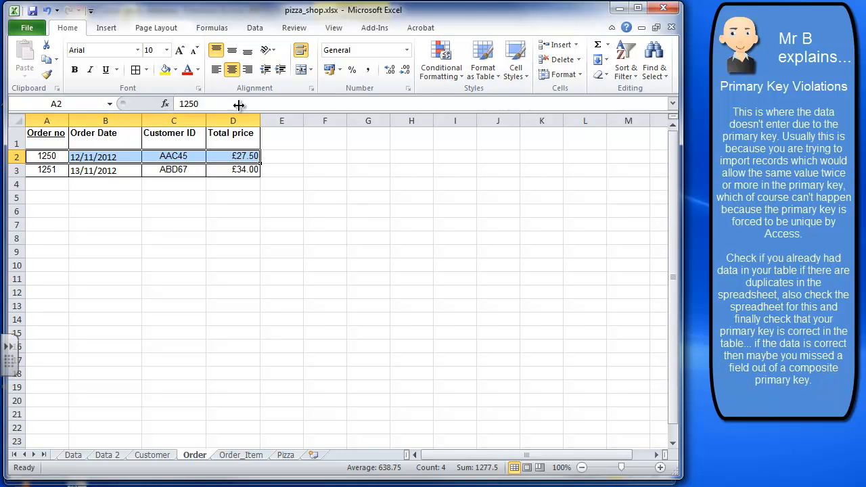
{"action": "left_click", "coordinate": [47, 156]}
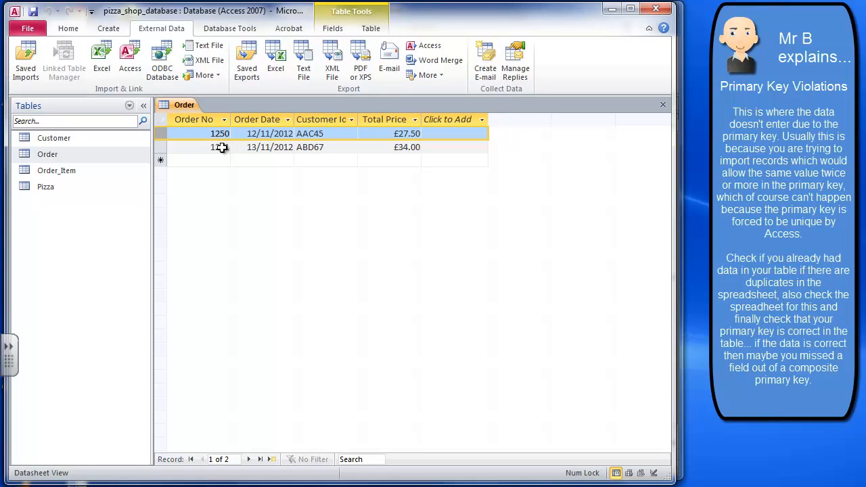
{"action": "left_click", "coordinate": [220, 133]}
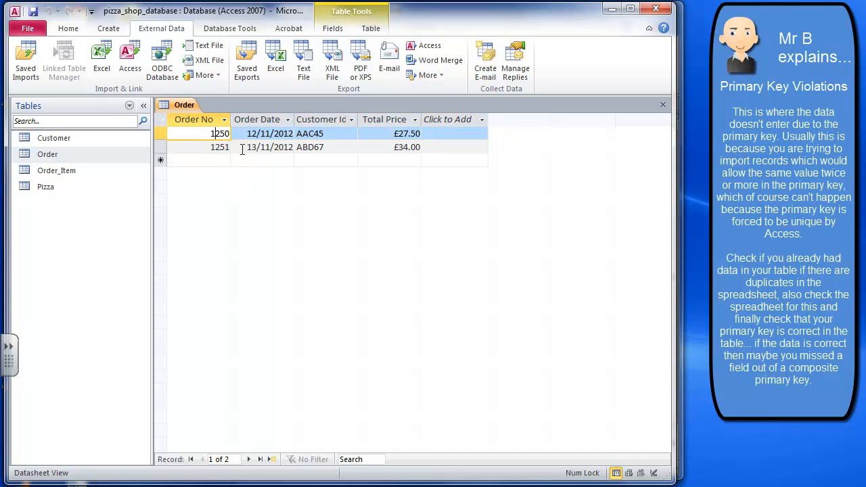
{"action": "left_click", "coordinate": [270, 147]}
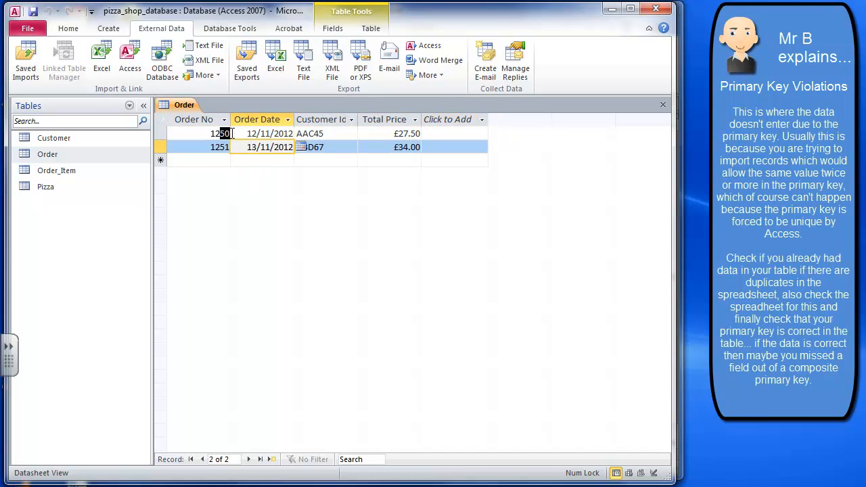
{"action": "left_click", "coordinate": [196, 133]}
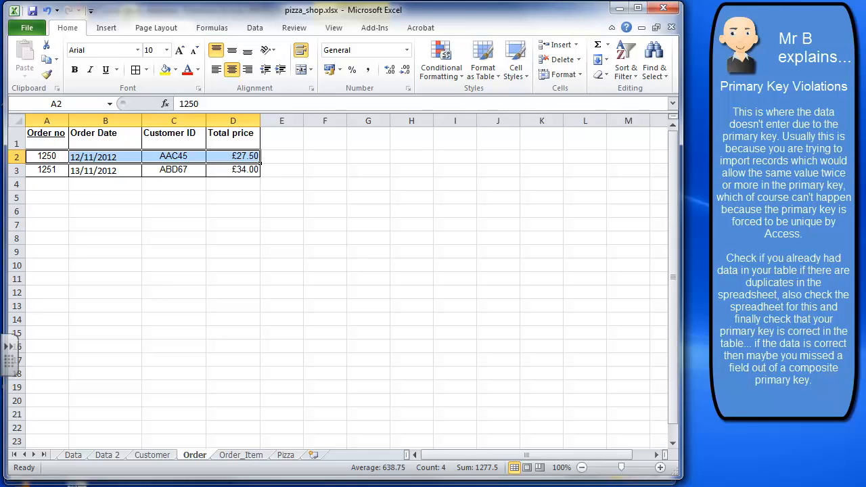
{"action": "left_click", "coordinate": [240, 455]}
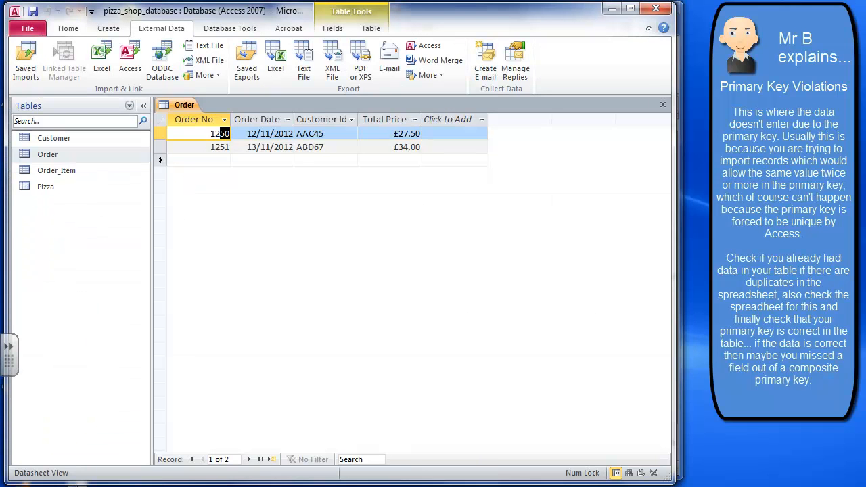
Close the Order table and set up appending pizza_shop.xlsx into the Order_Item table
{"action": "right_click", "coordinate": [184, 105]}
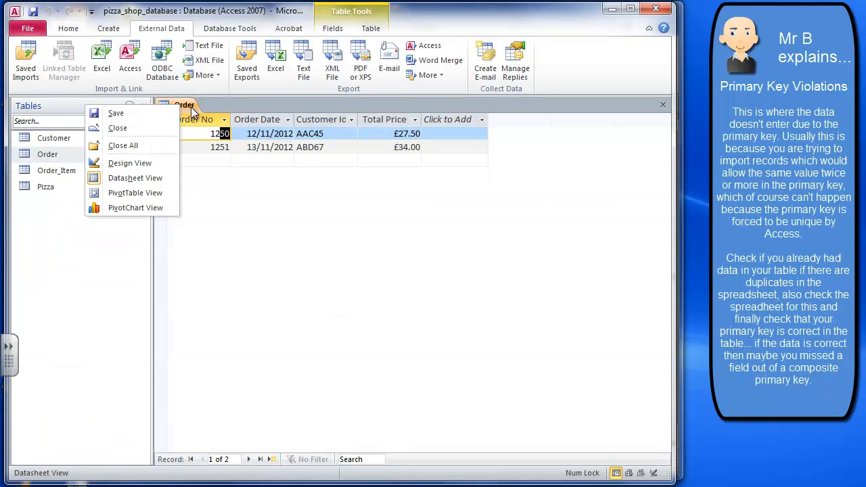
{"action": "left_click", "coordinate": [118, 128]}
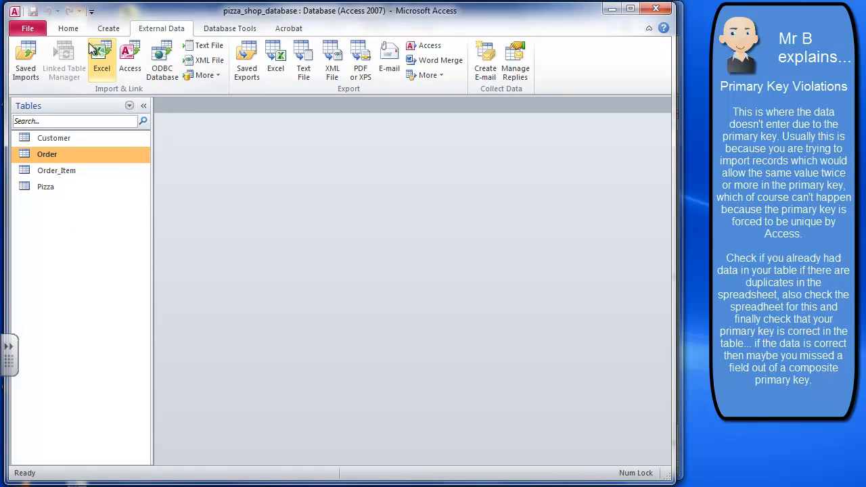
{"action": "left_click", "coordinate": [101, 59]}
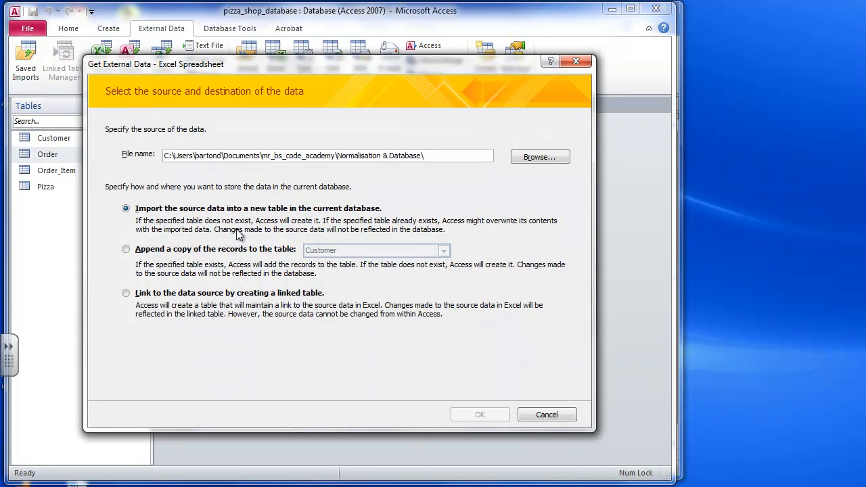
{"action": "left_click", "coordinate": [540, 156]}
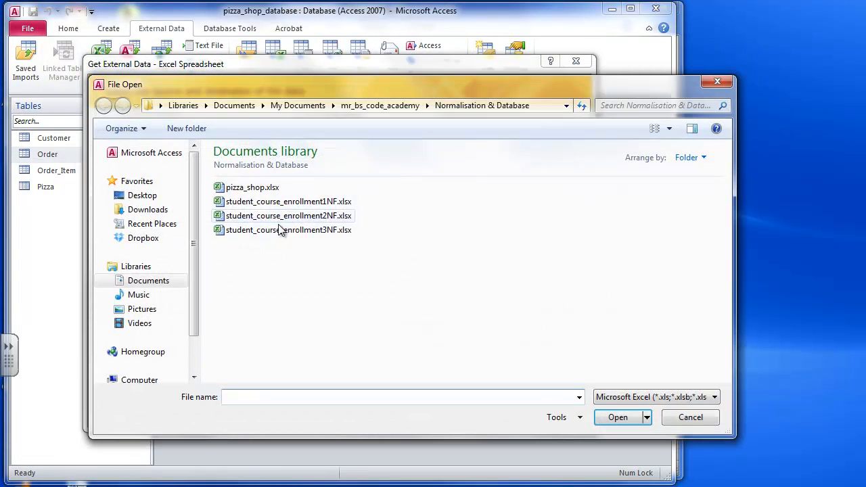
{"action": "left_click", "coordinate": [617, 417]}
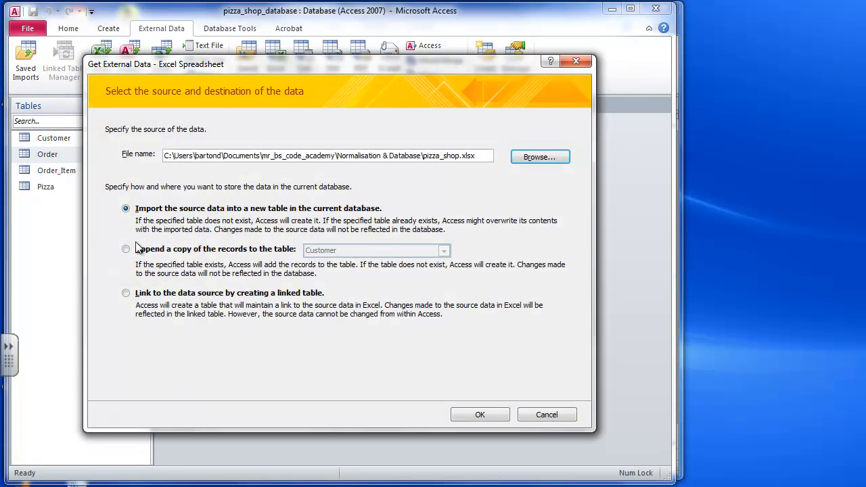
{"action": "left_click", "coordinate": [126, 249]}
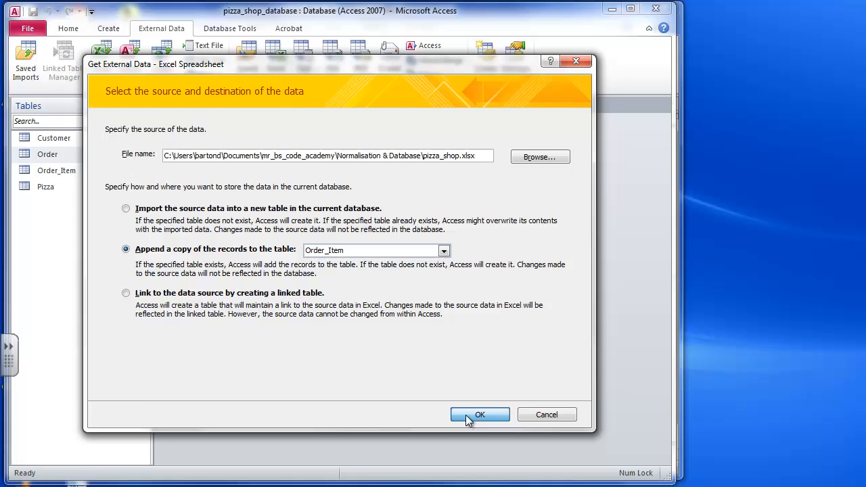
{"action": "left_click", "coordinate": [480, 415]}
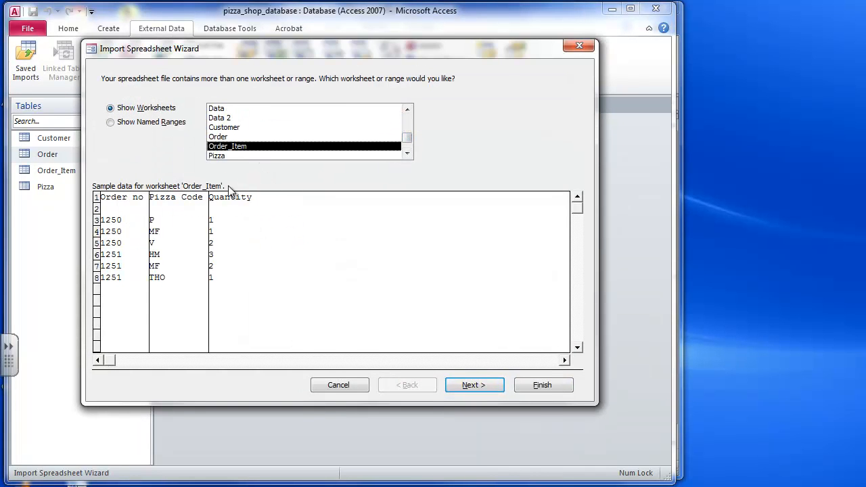
{"action": "mouse_move", "coordinate": [245, 302]}
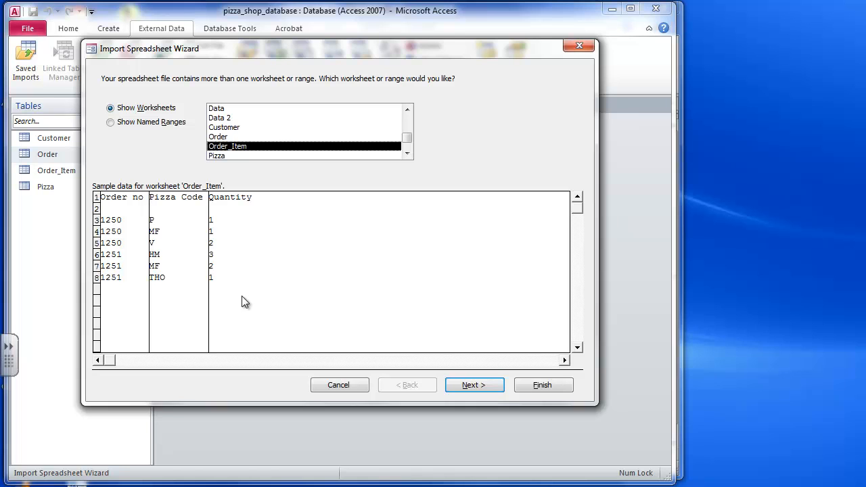
{"action": "mouse_move", "coordinate": [99, 215]}
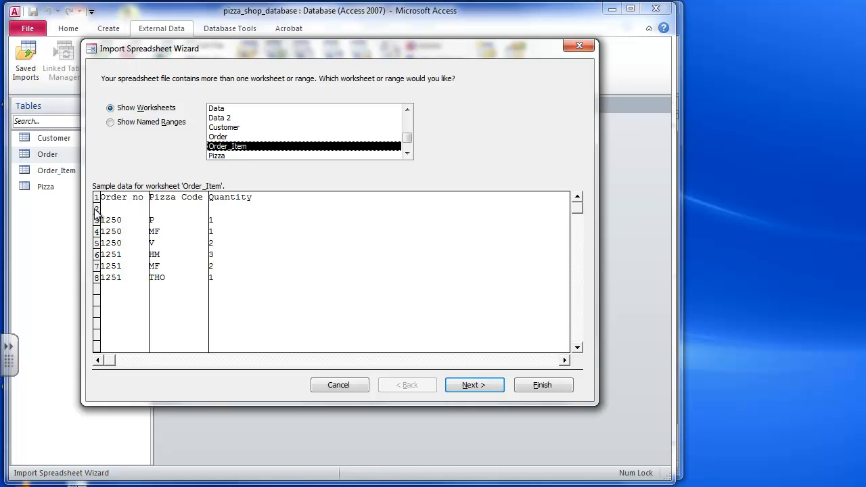
{"action": "mouse_move", "coordinate": [234, 214]}
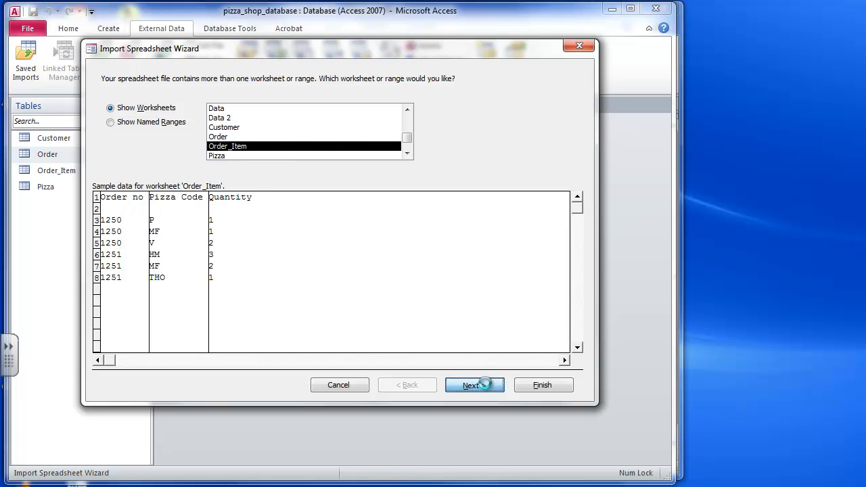
Run the Order_Item worksheet append, keeping the first row as column headings
{"action": "left_click", "coordinate": [474, 385]}
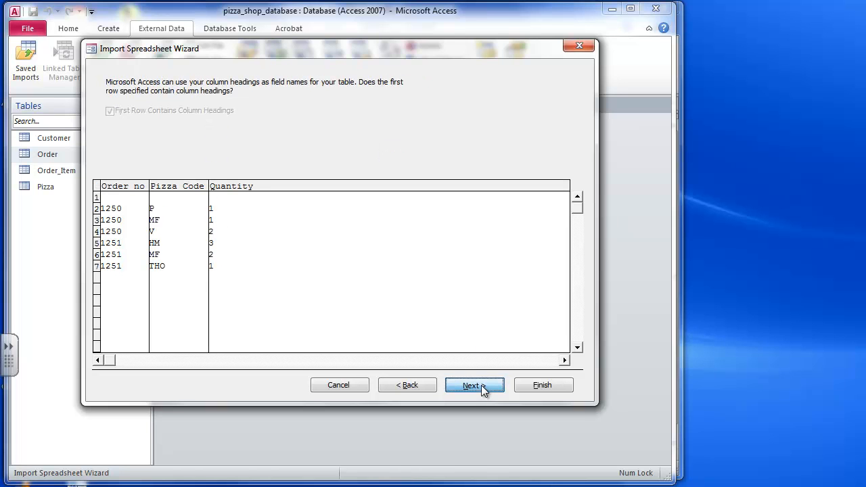
{"action": "left_click", "coordinate": [474, 386]}
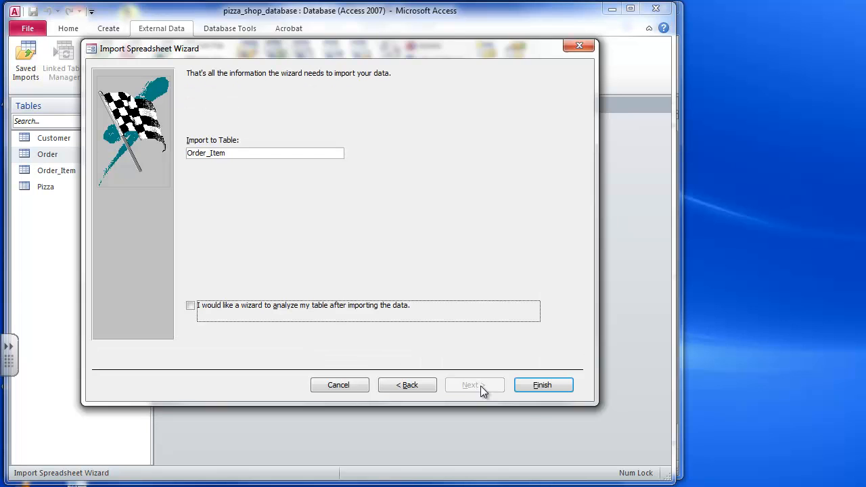
{"action": "left_click", "coordinate": [543, 384]}
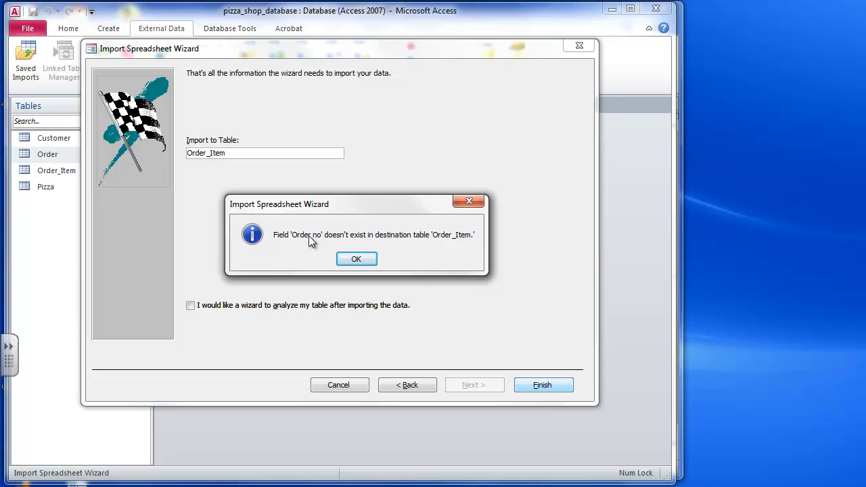
{"action": "mouse_move", "coordinate": [394, 242]}
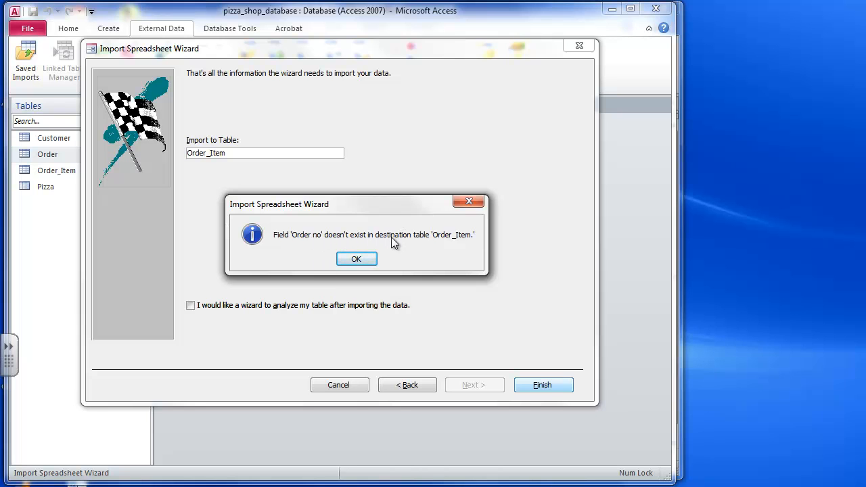
{"action": "mouse_move", "coordinate": [459, 245]}
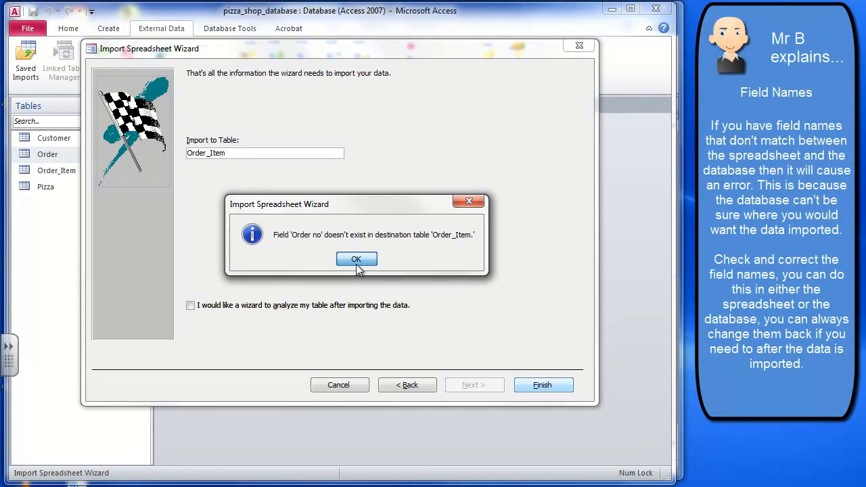
Dismiss the missing 'Order no' field error and the file-not-imported message
{"action": "left_click", "coordinate": [357, 259]}
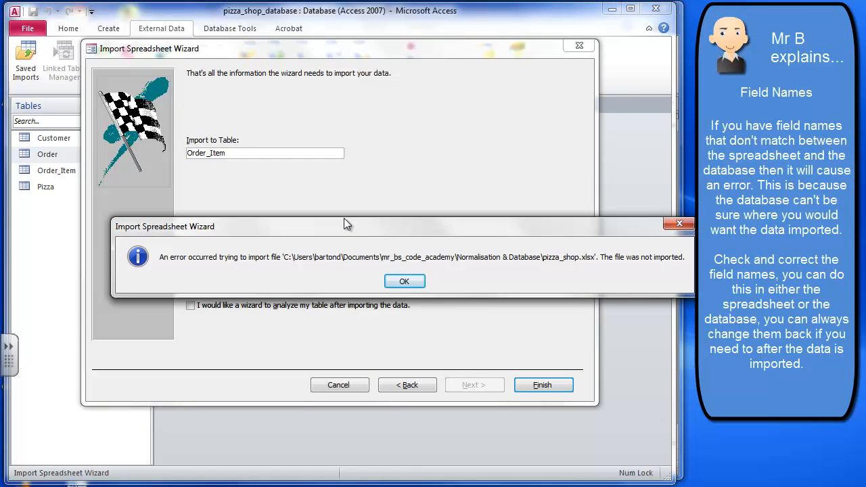
{"action": "left_click", "coordinate": [404, 281]}
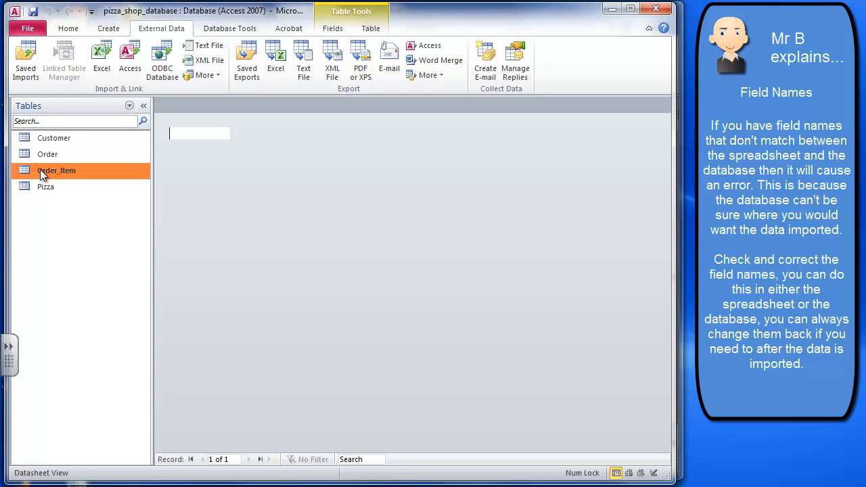
Check the Order_Item table's fields, then change the sheet's A1 heading to 'Order ID'
{"action": "double_click", "coordinate": [57, 170]}
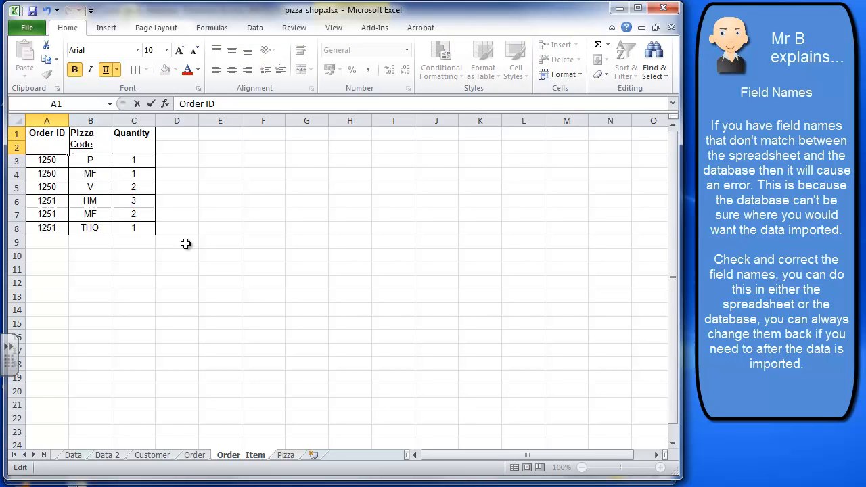
{"action": "left_click", "coordinate": [177, 255]}
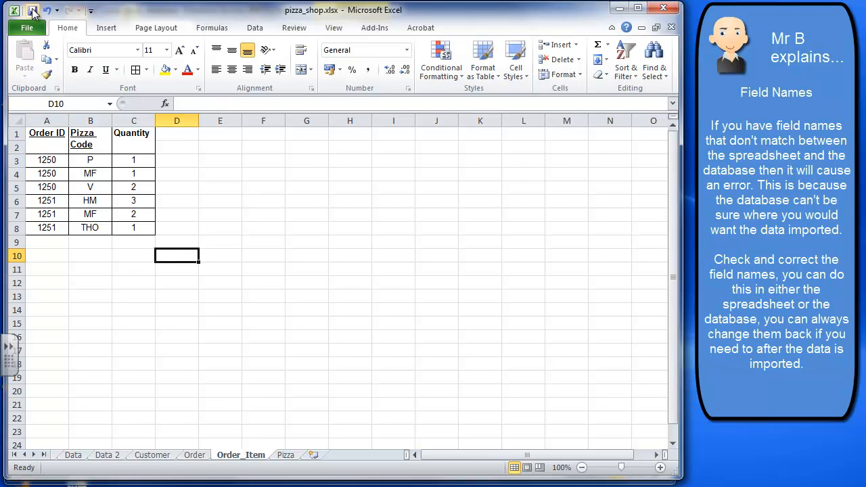
{"action": "mouse_move", "coordinate": [90, 184]}
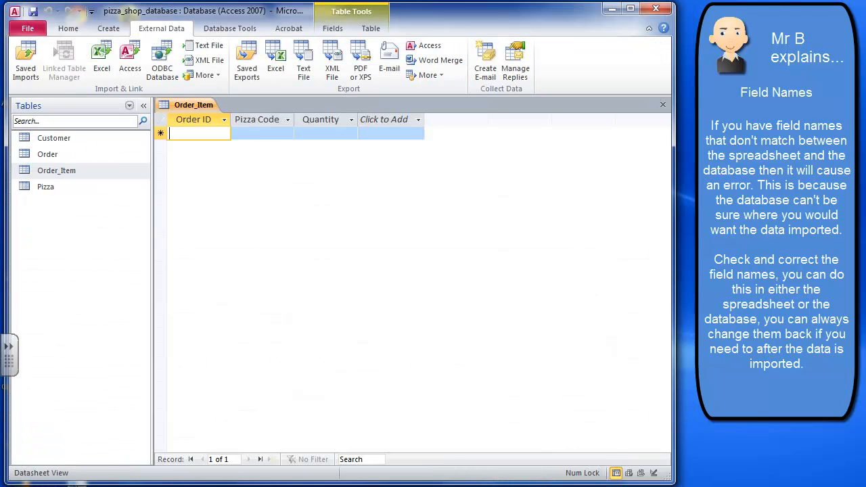
Close the Order_Item table and set up appending pizza_shop.xlsx into Order_Item
{"action": "right_click", "coordinate": [193, 104]}
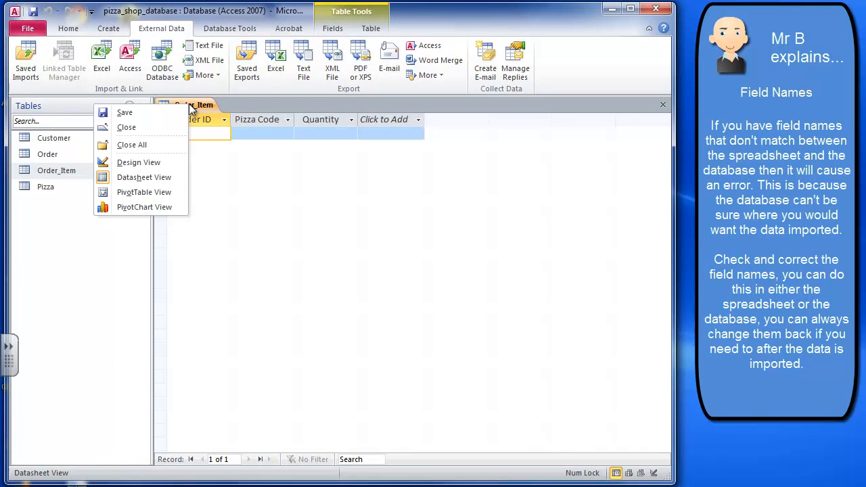
{"action": "left_click", "coordinate": [126, 128]}
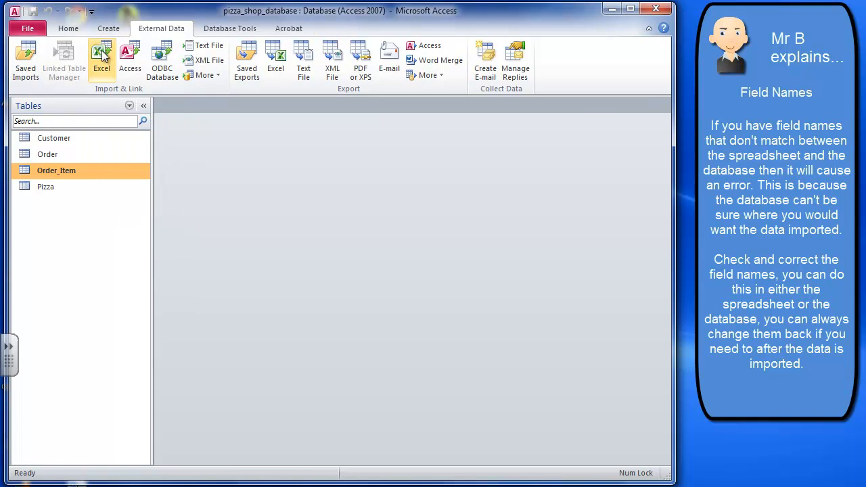
{"action": "left_click", "coordinate": [102, 58]}
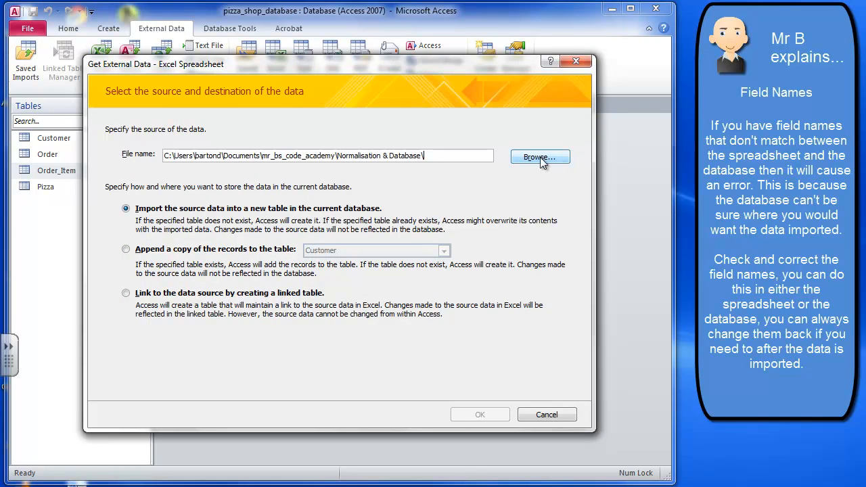
{"action": "left_click", "coordinate": [539, 156]}
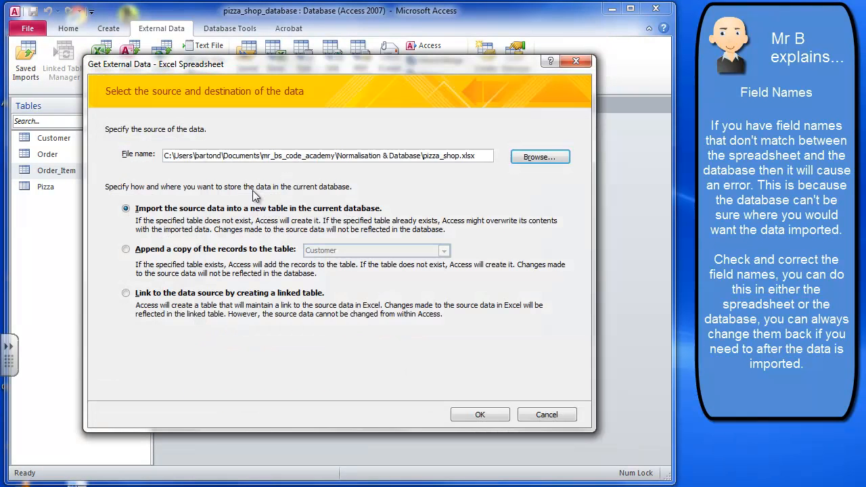
{"action": "left_click", "coordinate": [444, 250]}
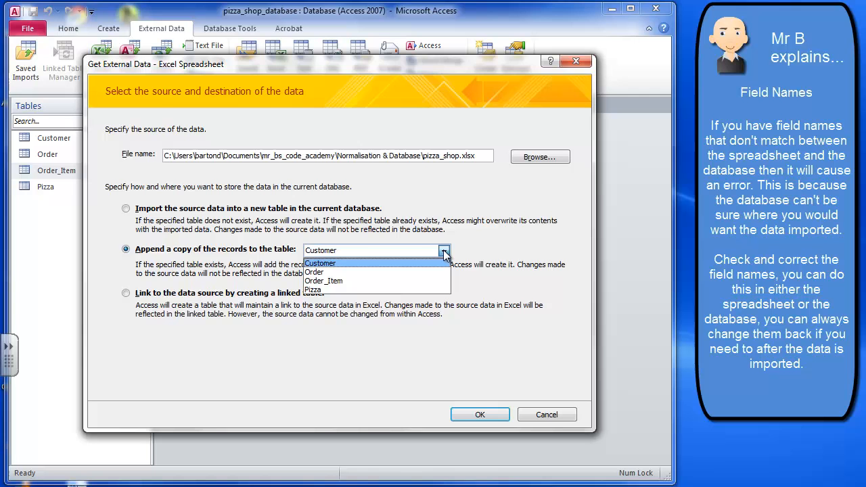
{"action": "left_click", "coordinate": [324, 280]}
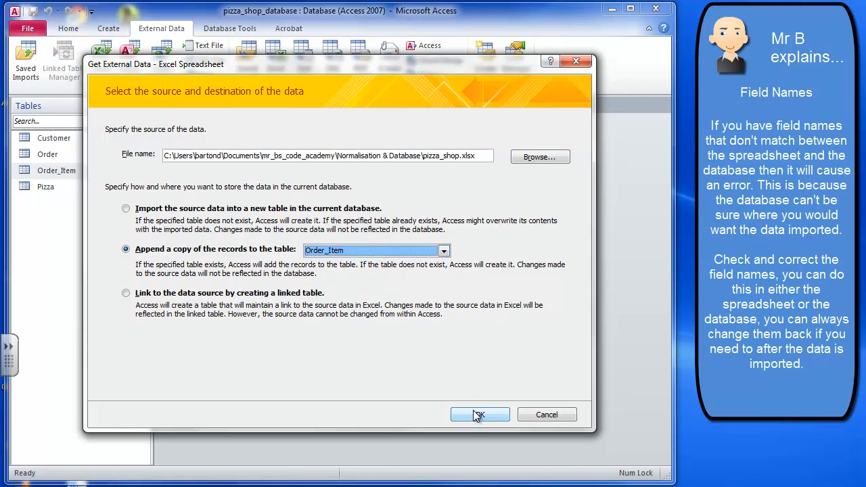
{"action": "left_click", "coordinate": [480, 415]}
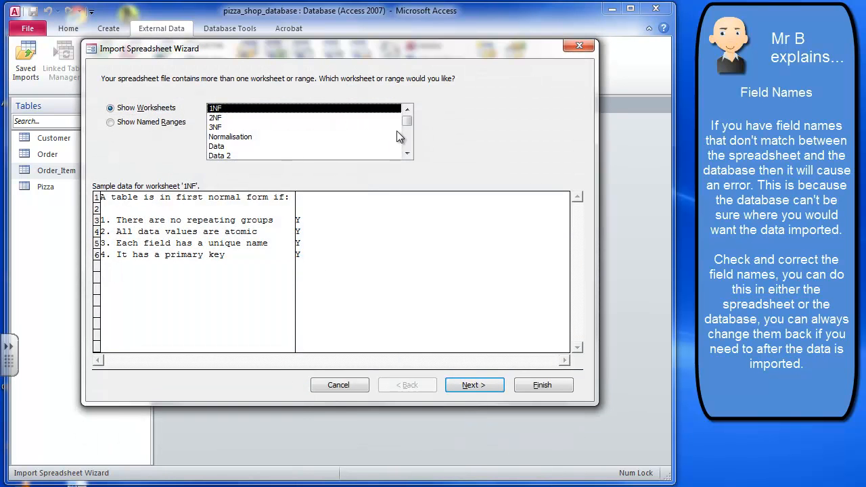
Choose the Order_Item worksheet, accept column headings, and run the append
{"action": "left_click", "coordinate": [227, 146]}
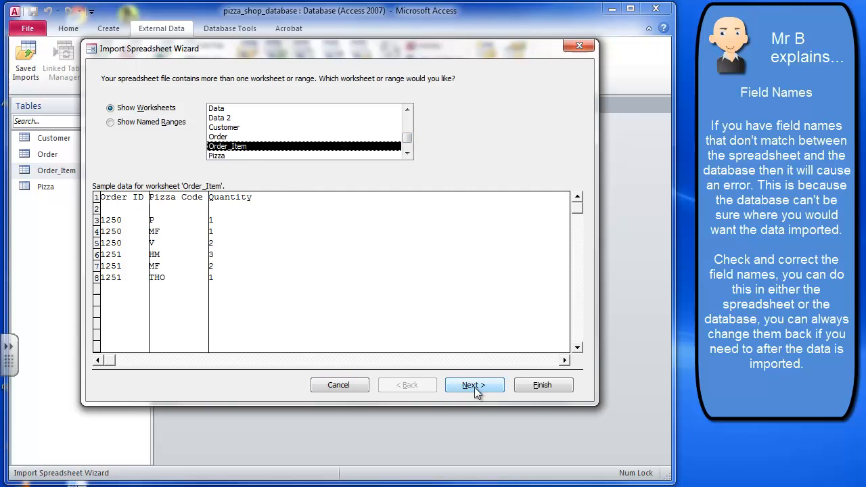
{"action": "left_click", "coordinate": [475, 385]}
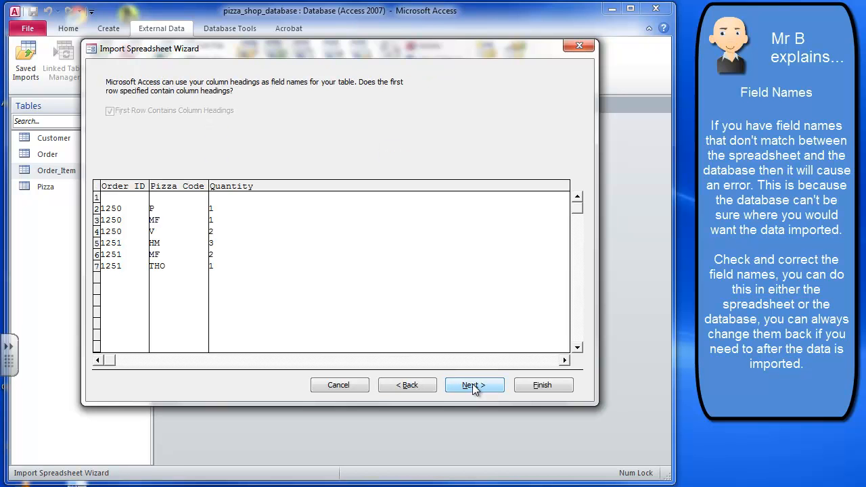
{"action": "left_click", "coordinate": [474, 385]}
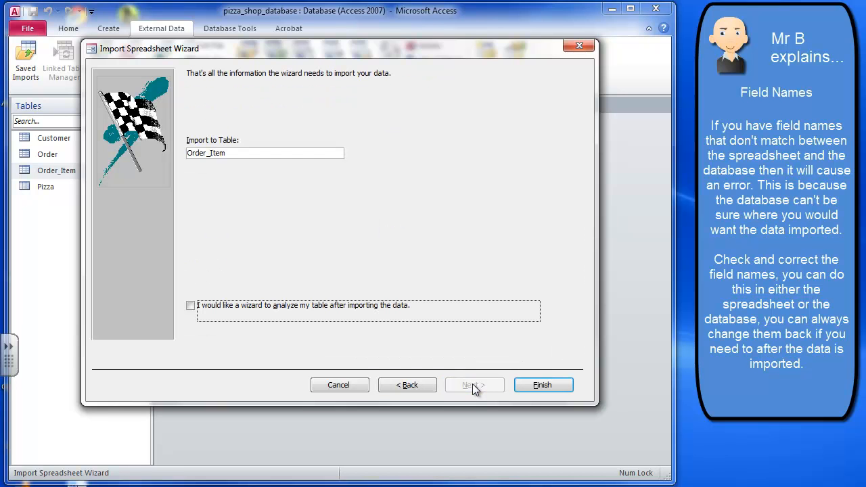
{"action": "left_click", "coordinate": [543, 384]}
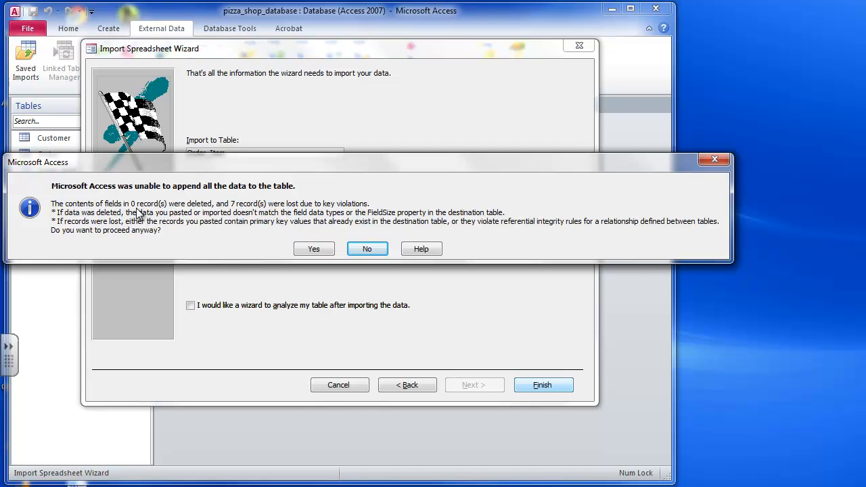
{"action": "mouse_move", "coordinate": [287, 212]}
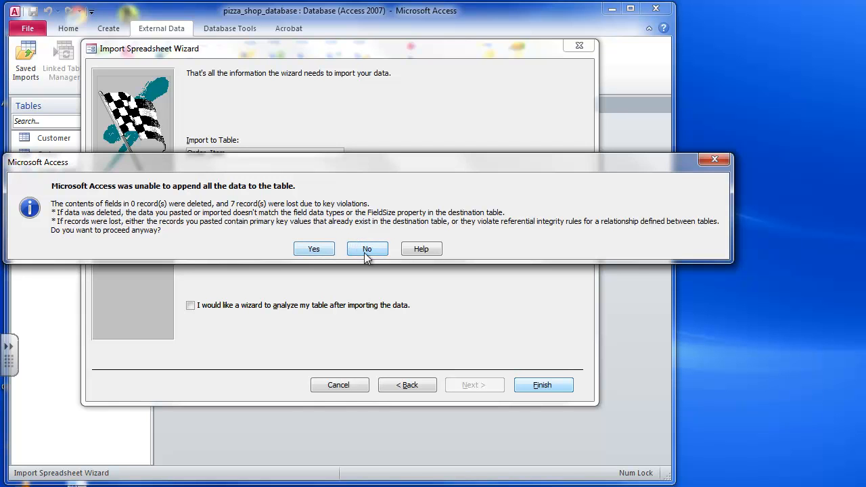
Decline the key-violation append, acknowledge the cancellation, and close the wizard
{"action": "left_click", "coordinate": [367, 248]}
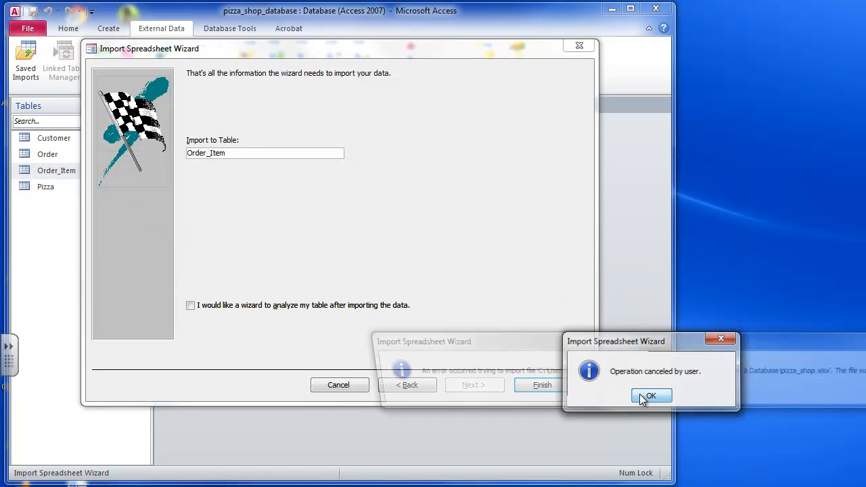
{"action": "left_click", "coordinate": [651, 396]}
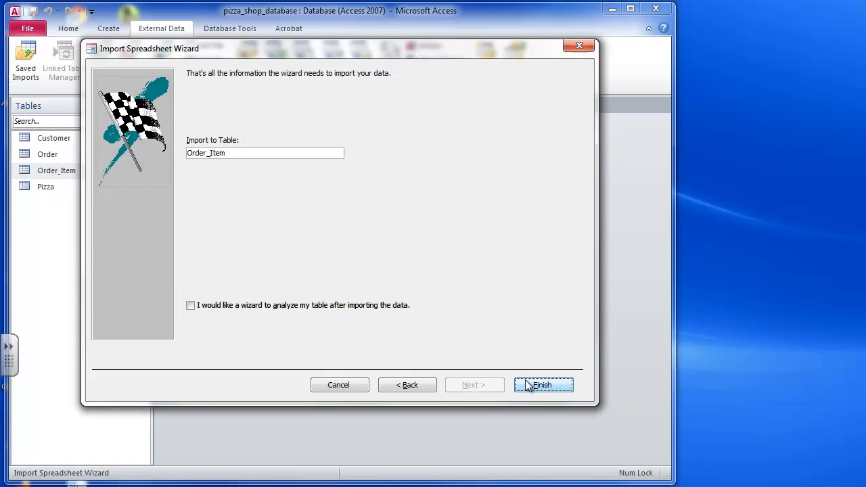
{"action": "left_click", "coordinate": [542, 385]}
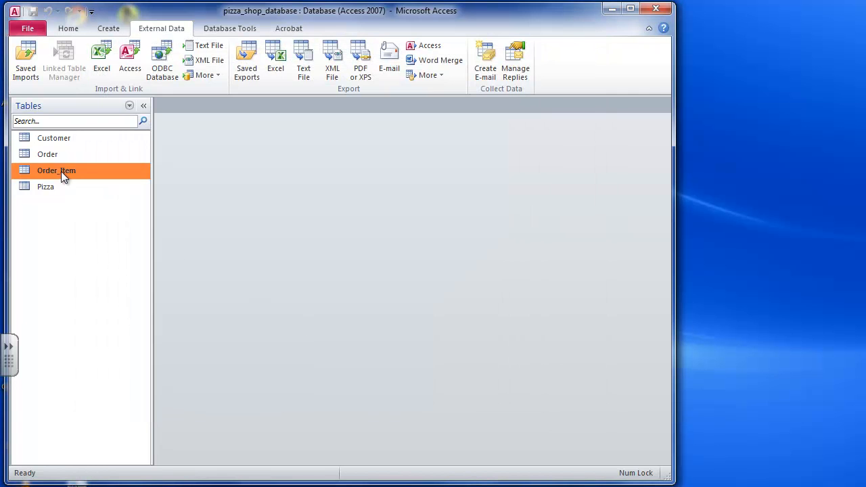
Compare the Order_Item table with Excel's Order_Item sheet for orders 1250 and 1251
{"action": "double_click", "coordinate": [56, 170]}
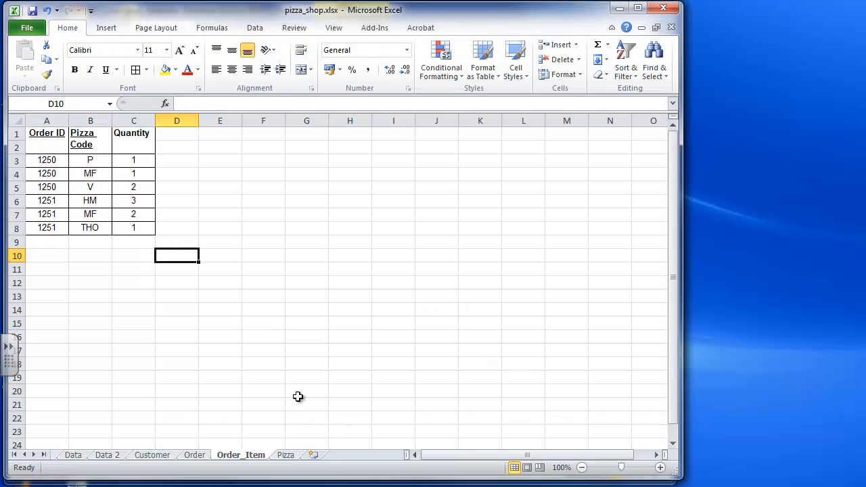
{"action": "mouse_move", "coordinate": [262, 201]}
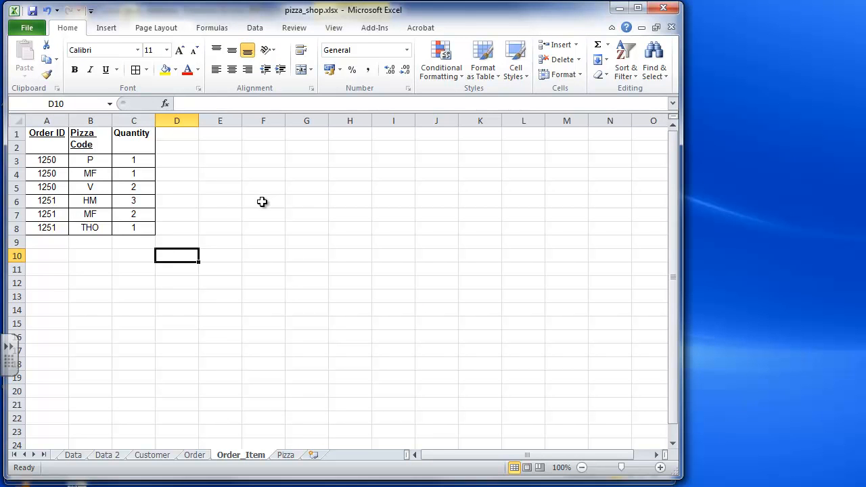
{"action": "mouse_move", "coordinate": [146, 187]}
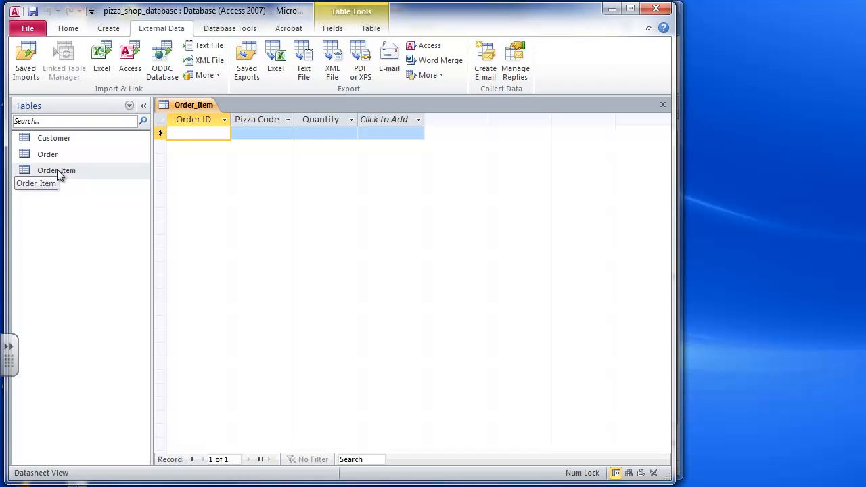
Open Order_Item in Design View and make Order ID a Number field
{"action": "right_click", "coordinate": [56, 170]}
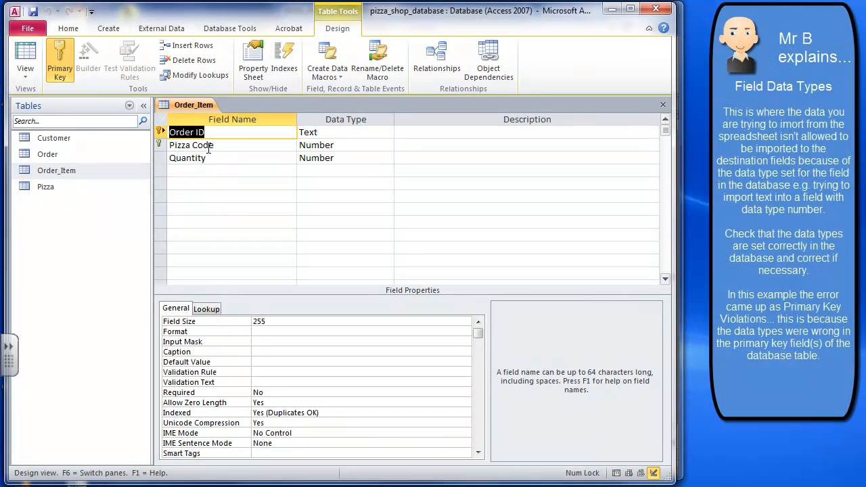
{"action": "mouse_move", "coordinate": [237, 145]}
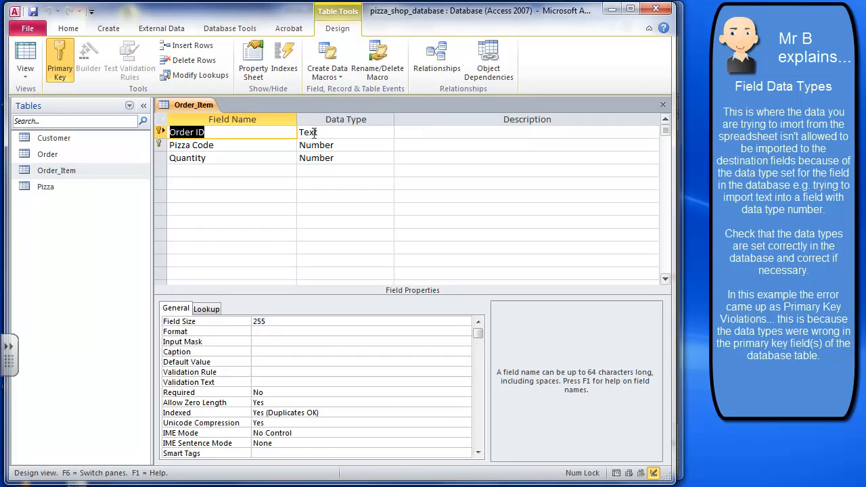
{"action": "left_click", "coordinate": [309, 132]}
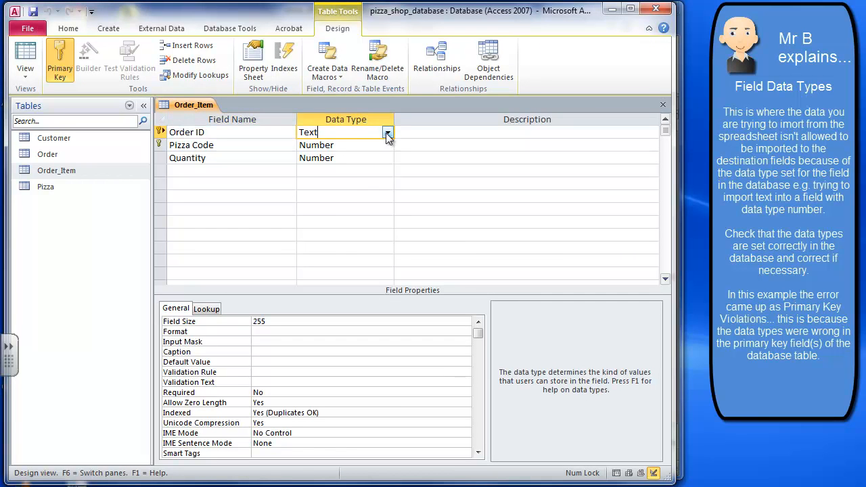
{"action": "left_click", "coordinate": [388, 132]}
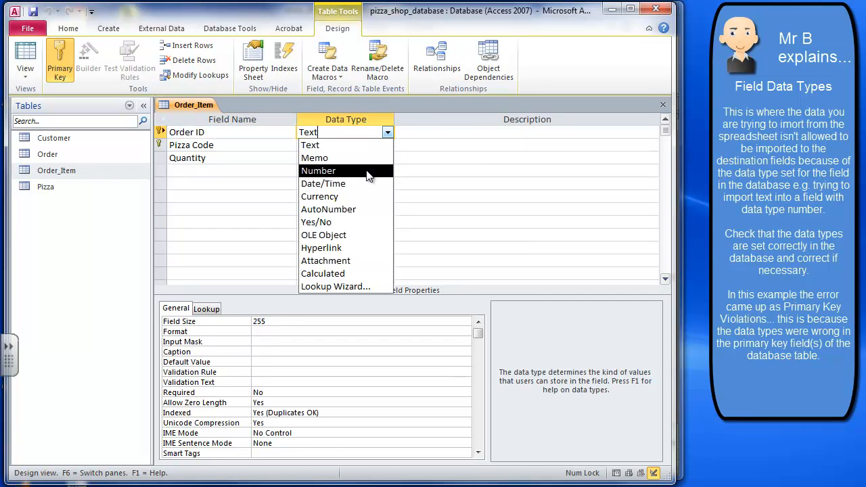
{"action": "left_click", "coordinate": [318, 170]}
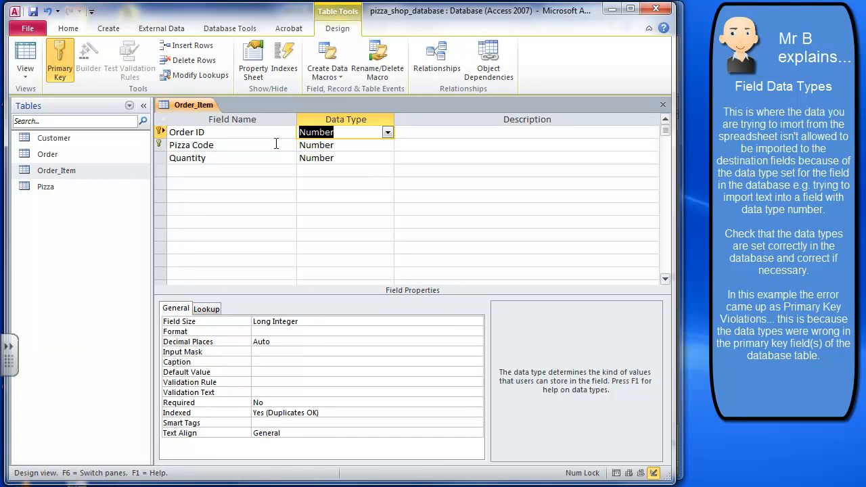
Change the Pizza Code field's data type to Text
{"action": "left_click", "coordinate": [344, 145]}
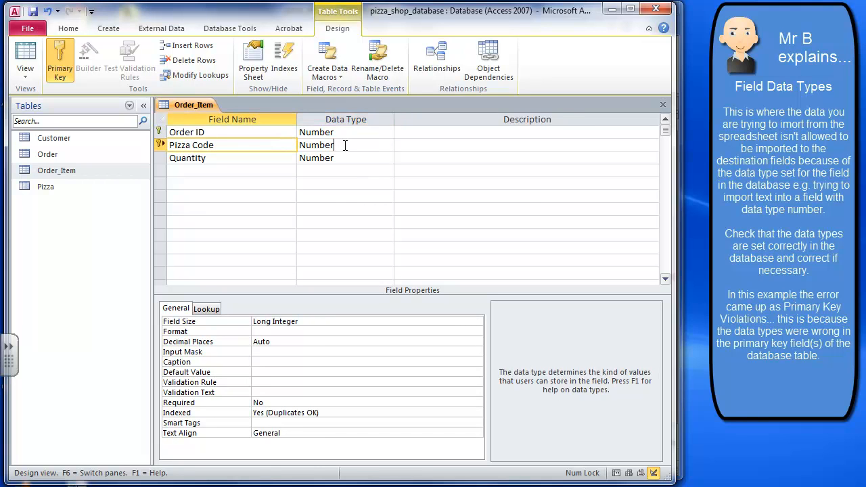
{"action": "left_click", "coordinate": [341, 145]}
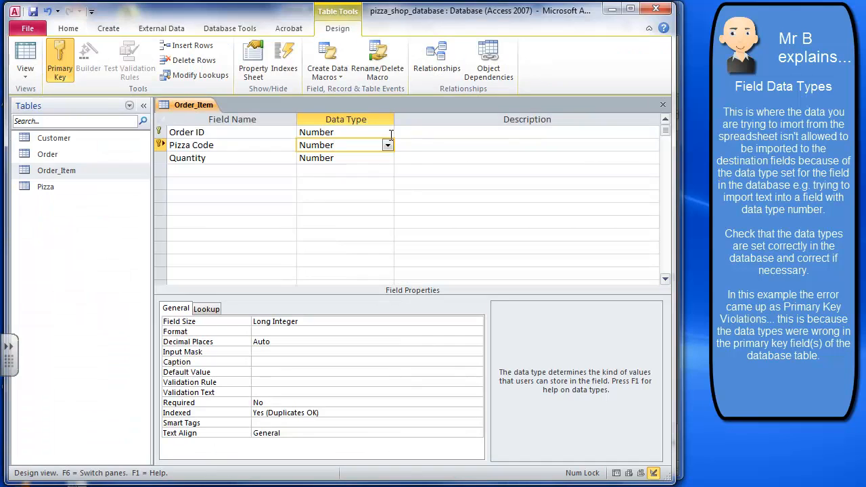
{"action": "left_click", "coordinate": [387, 144]}
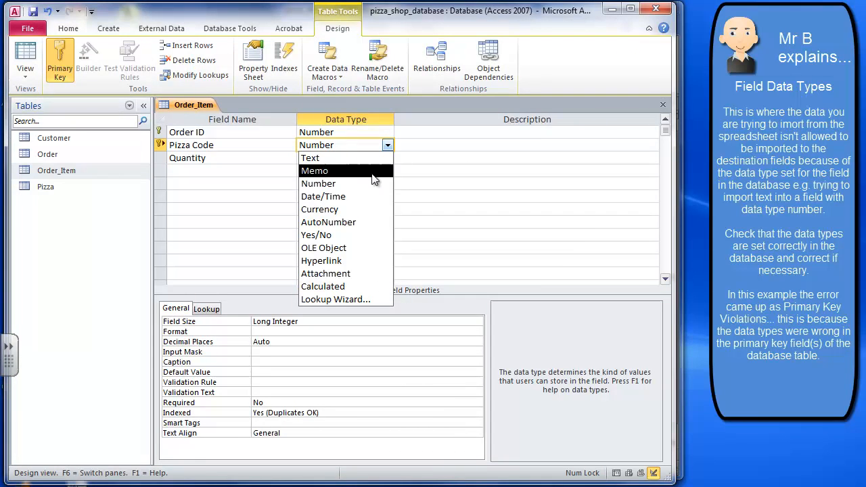
{"action": "left_click", "coordinate": [310, 158]}
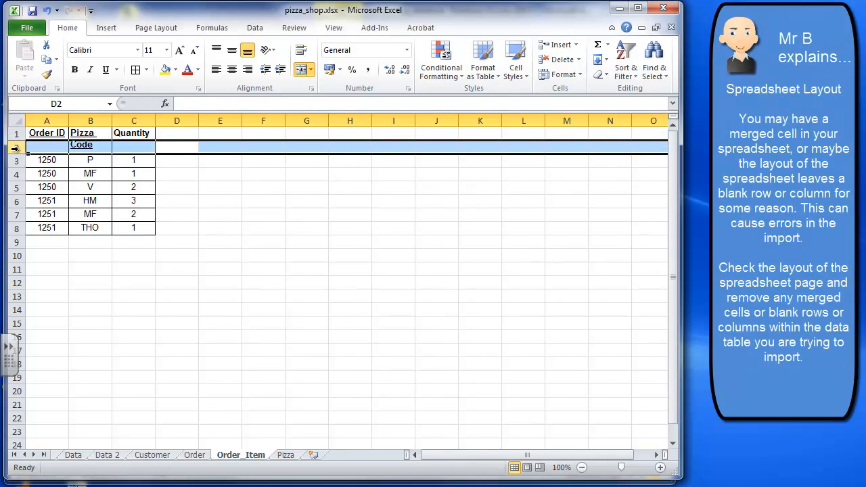
Delete the blank row 2 on the Order_Item sheet and widen column B
{"action": "right_click", "coordinate": [15, 147]}
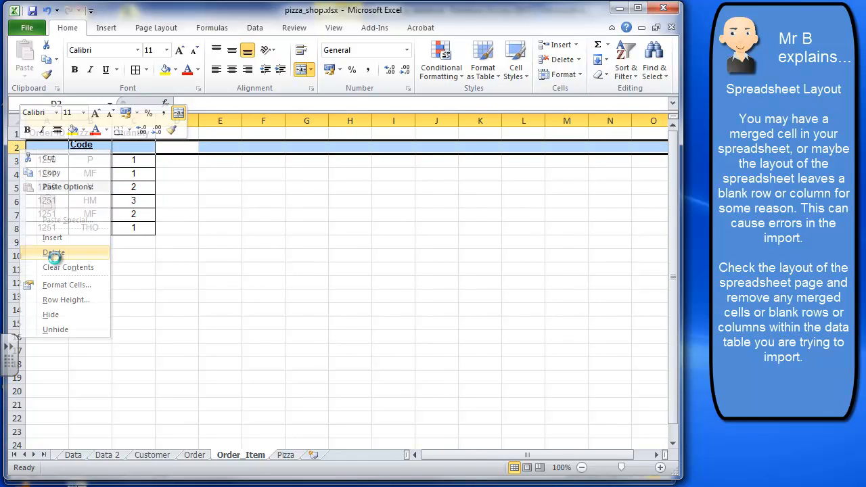
{"action": "left_click", "coordinate": [54, 252]}
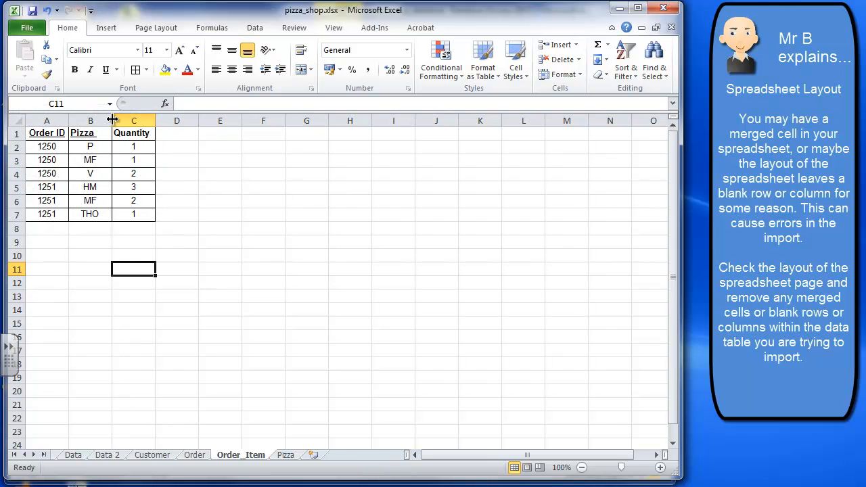
{"action": "left_click_drag", "start_coordinate": [111, 120], "coordinate": [135, 121]}
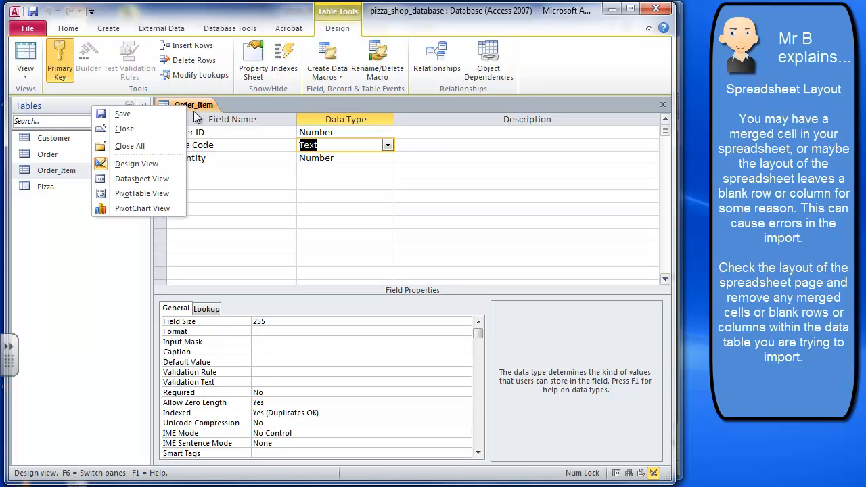
Append pizza_shop.xlsx's Order_Item sheet into the Order_Item table, then open its six records
{"action": "left_click", "coordinate": [125, 128]}
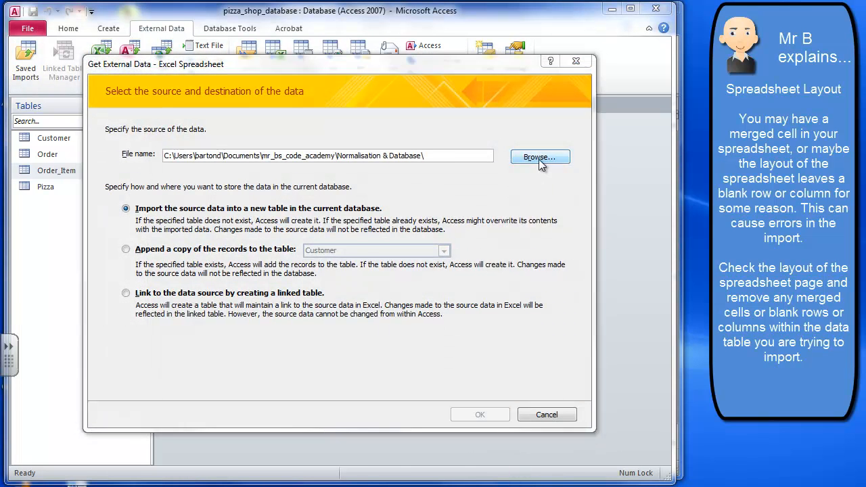
{"action": "left_click", "coordinate": [539, 156]}
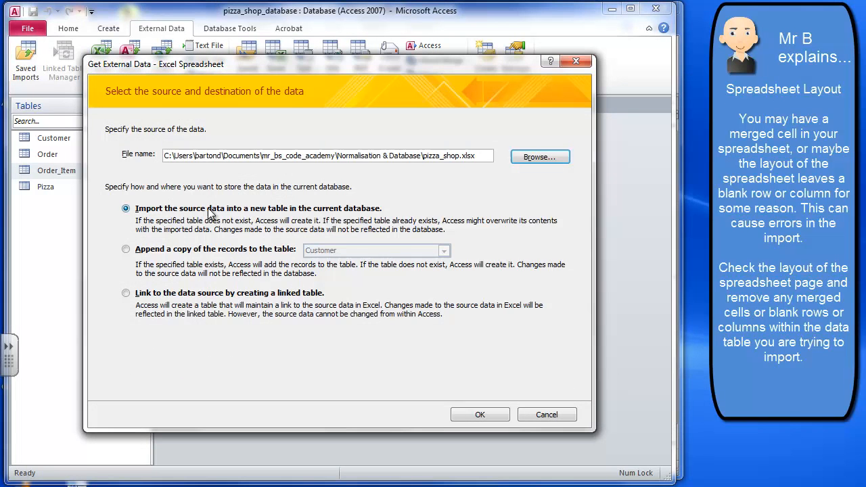
{"action": "left_click", "coordinate": [126, 249]}
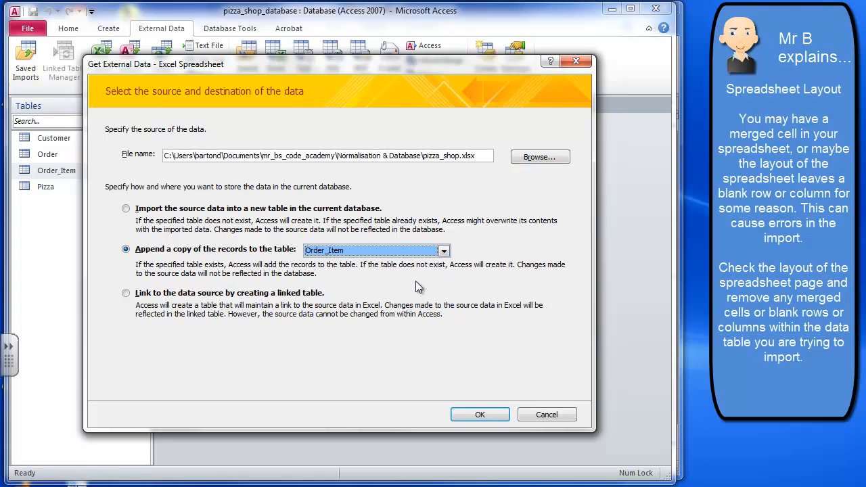
{"action": "left_click", "coordinate": [480, 414]}
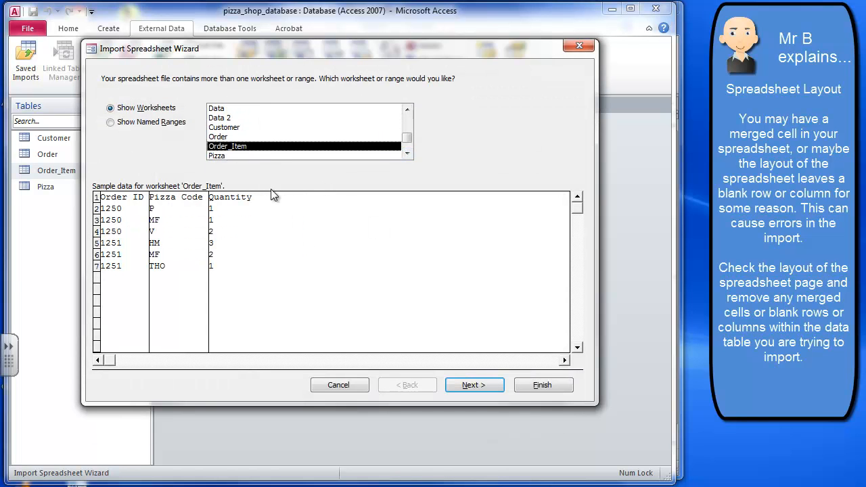
{"action": "mouse_move", "coordinate": [388, 408]}
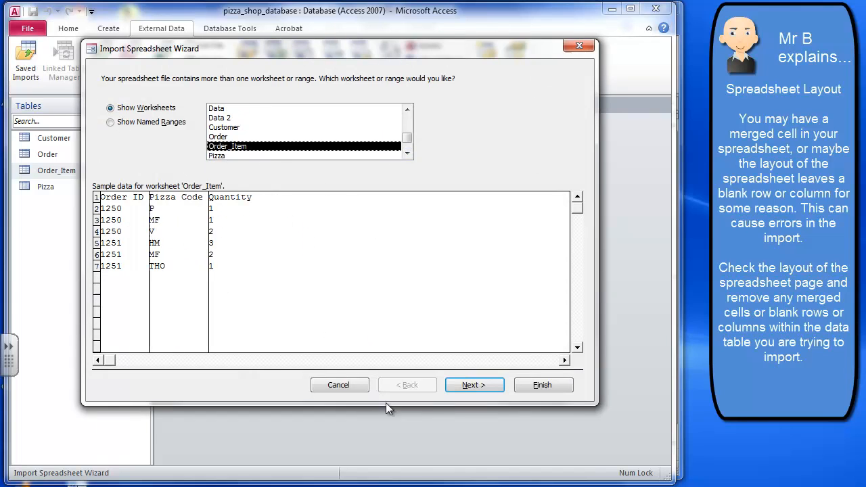
{"action": "left_click", "coordinate": [474, 384]}
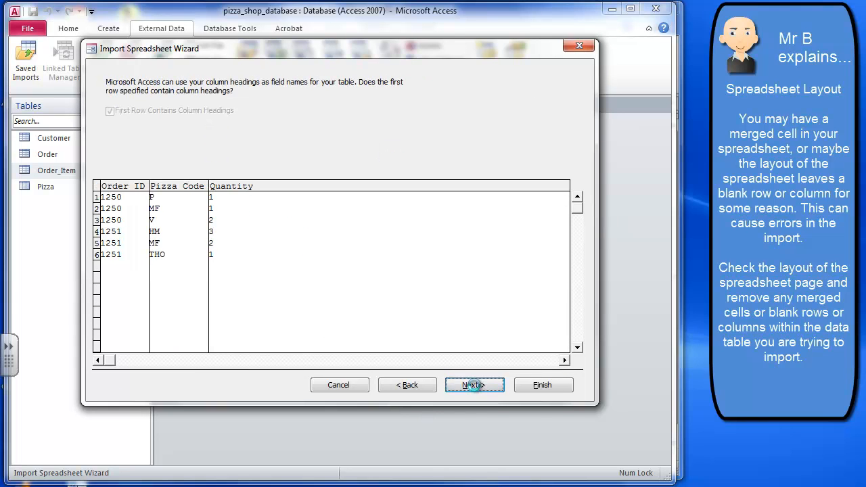
{"action": "left_click", "coordinate": [542, 385]}
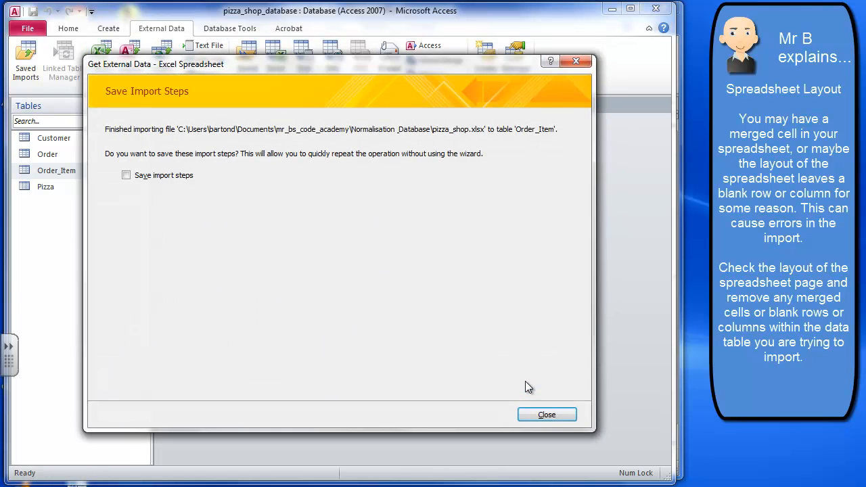
{"action": "mouse_move", "coordinate": [178, 163]}
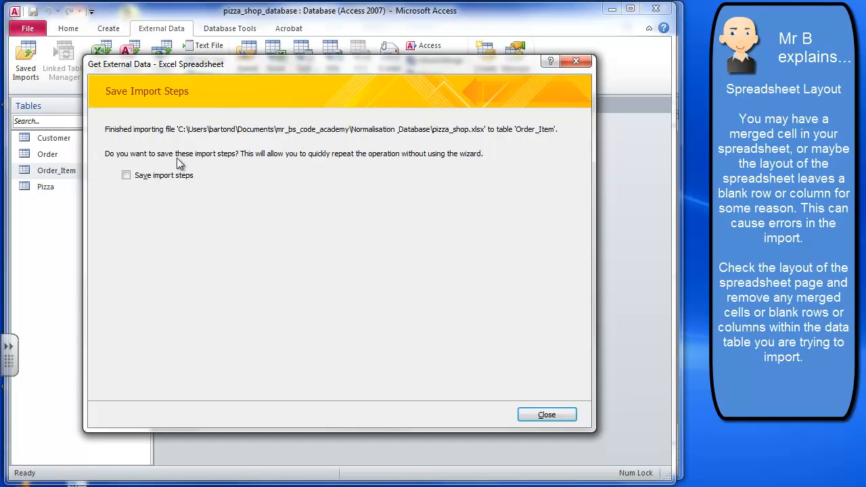
{"action": "left_click", "coordinate": [547, 414]}
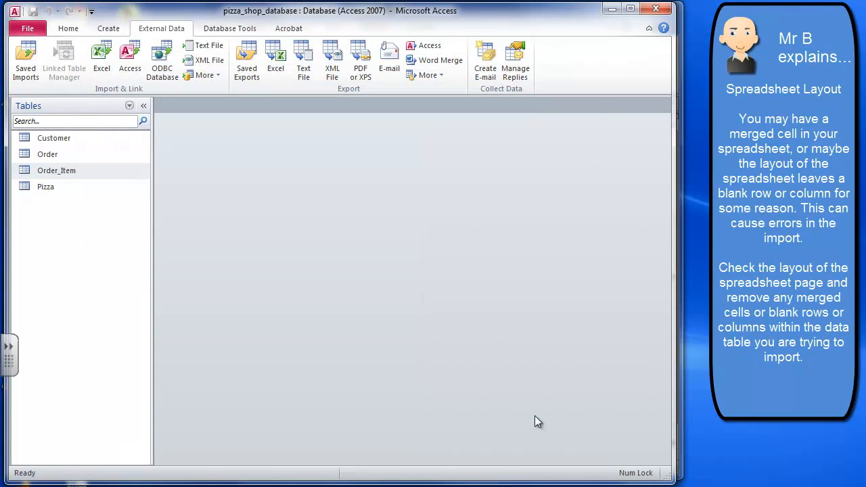
{"action": "double_click", "coordinate": [56, 170]}
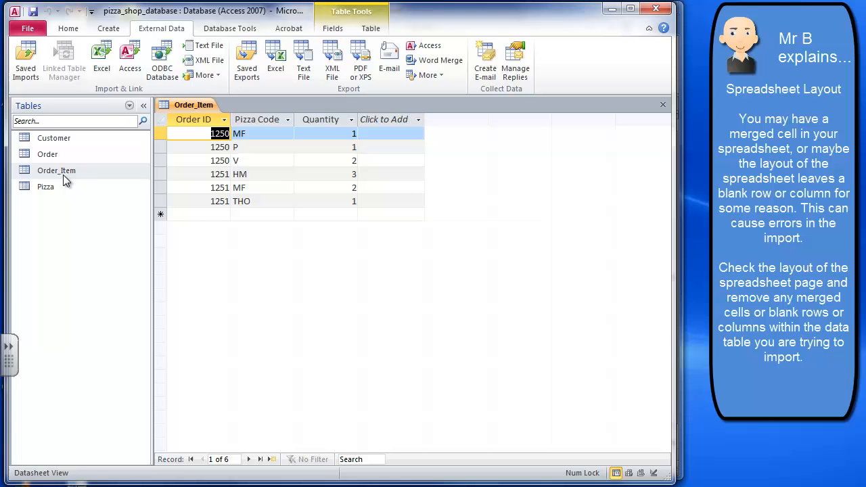
{"action": "mouse_move", "coordinate": [380, 184]}
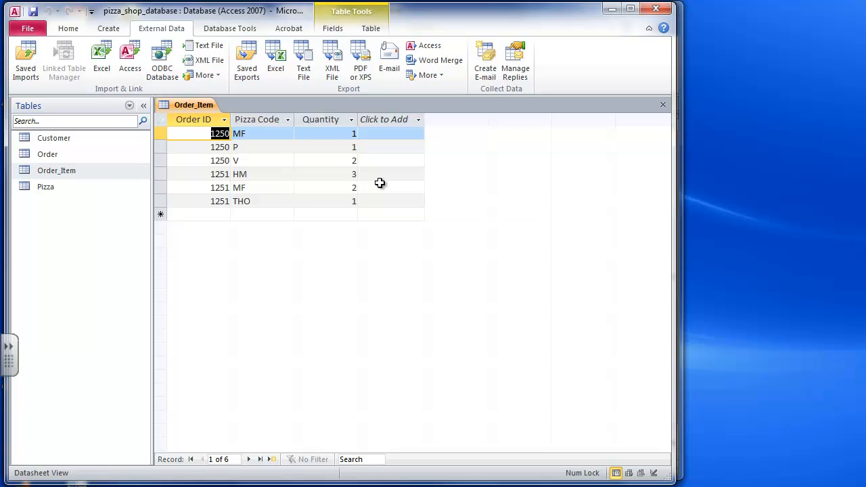
{"action": "mouse_move", "coordinate": [371, 184]}
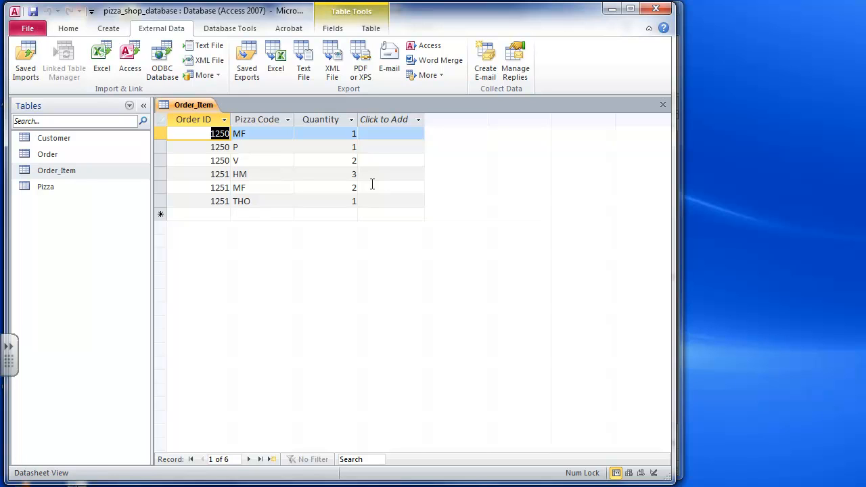
{"action": "mouse_move", "coordinate": [48, 154]}
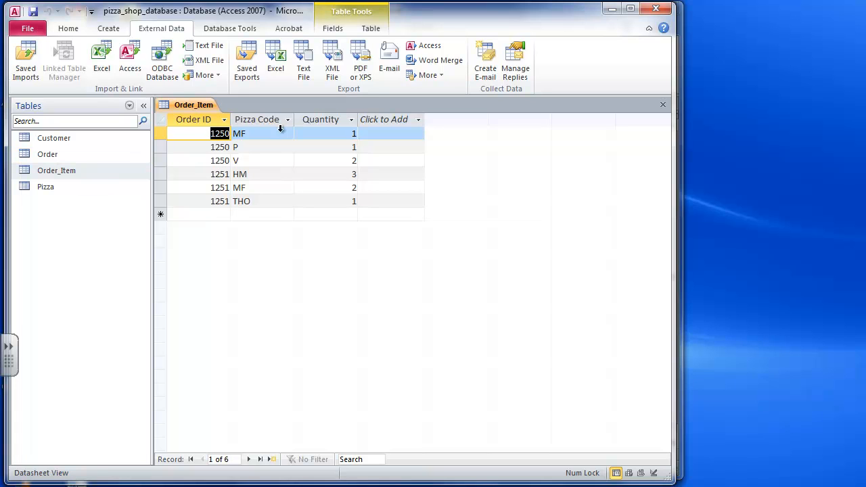
{"action": "mouse_move", "coordinate": [245, 189]}
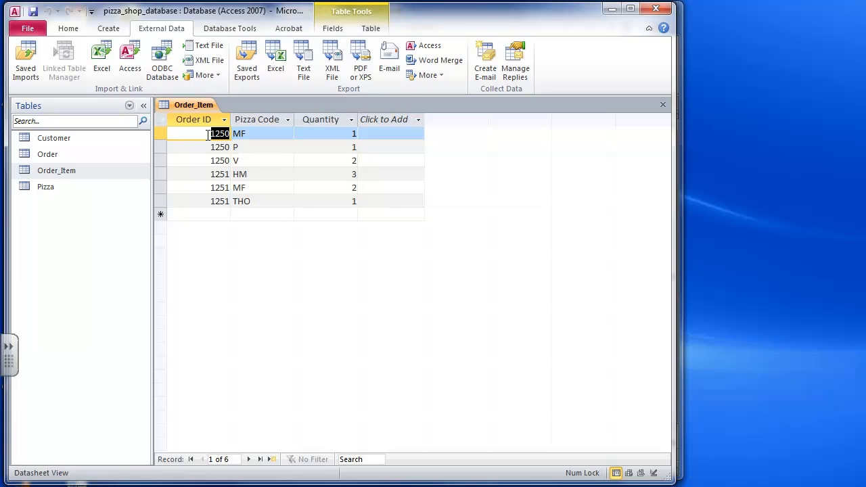
{"action": "mouse_move", "coordinate": [236, 160]}
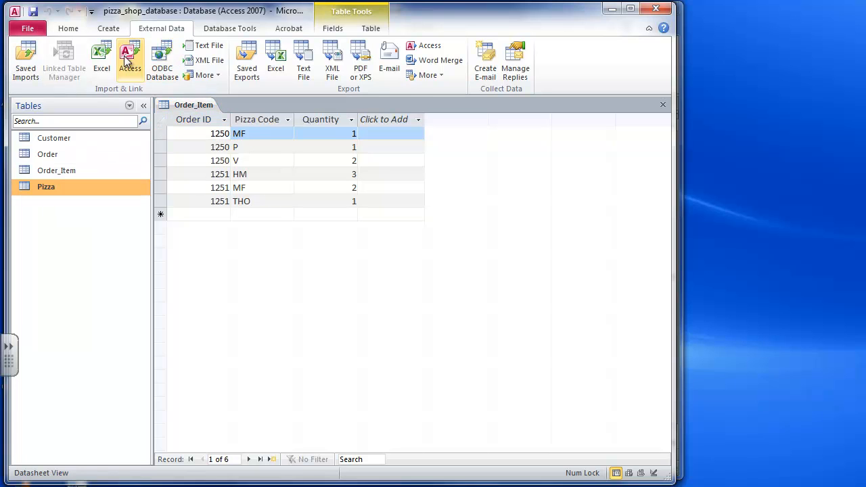
Start an Excel import from pizza_shop.xlsx that appends into the Pizza table
{"action": "left_click", "coordinate": [101, 60]}
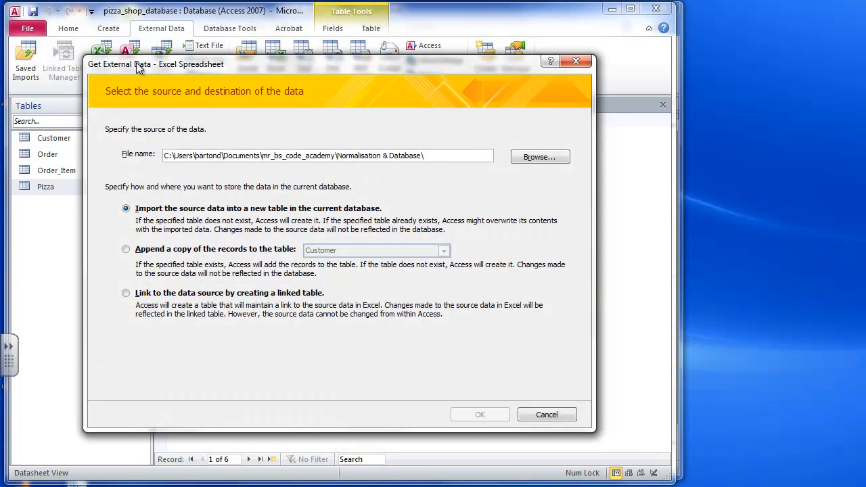
{"action": "left_click", "coordinate": [546, 415]}
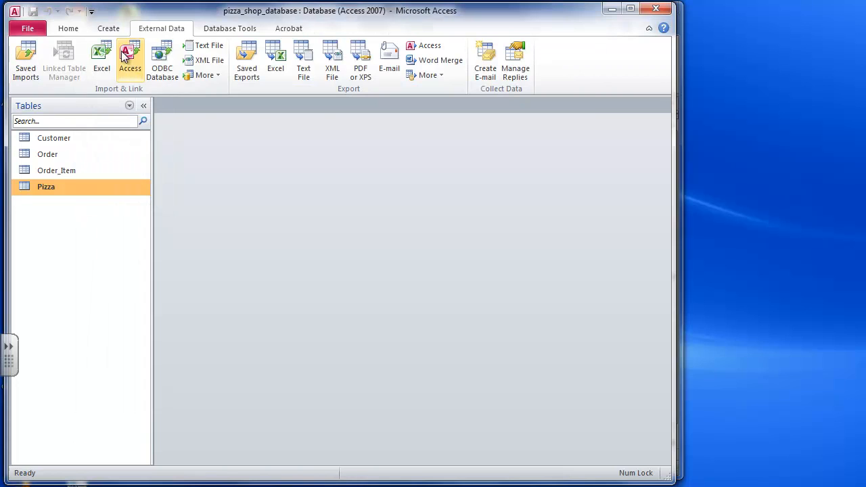
{"action": "left_click", "coordinate": [101, 58]}
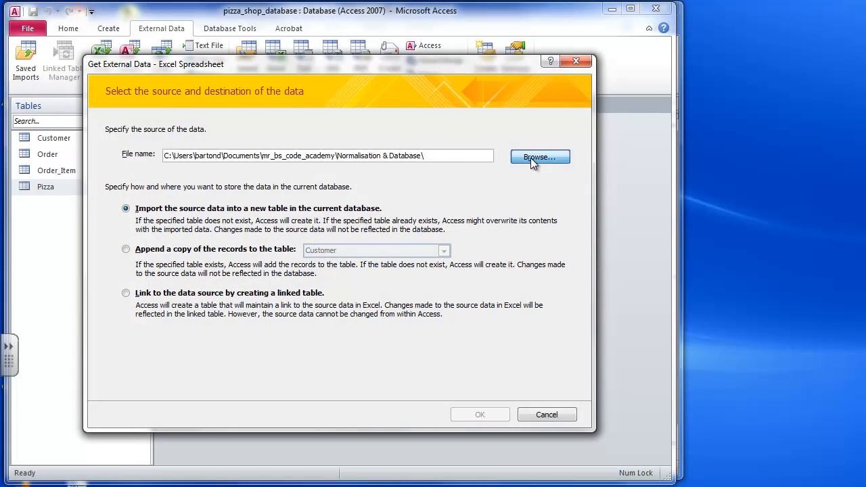
{"action": "left_click", "coordinate": [539, 156]}
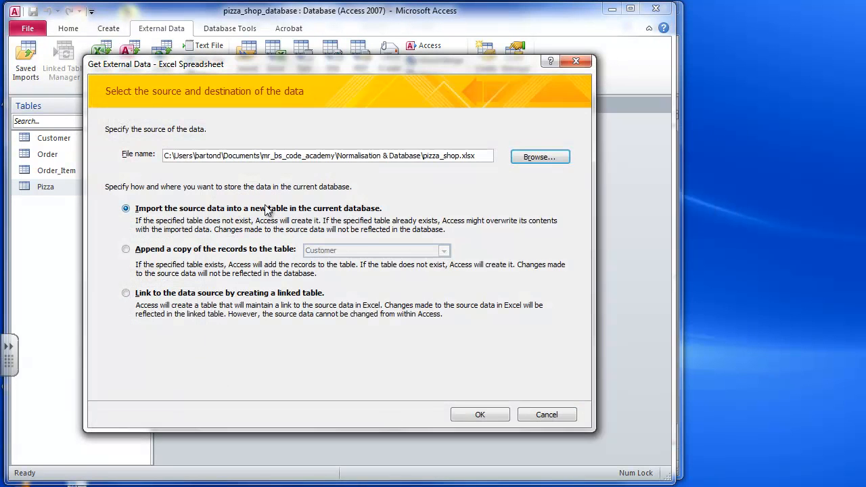
{"action": "left_click", "coordinate": [126, 249]}
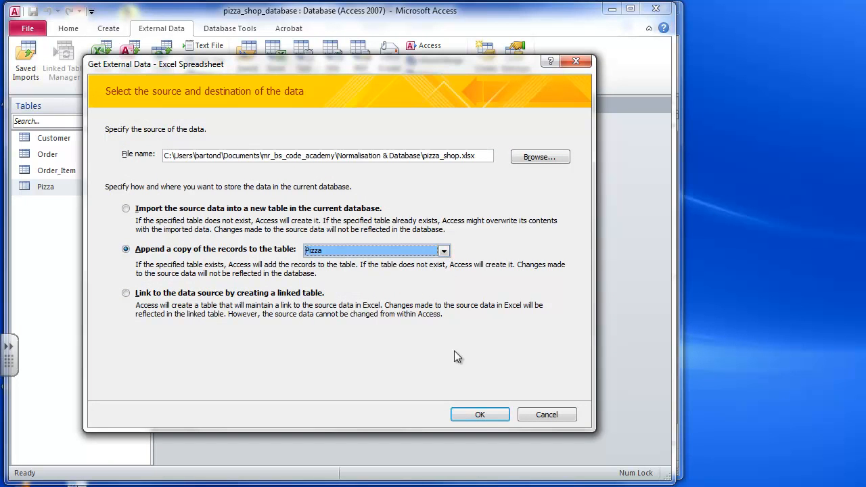
{"action": "left_click", "coordinate": [480, 415]}
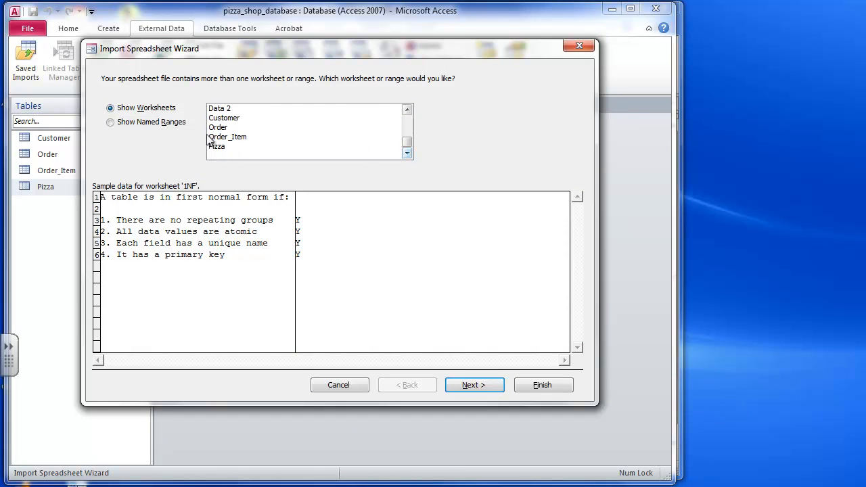
Choose the Pizza worksheet, finish the import, and dismiss the missing 'Pizza Name' field errors
{"action": "left_click", "coordinate": [474, 385]}
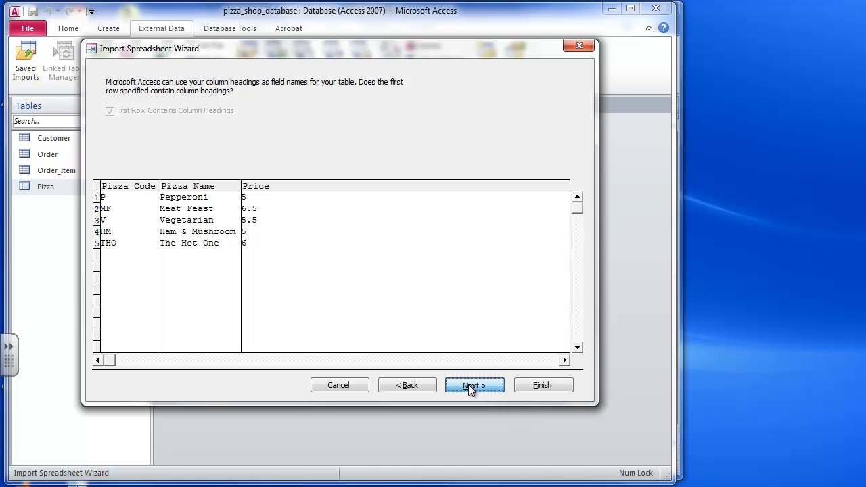
{"action": "left_click", "coordinate": [474, 385]}
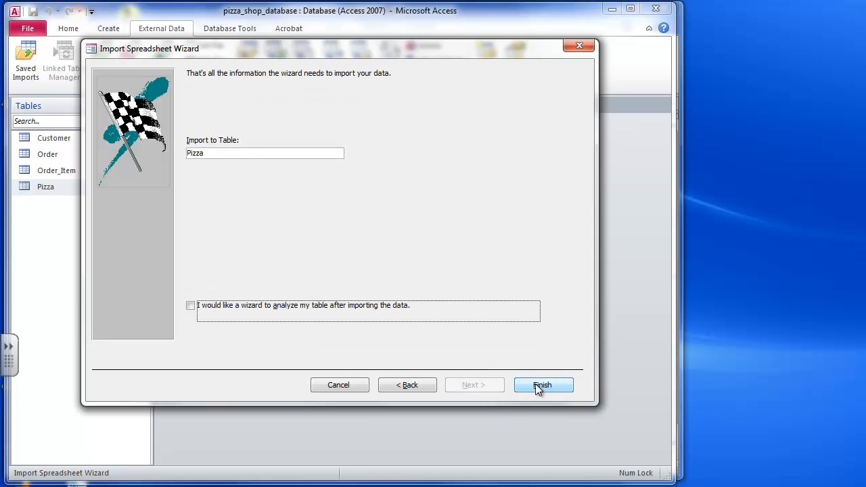
{"action": "left_click", "coordinate": [543, 385]}
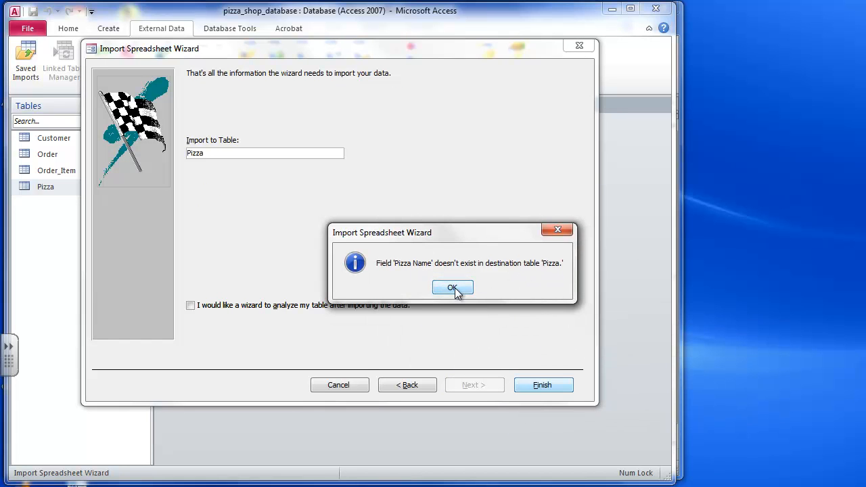
{"action": "left_click", "coordinate": [453, 287]}
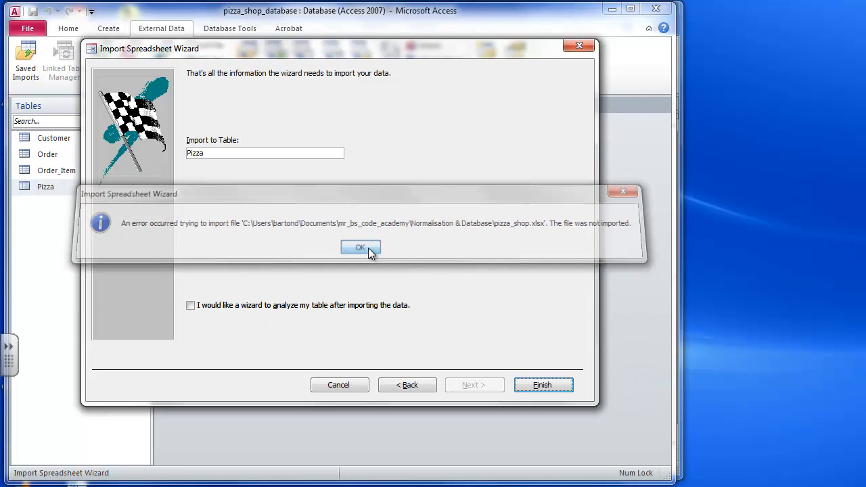
{"action": "left_click", "coordinate": [360, 247]}
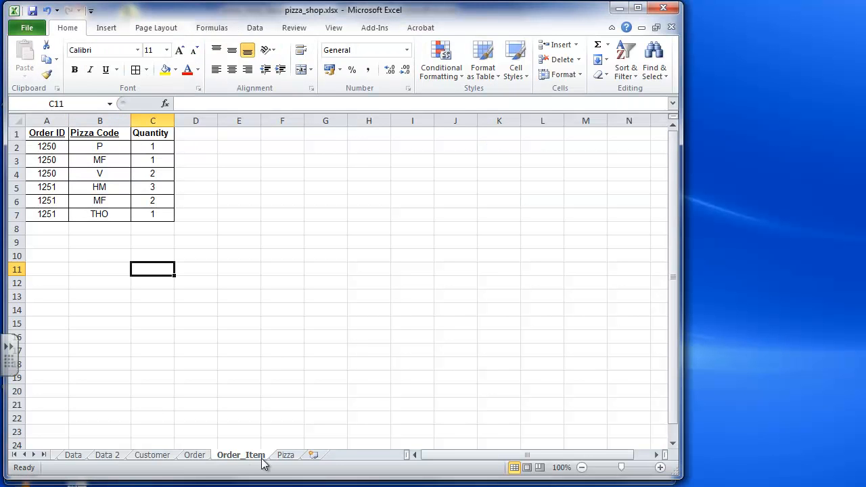
Review the Excel sheet, then open the empty Pizza table in Access and right-click it
{"action": "left_click", "coordinate": [285, 455]}
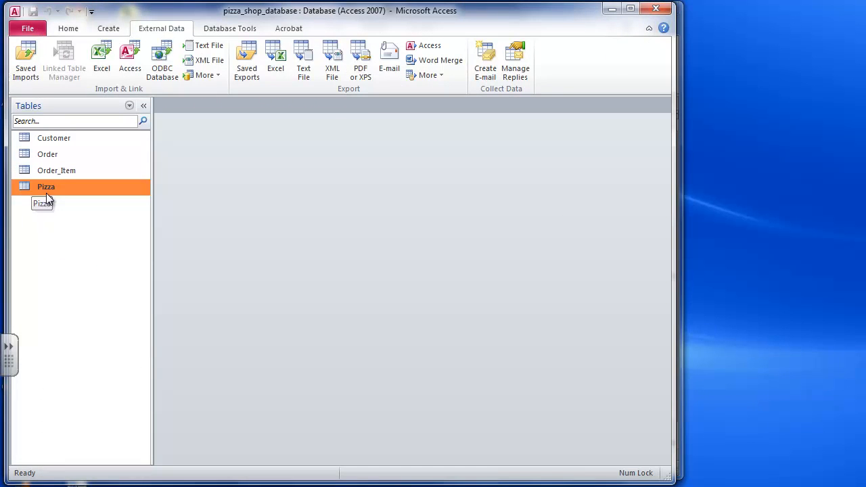
{"action": "double_click", "coordinate": [46, 186]}
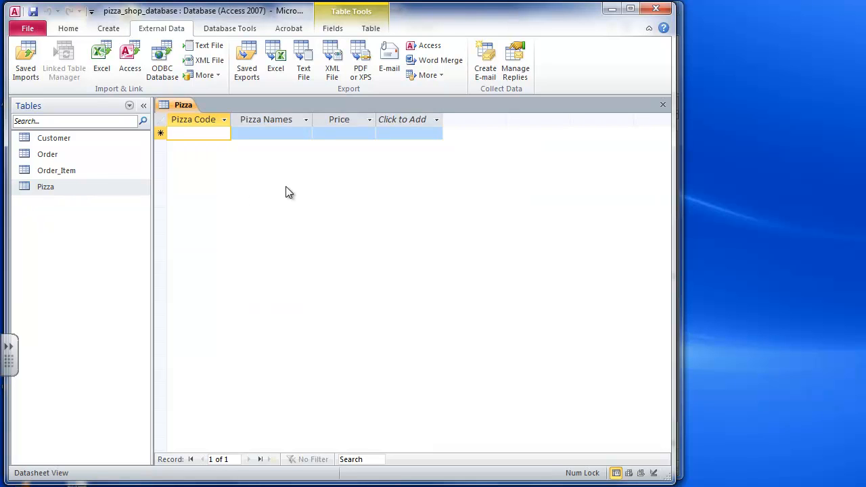
{"action": "mouse_move", "coordinate": [118, 154]}
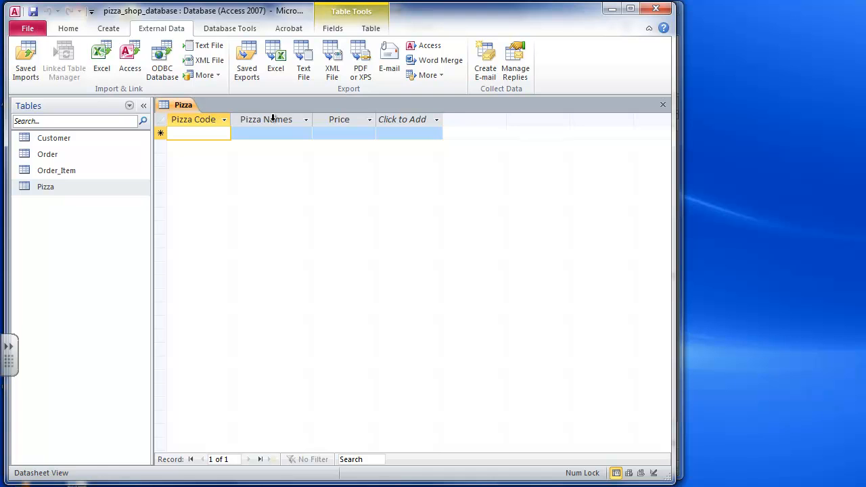
{"action": "right_click", "coordinate": [46, 186]}
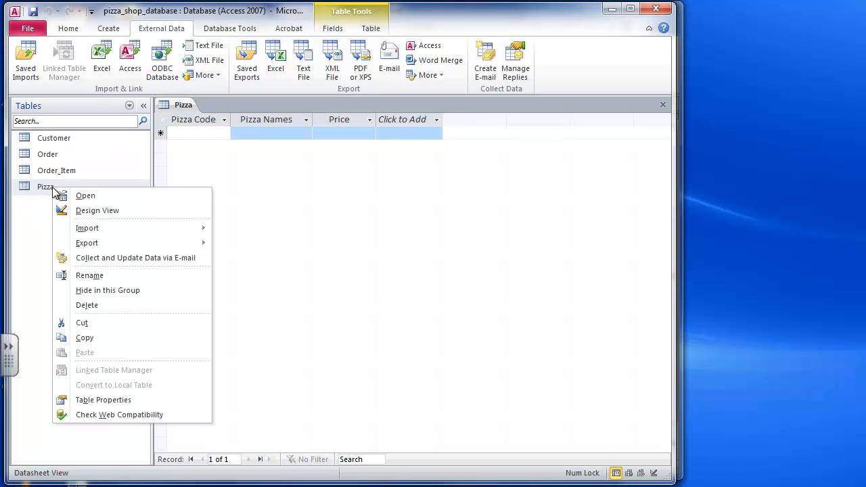
Choose Import > Excel from the Pizza table's context menu
{"action": "left_click", "coordinate": [97, 211]}
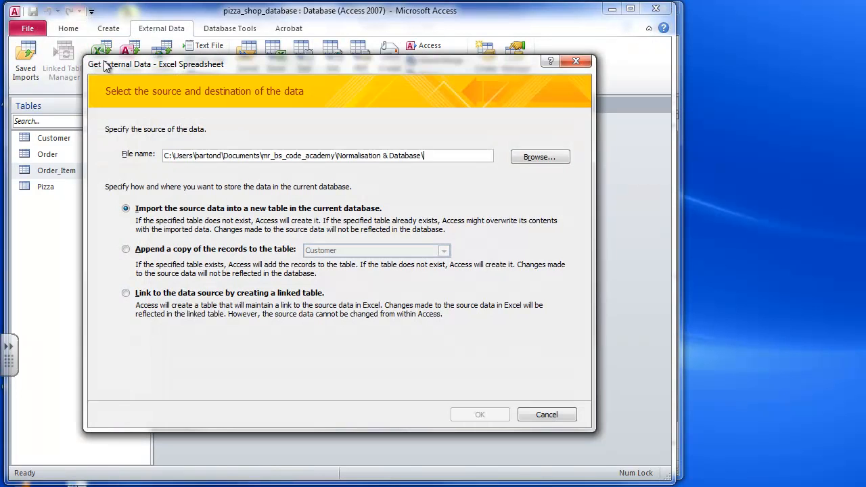
{"action": "mouse_move", "coordinate": [499, 418]}
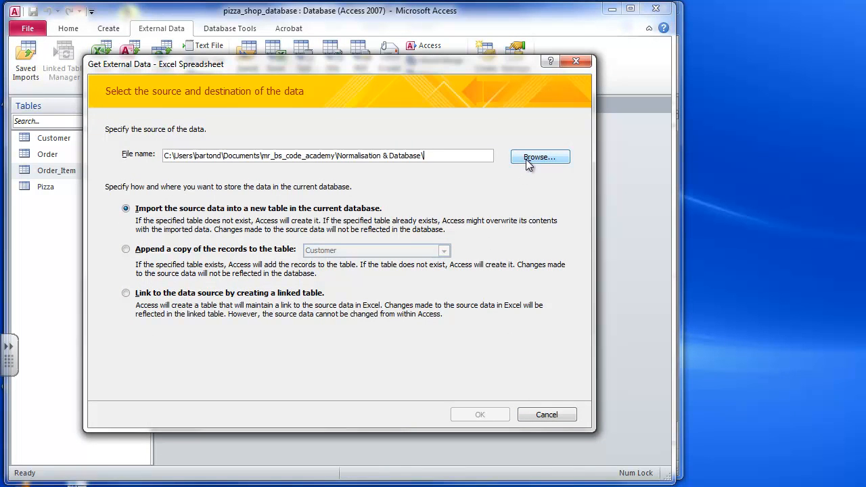
Append the Pizza worksheet of pizza_shop.xlsx into the Pizza table and close the wizard
{"action": "left_click", "coordinate": [539, 157]}
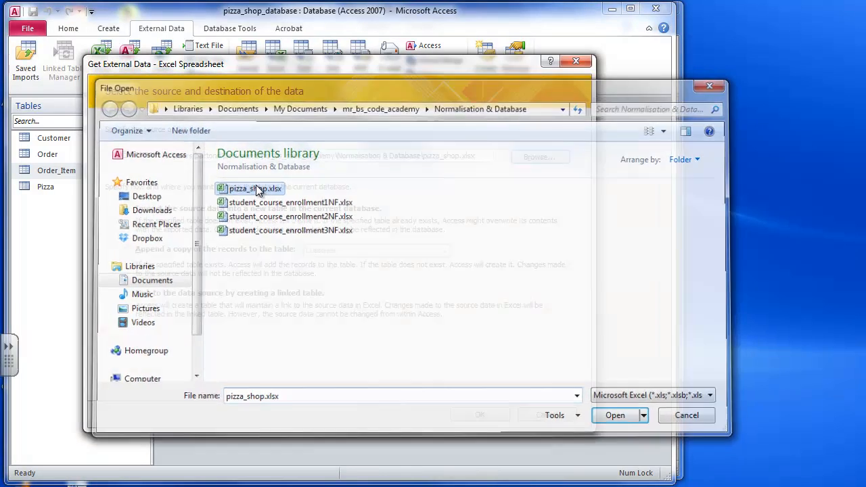
{"action": "left_click", "coordinate": [615, 415]}
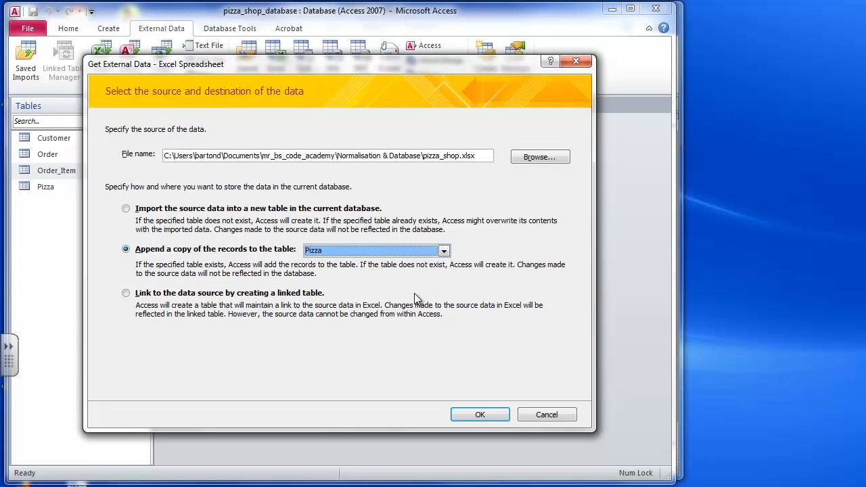
{"action": "left_click", "coordinate": [480, 415]}
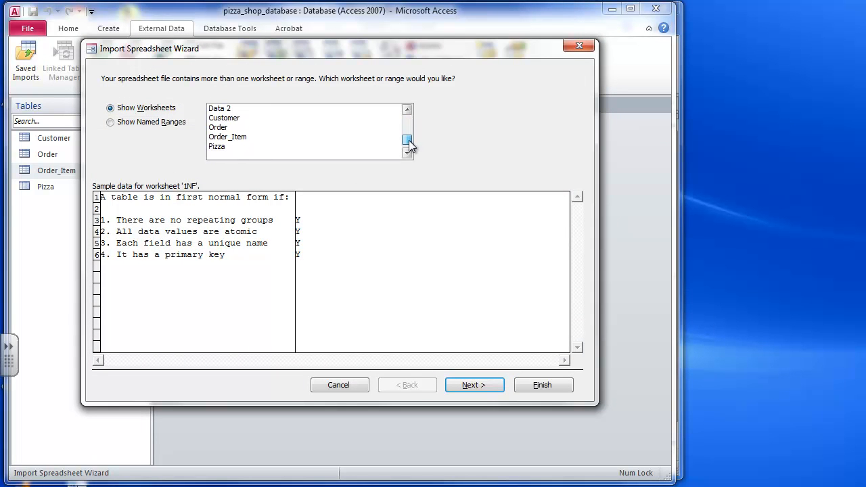
{"action": "left_click", "coordinate": [217, 146]}
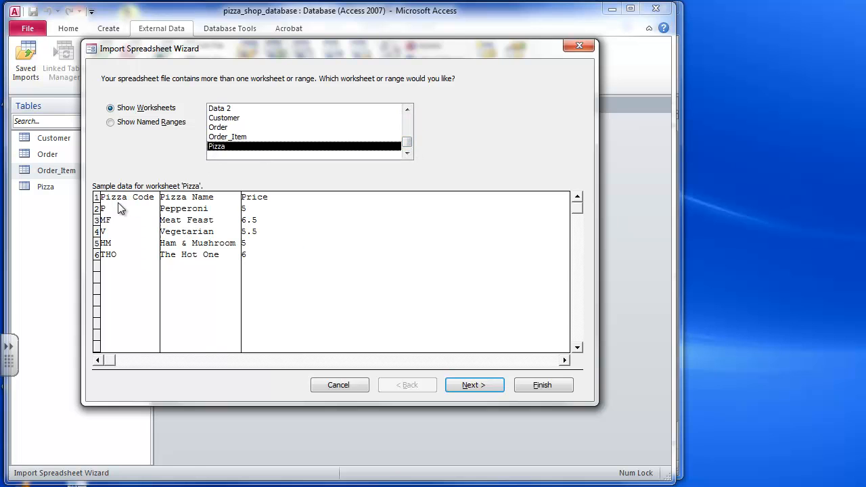
{"action": "left_click", "coordinate": [473, 385]}
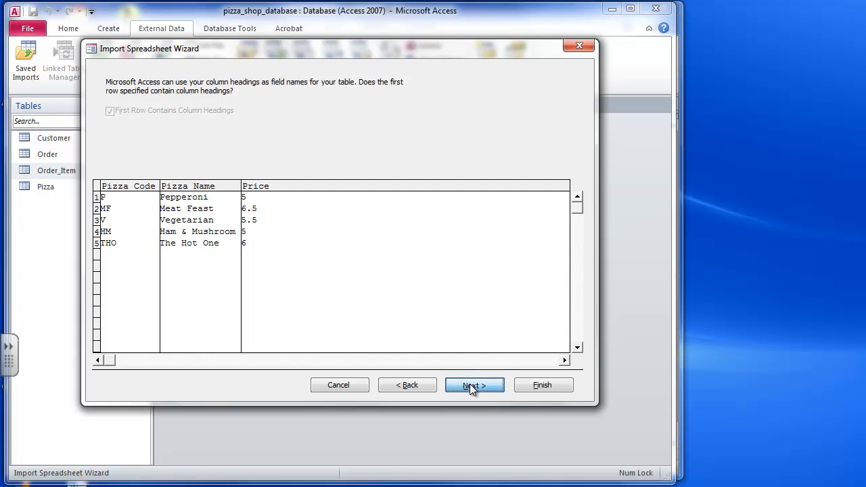
{"action": "left_click", "coordinate": [473, 385]}
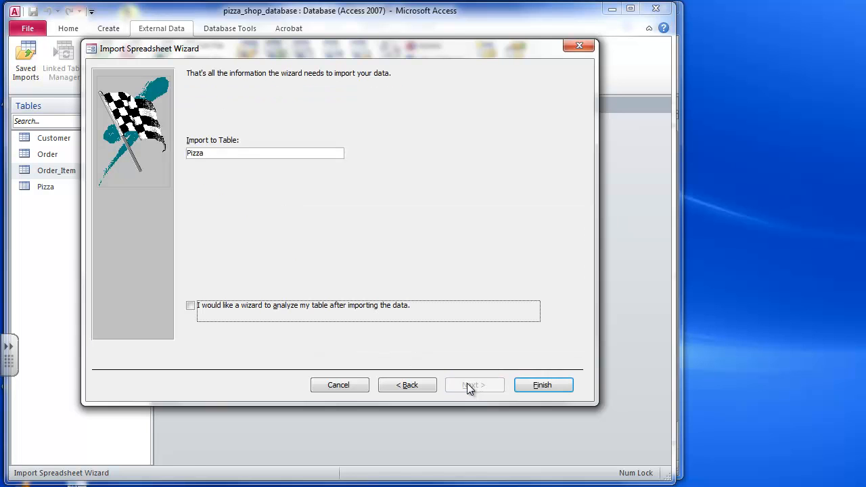
{"action": "left_click", "coordinate": [542, 385]}
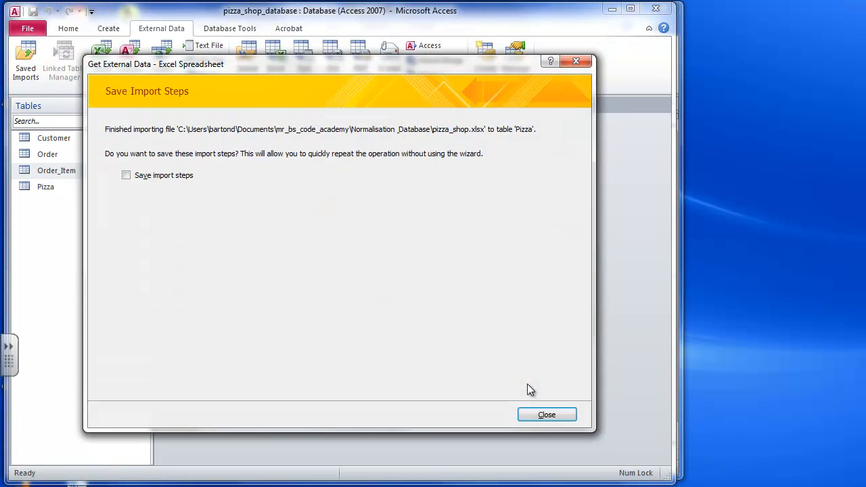
{"action": "left_click", "coordinate": [546, 414]}
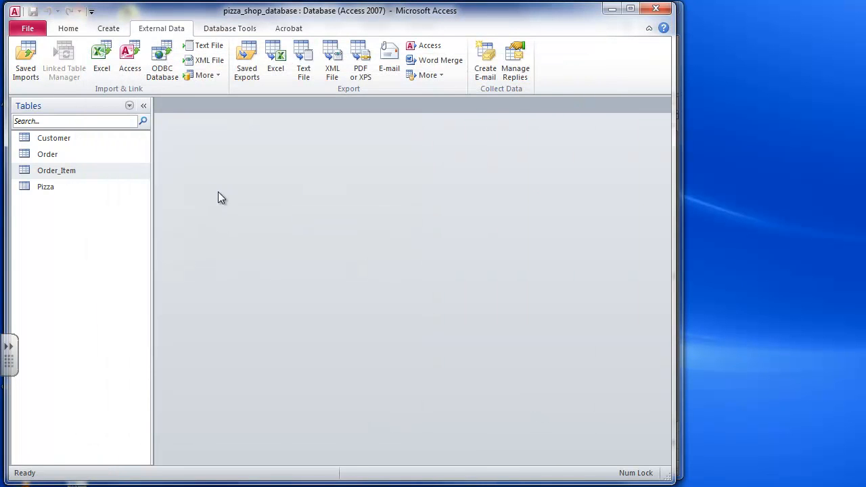
Open the Pizza table and compare its five pizzas with Excel, noting 'Ham & Mushro'
{"action": "double_click", "coordinate": [45, 187]}
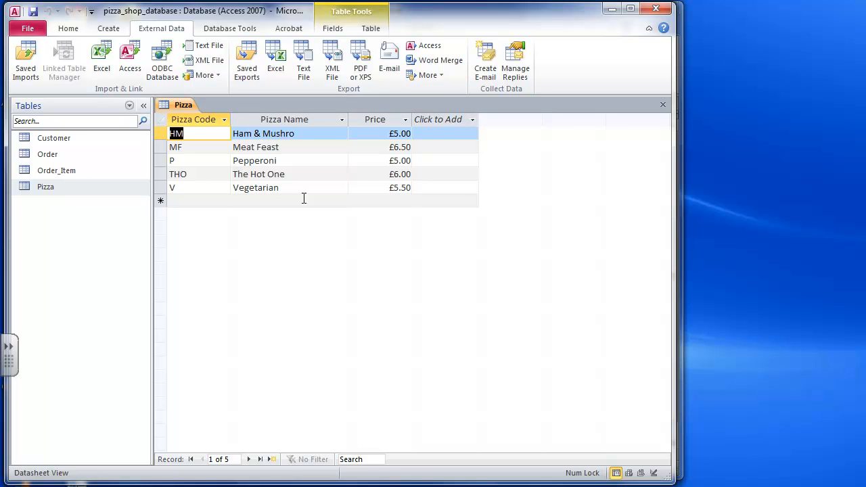
{"action": "mouse_move", "coordinate": [282, 143]}
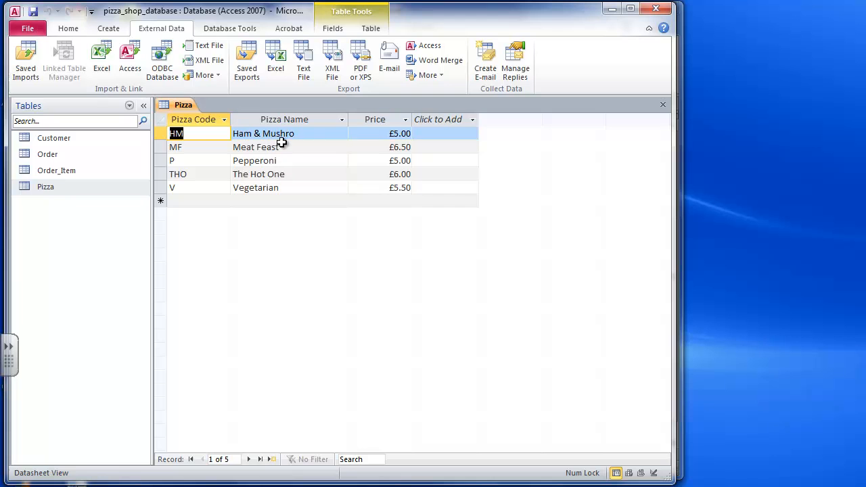
{"action": "mouse_move", "coordinate": [296, 131]}
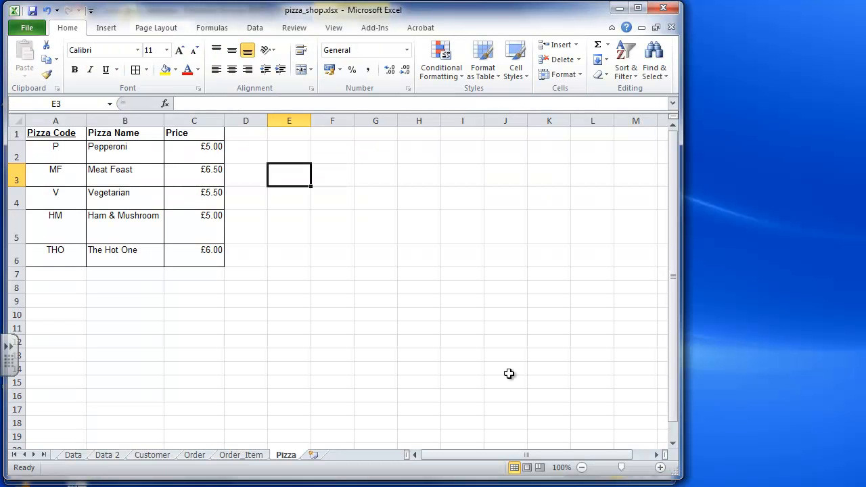
{"action": "left_click", "coordinate": [125, 227]}
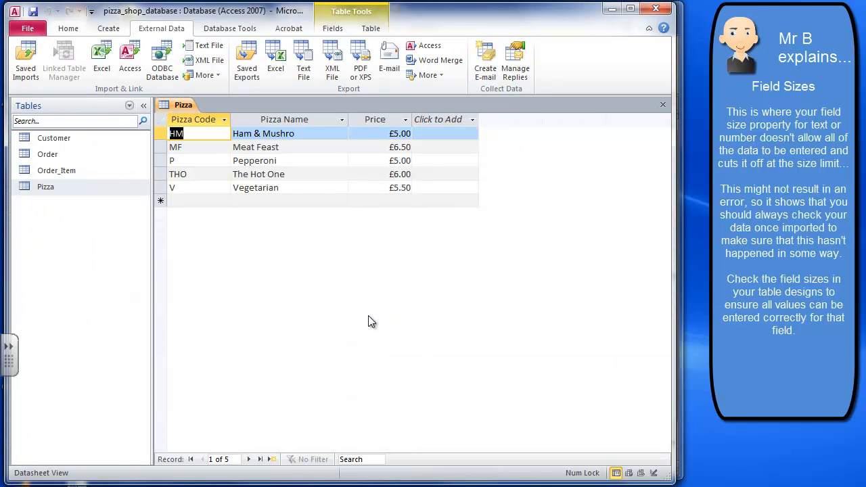
{"action": "mouse_move", "coordinate": [364, 241]}
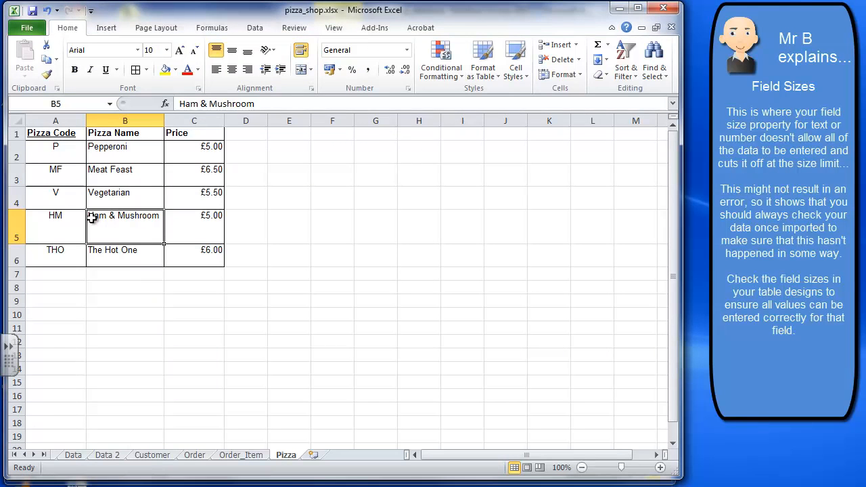
{"action": "double_click", "coordinate": [125, 218]}
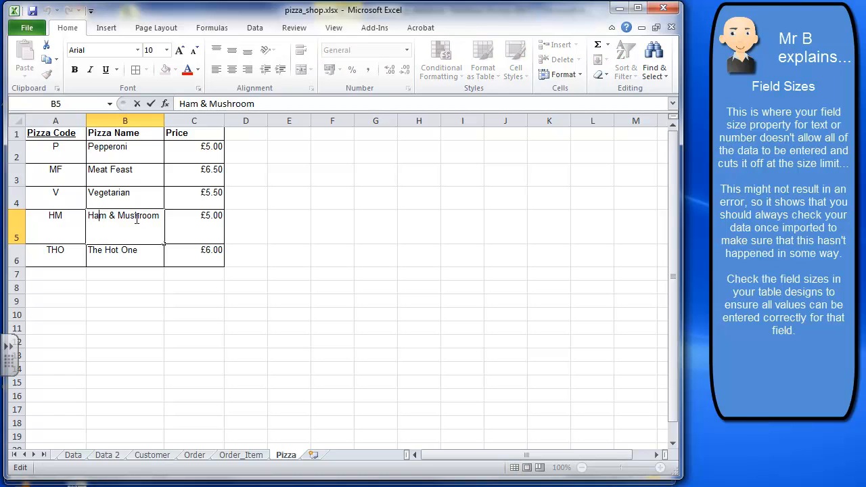
{"action": "mouse_move", "coordinate": [149, 219]}
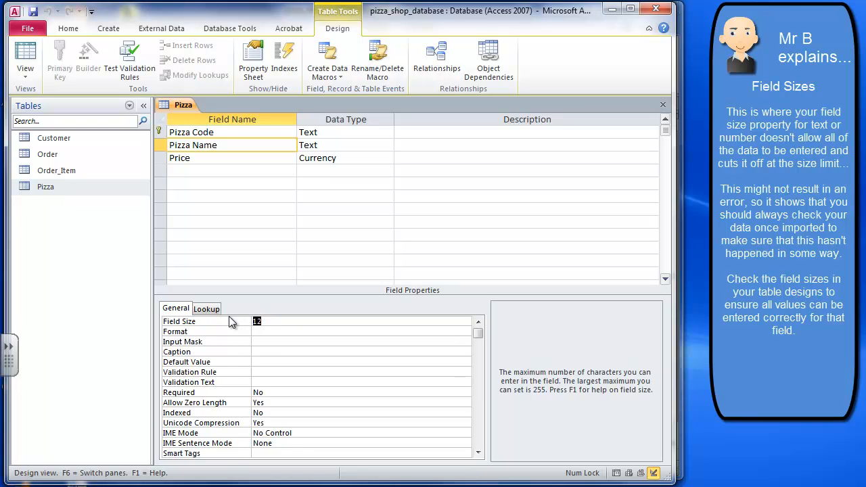
Set the Pizza Name field size to 150, save, and return to the table data
{"action": "type", "text": "150"}
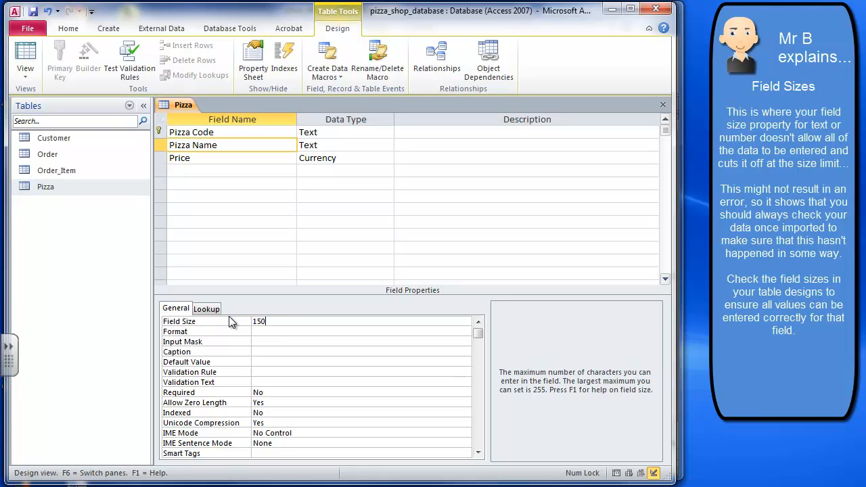
{"action": "left_click", "coordinate": [342, 145]}
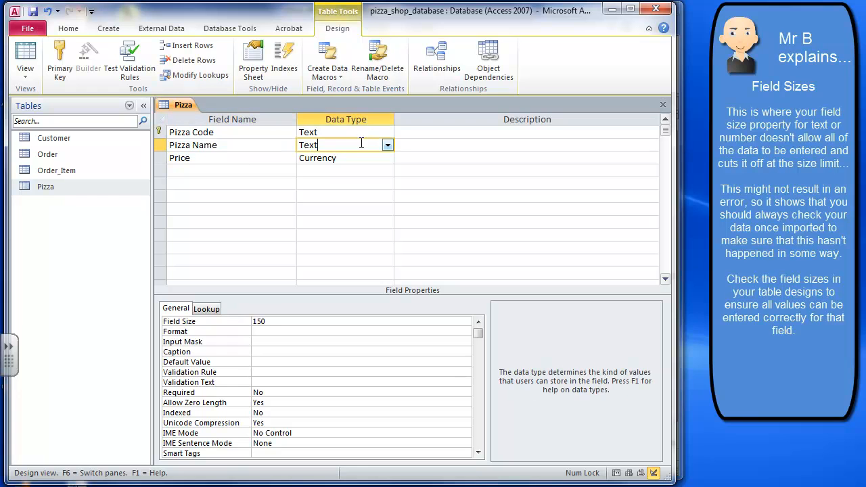
{"action": "left_click", "coordinate": [46, 187]}
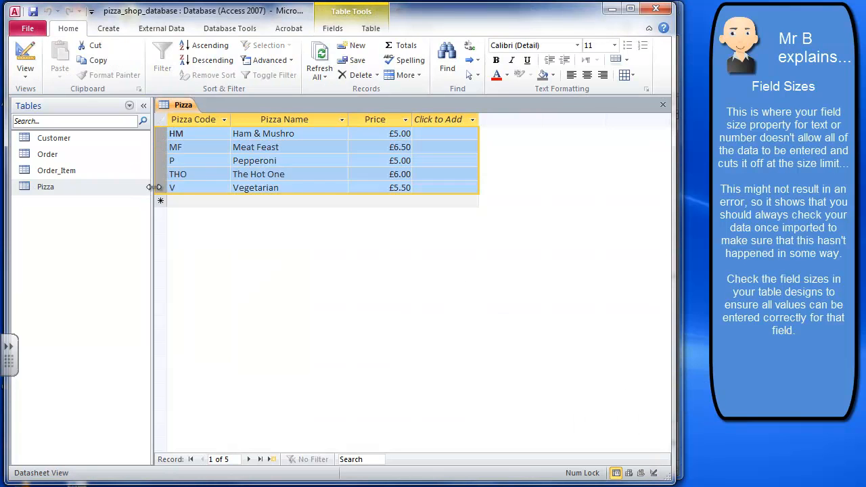
Start a fresh Excel spreadsheet import from External Data
{"action": "left_click", "coordinate": [356, 75]}
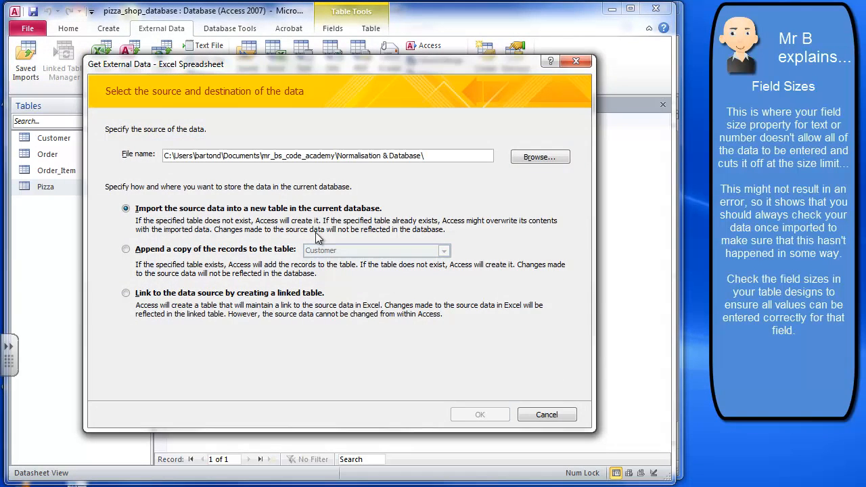
Start appending the Excel data to the Pizza table, agreeing to close the open table
{"action": "left_click", "coordinate": [539, 156]}
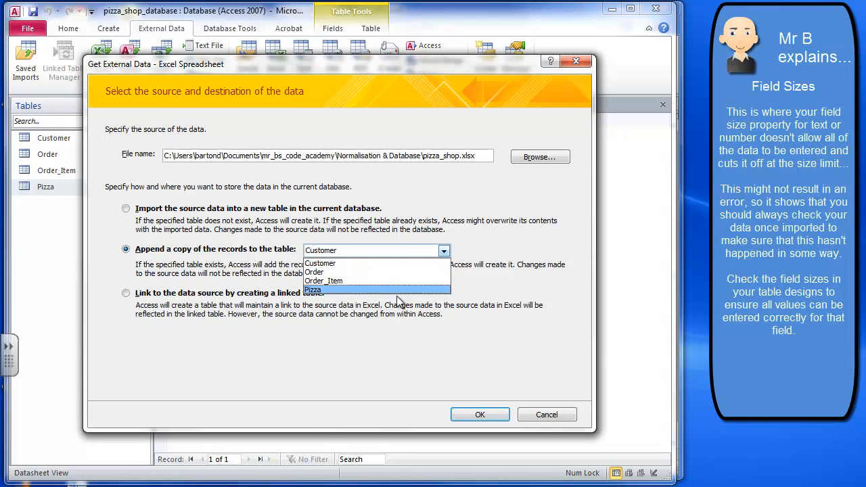
{"action": "left_click", "coordinate": [313, 290]}
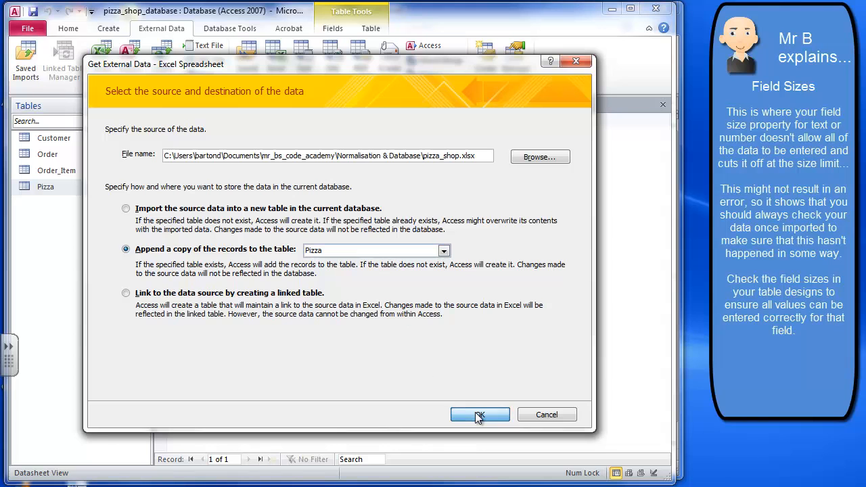
{"action": "left_click", "coordinate": [480, 414]}
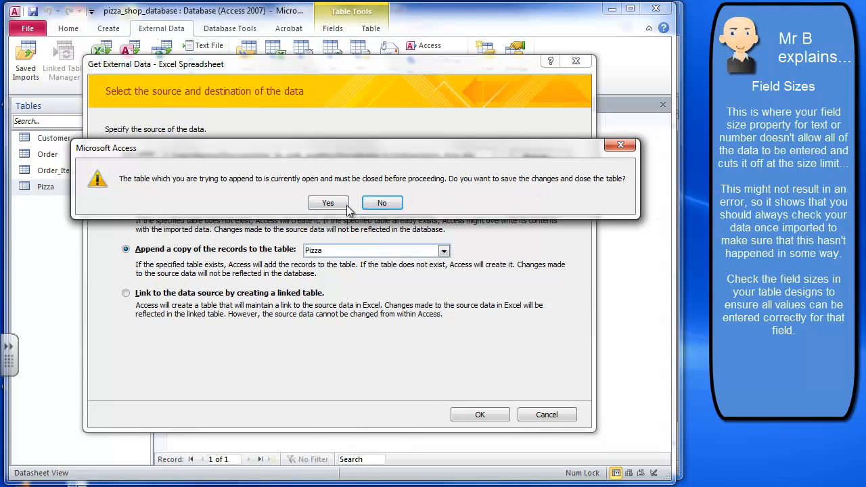
{"action": "left_click", "coordinate": [328, 203]}
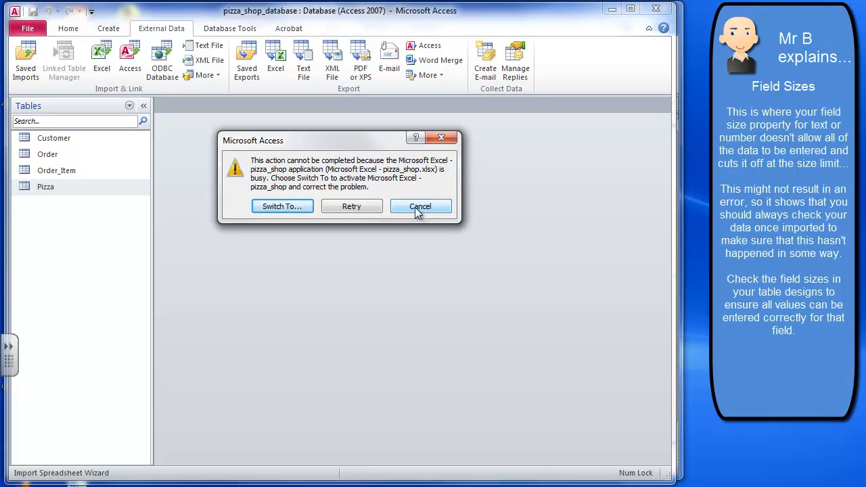
Retry past the Excel busy warning, then cancel the blocked import
{"action": "left_click", "coordinate": [420, 206]}
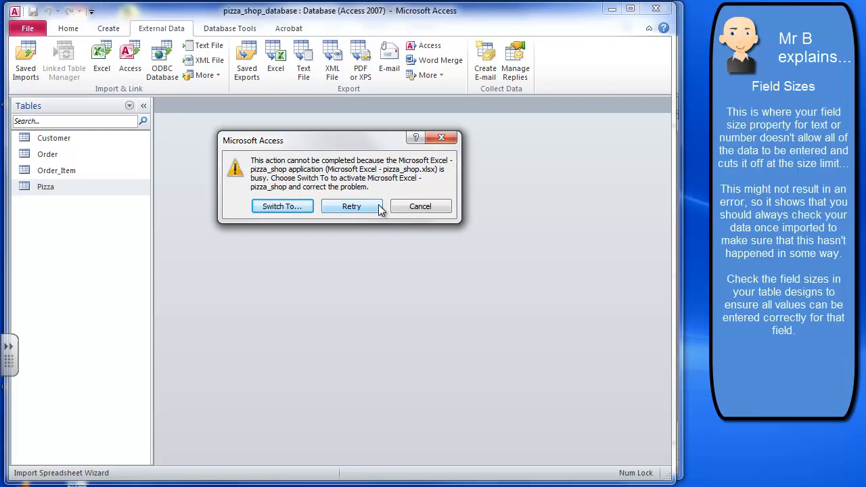
{"action": "mouse_move", "coordinate": [378, 208]}
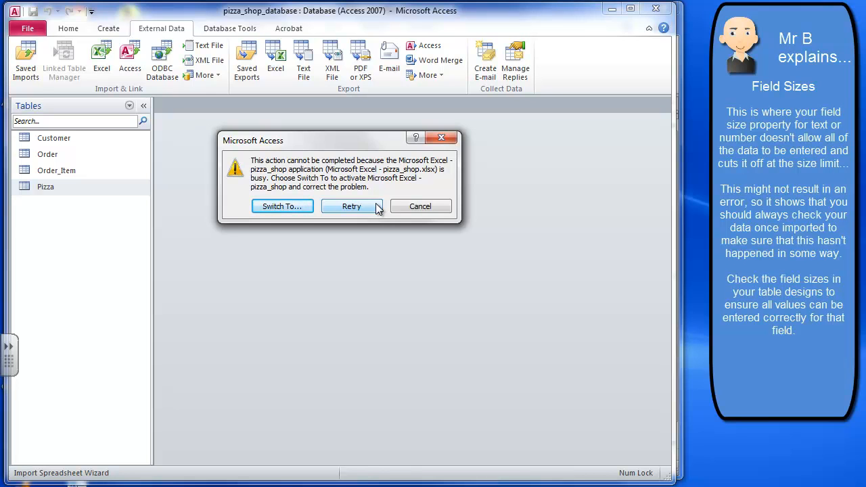
{"action": "left_click", "coordinate": [283, 206]}
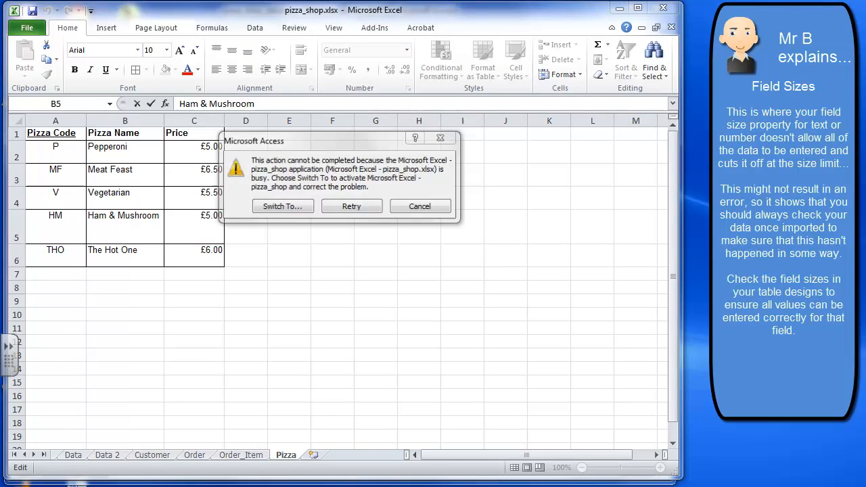
{"action": "left_click", "coordinate": [420, 206]}
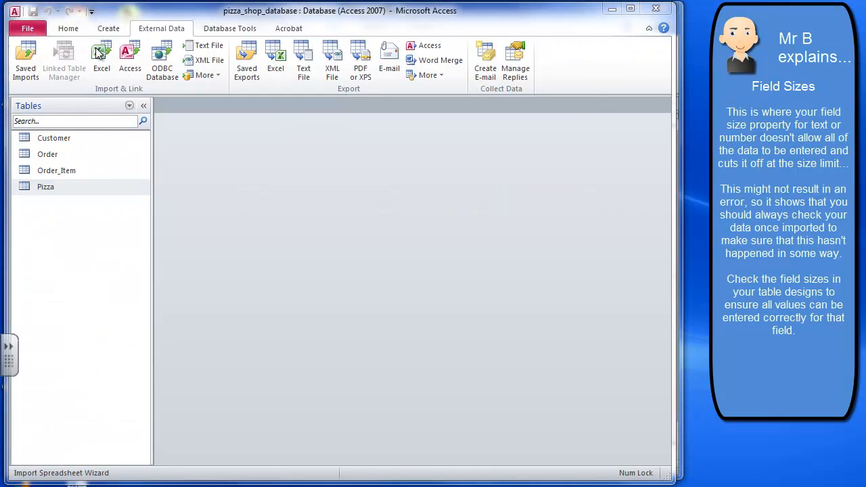
Dismiss the Excel append dialog and close pizza_shop.xlsx, answering the save prompt
{"action": "left_click", "coordinate": [101, 60]}
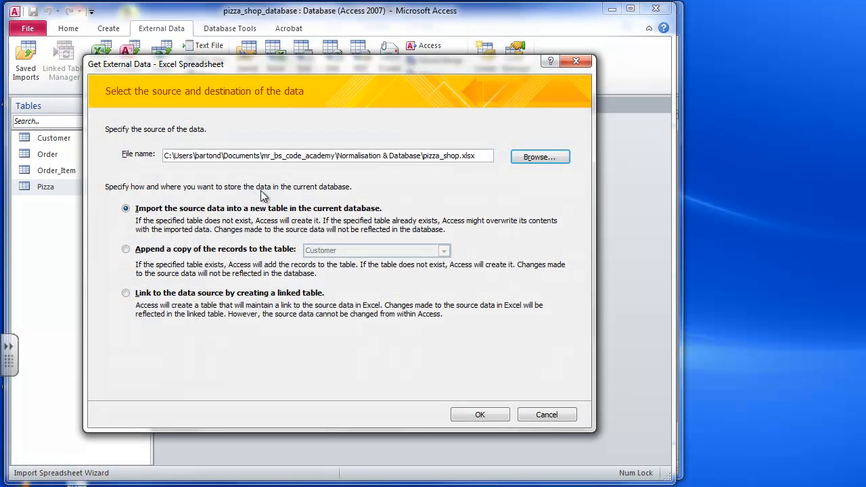
{"action": "left_click", "coordinate": [126, 248]}
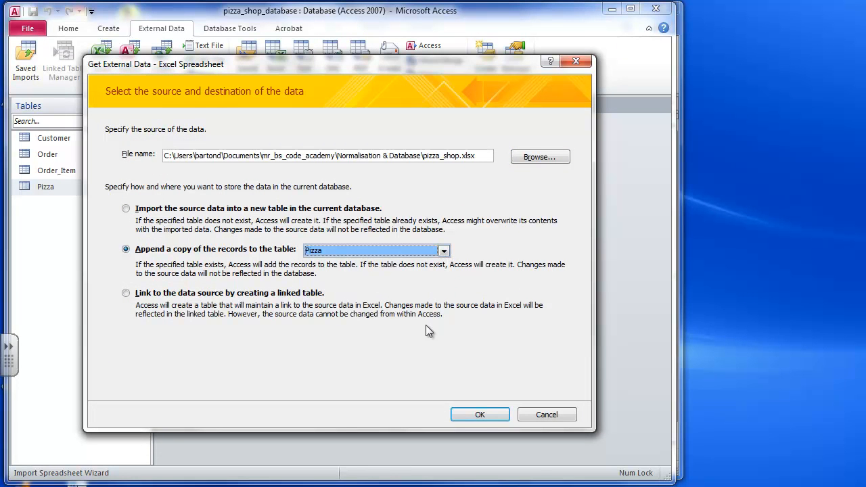
{"action": "left_click", "coordinate": [480, 414]}
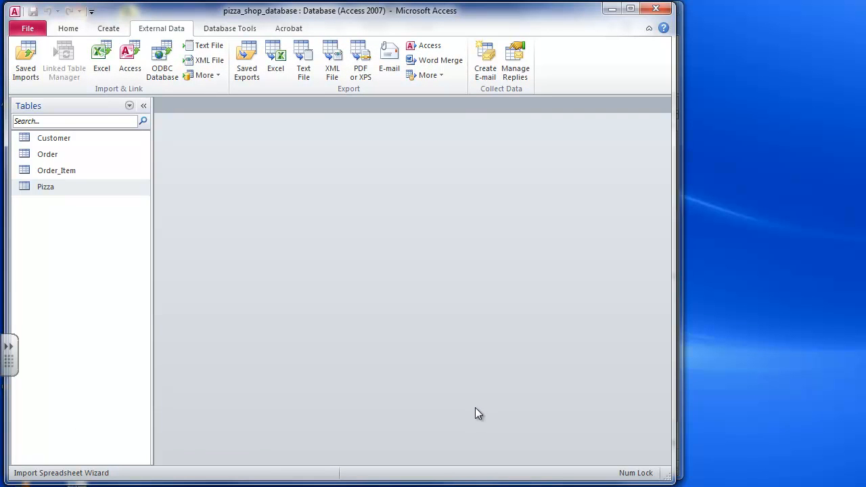
{"action": "mouse_move", "coordinate": [482, 407]}
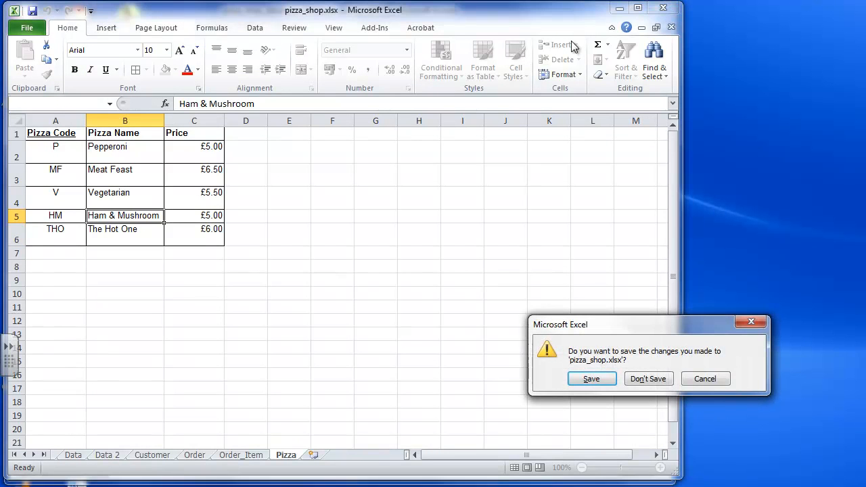
{"action": "left_click", "coordinate": [591, 378]}
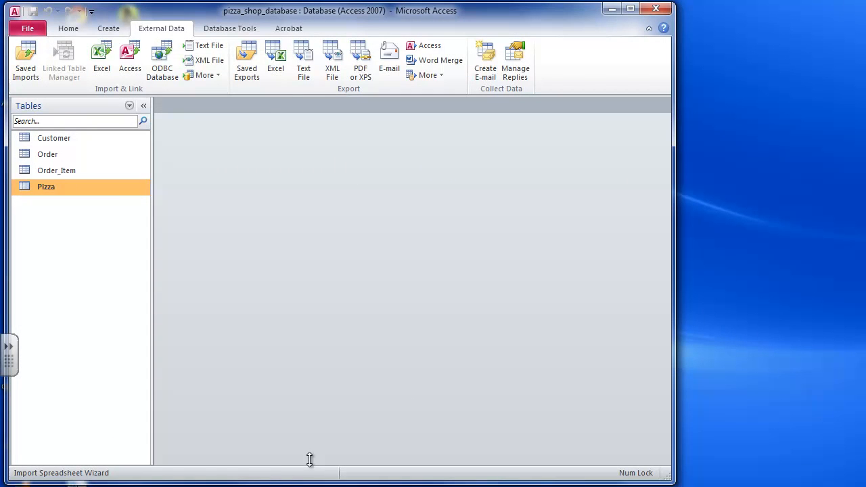
{"action": "left_click", "coordinate": [101, 58]}
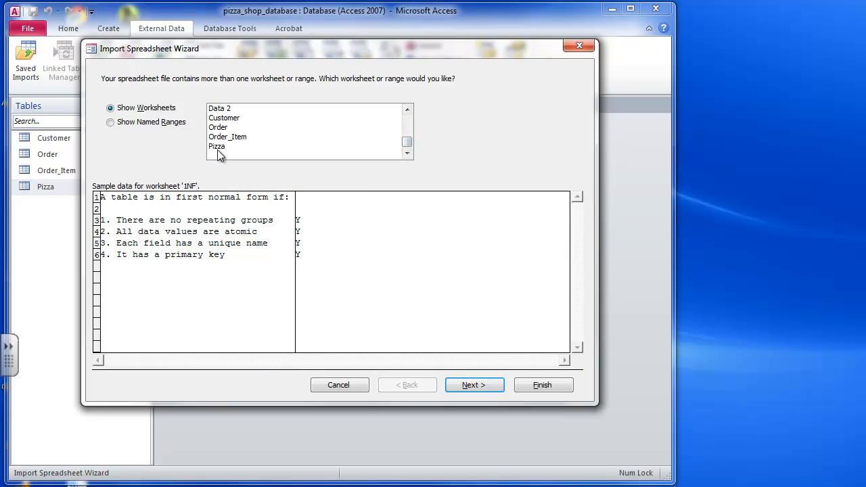
{"action": "left_click", "coordinate": [216, 146]}
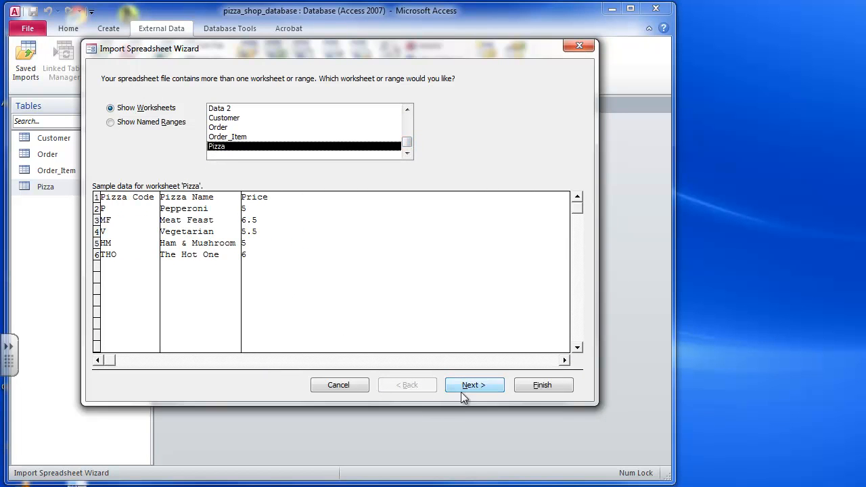
{"action": "left_click", "coordinate": [474, 385]}
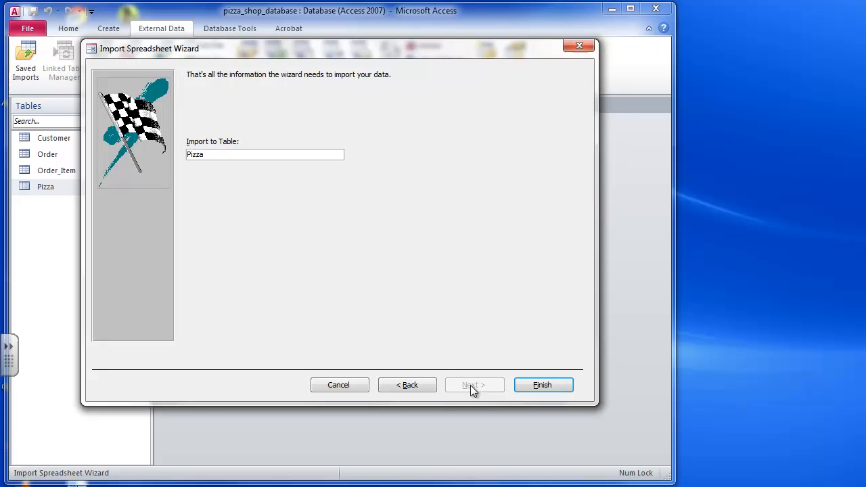
{"action": "left_click", "coordinate": [542, 385]}
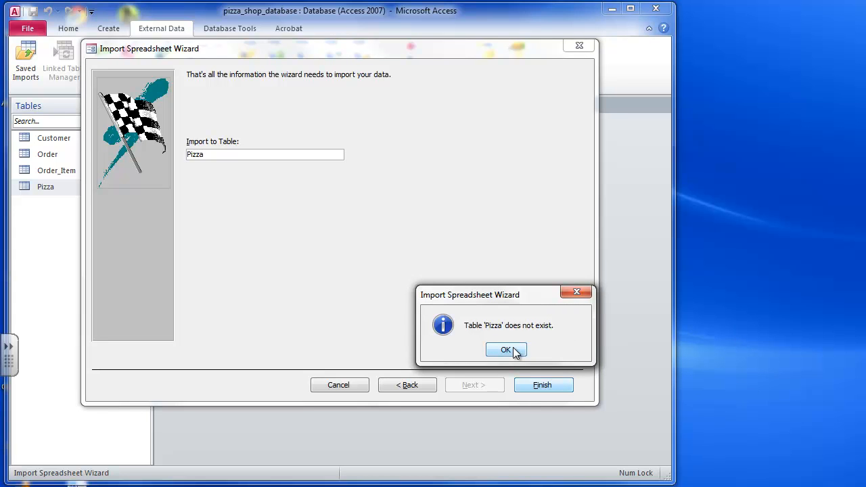
{"action": "left_click", "coordinate": [506, 350]}
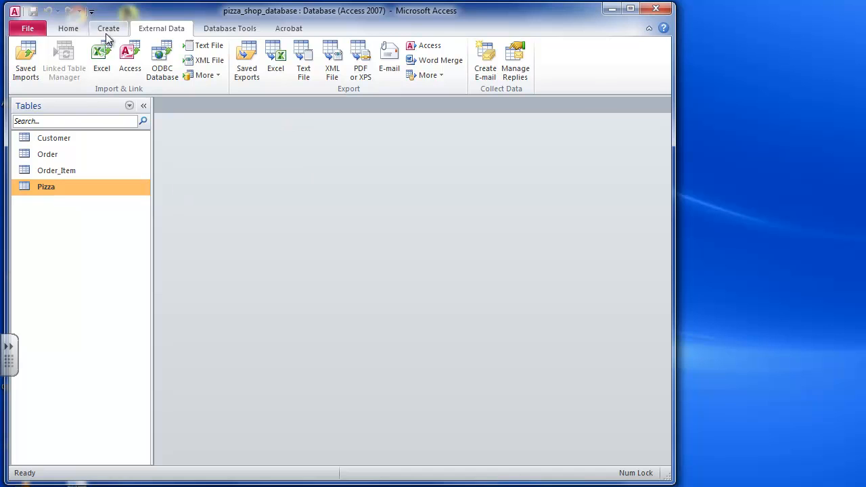
Append the Pizza worksheet into the Pizza table with first-row headings, without saving import steps
{"action": "left_click", "coordinate": [100, 57]}
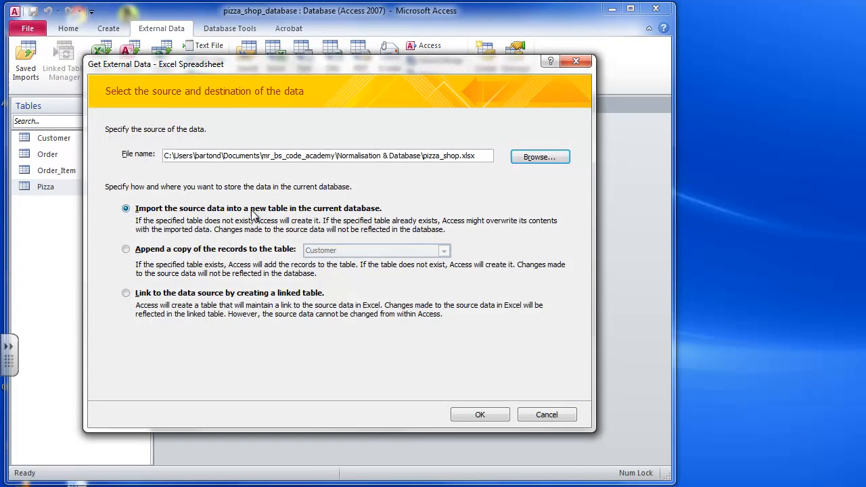
{"action": "left_click", "coordinate": [126, 249]}
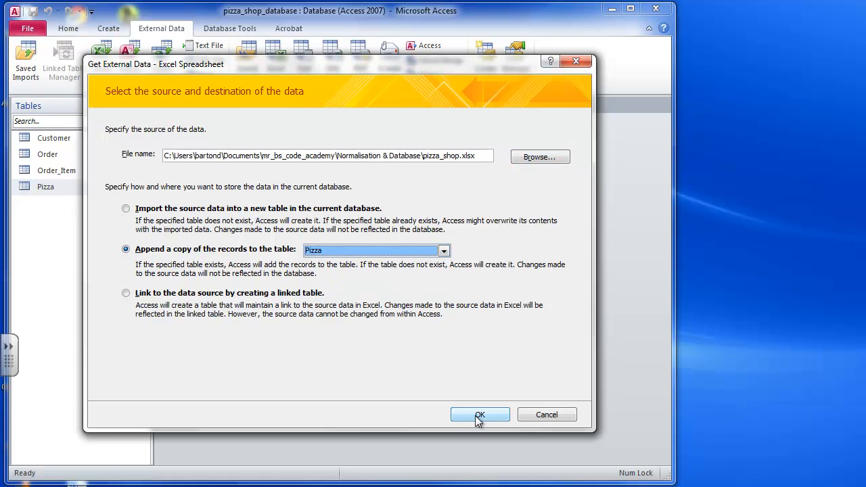
{"action": "left_click", "coordinate": [480, 414]}
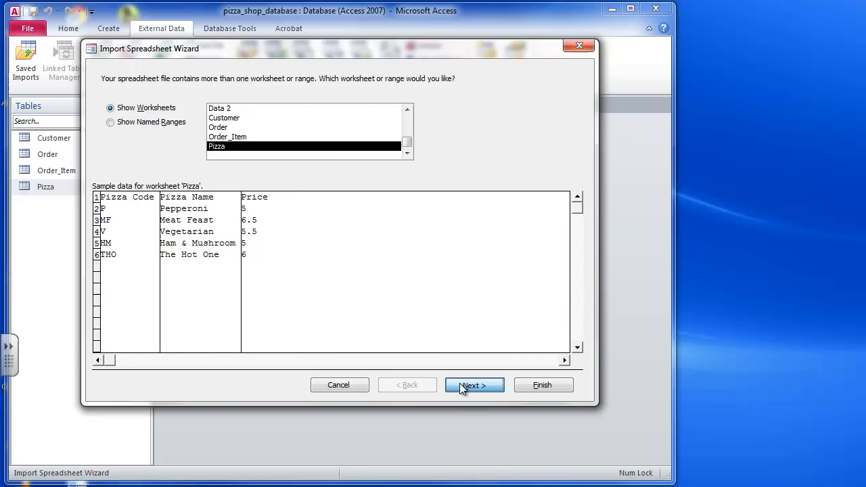
{"action": "left_click", "coordinate": [474, 386]}
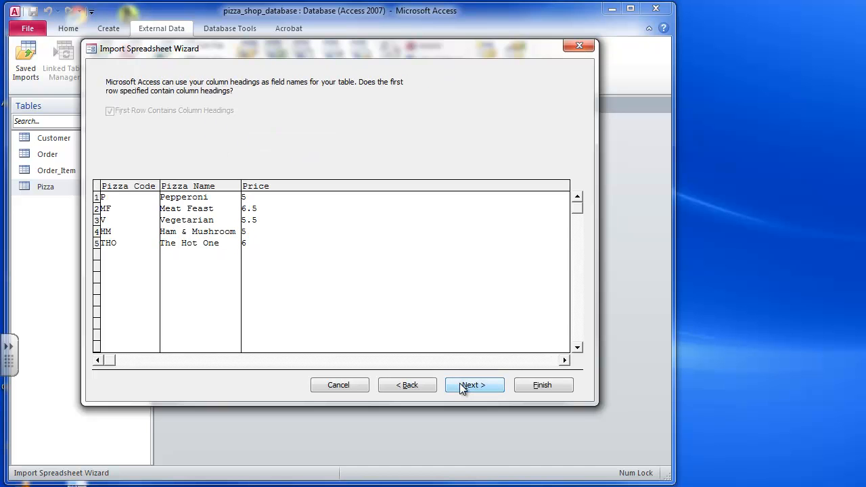
{"action": "left_click", "coordinate": [472, 385]}
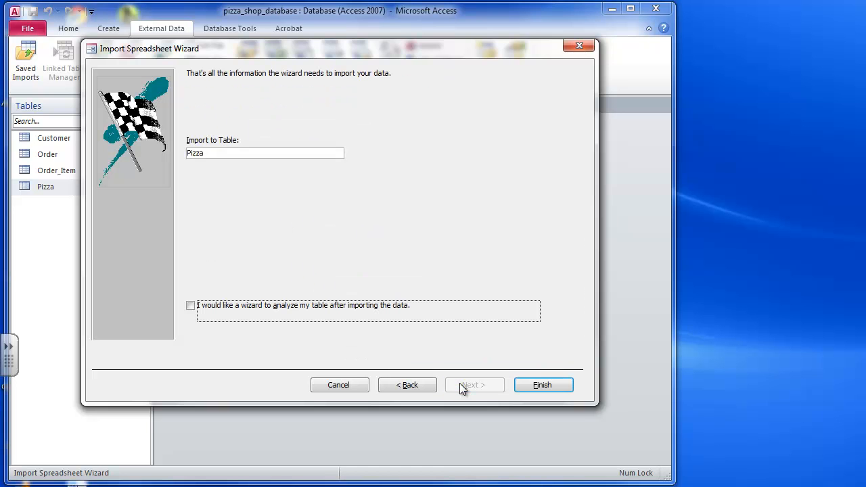
{"action": "left_click", "coordinate": [543, 385]}
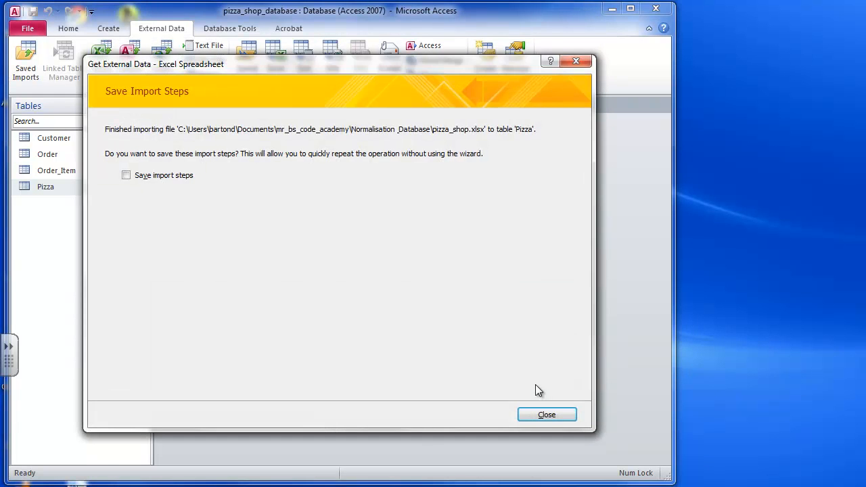
{"action": "left_click", "coordinate": [547, 415]}
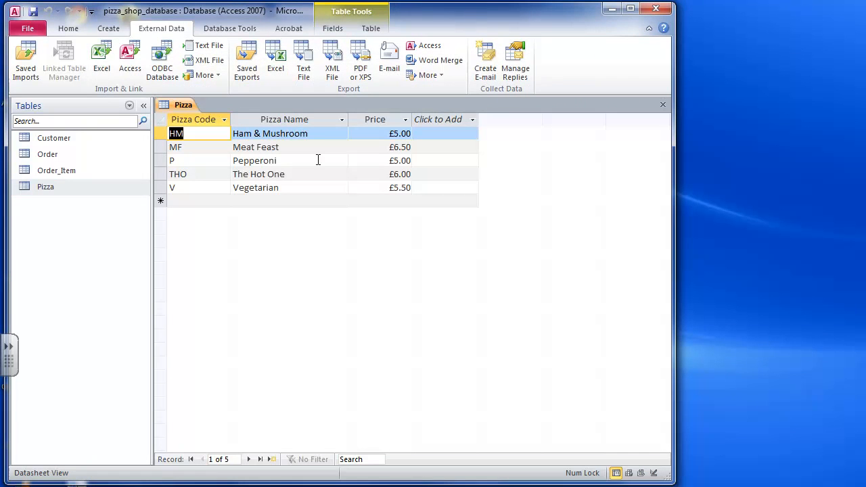
{"action": "mouse_move", "coordinate": [321, 190]}
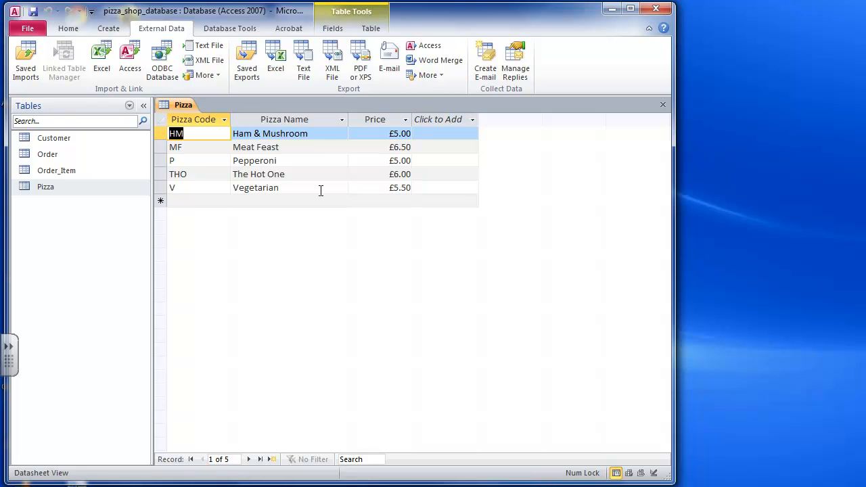